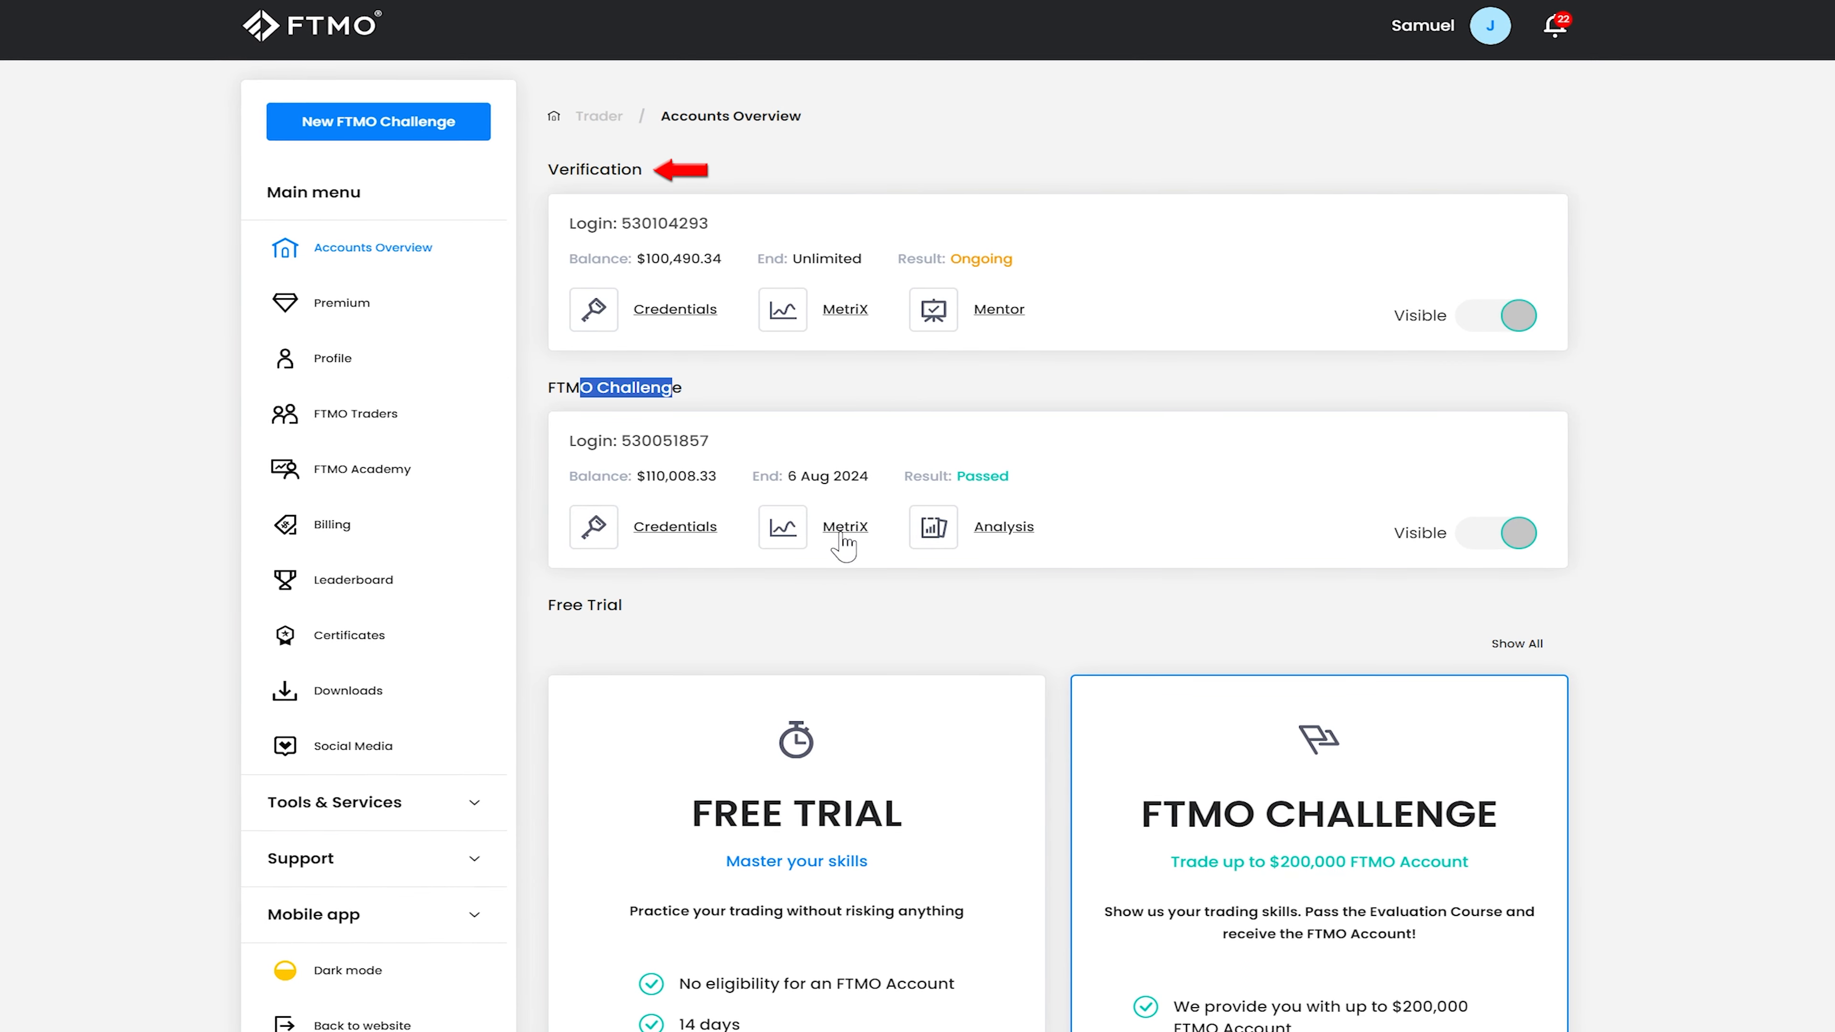
click(845, 526)
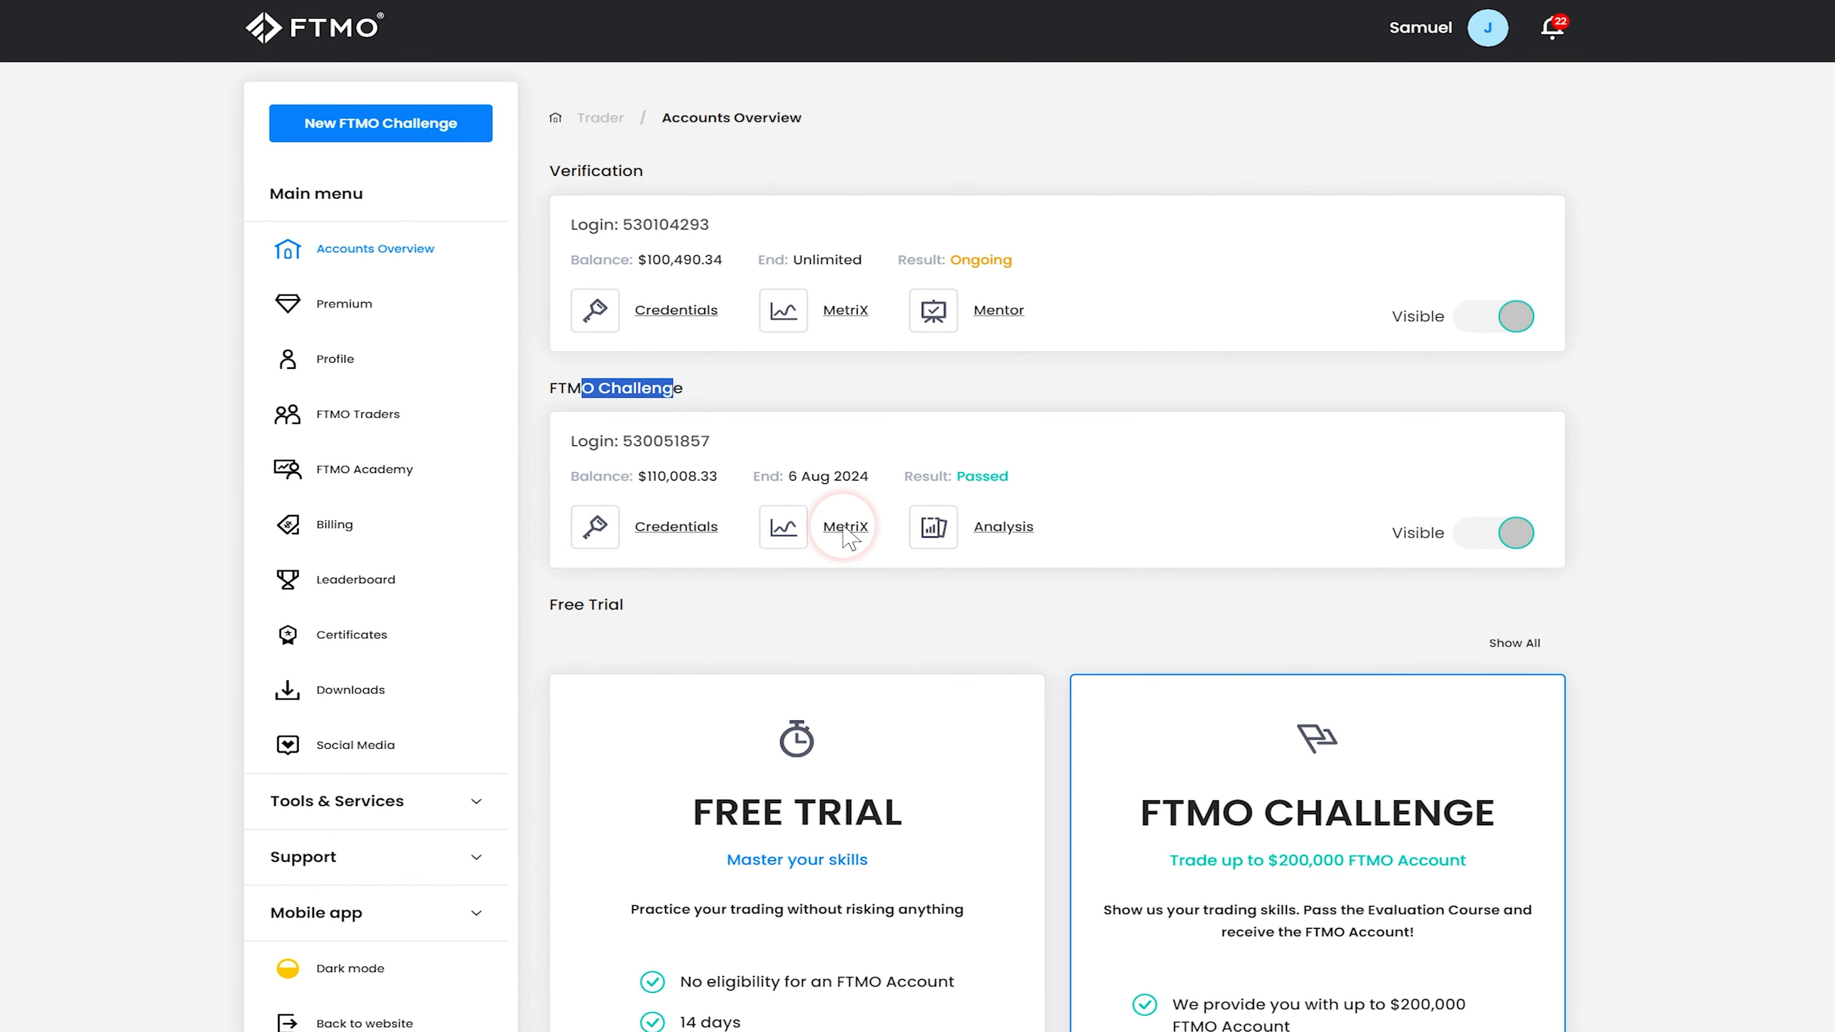
click(844, 527)
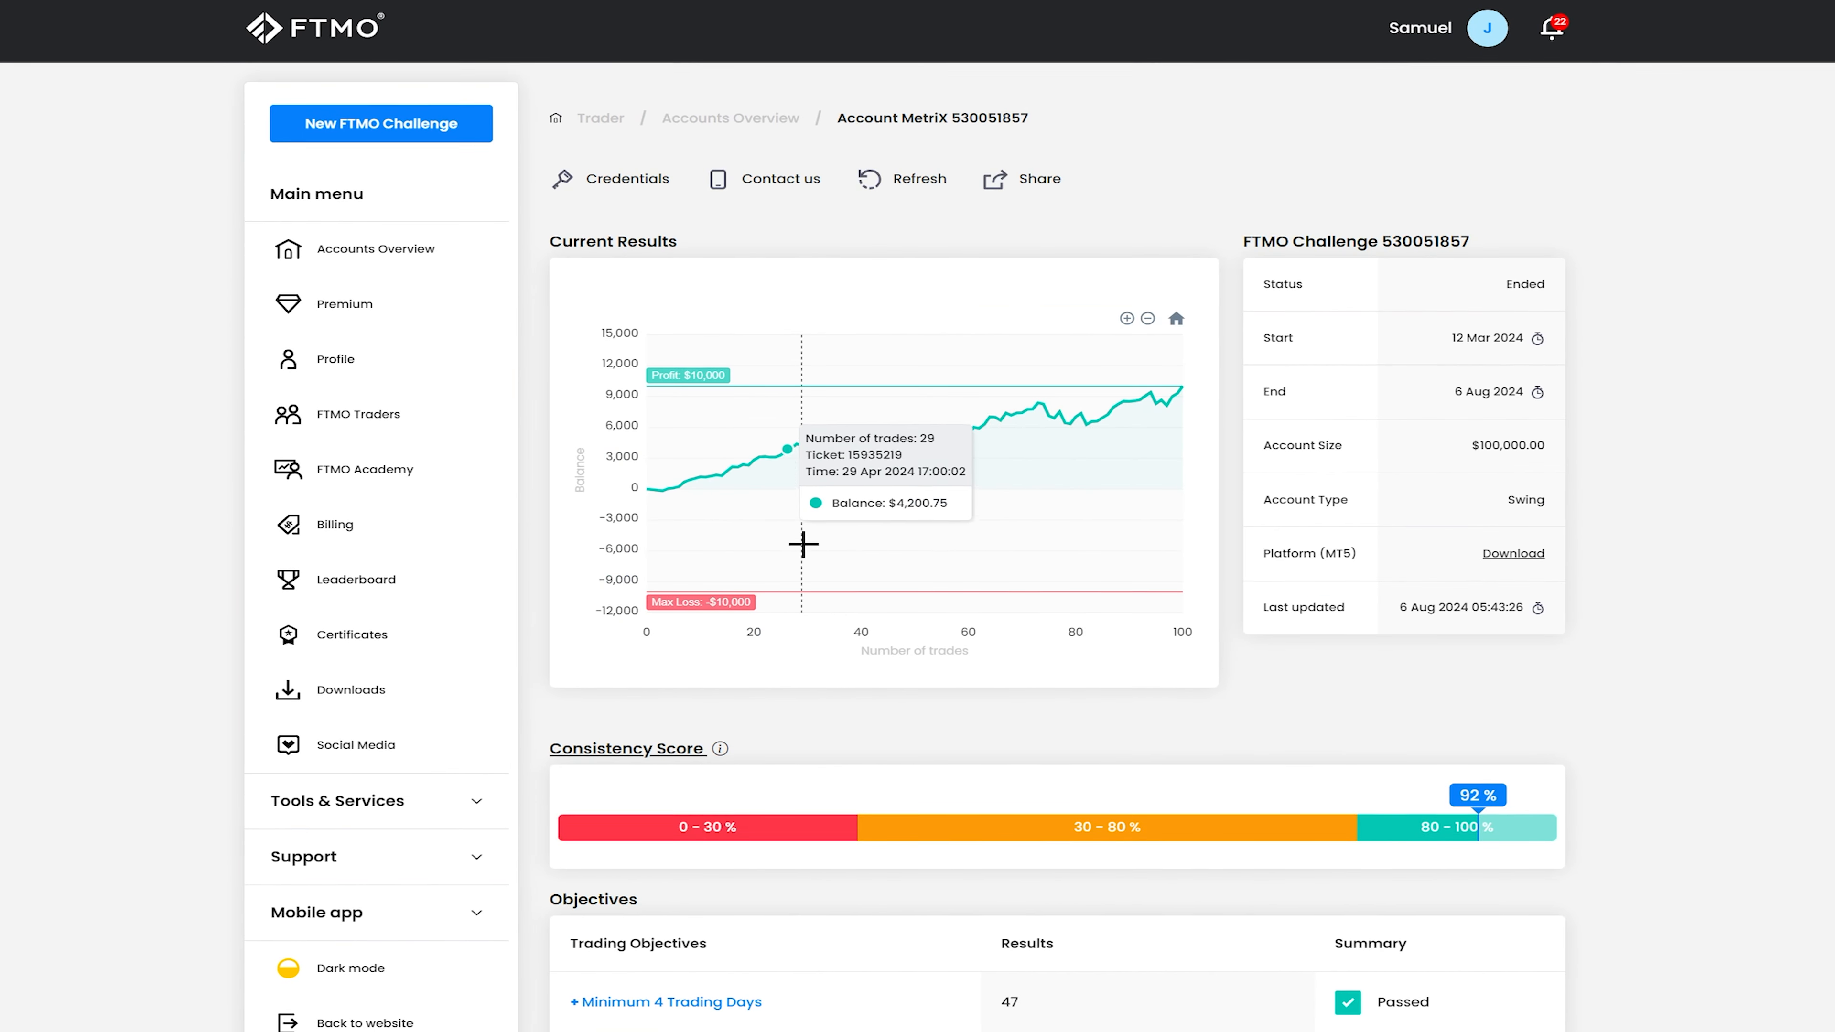
mouse_move(827, 684)
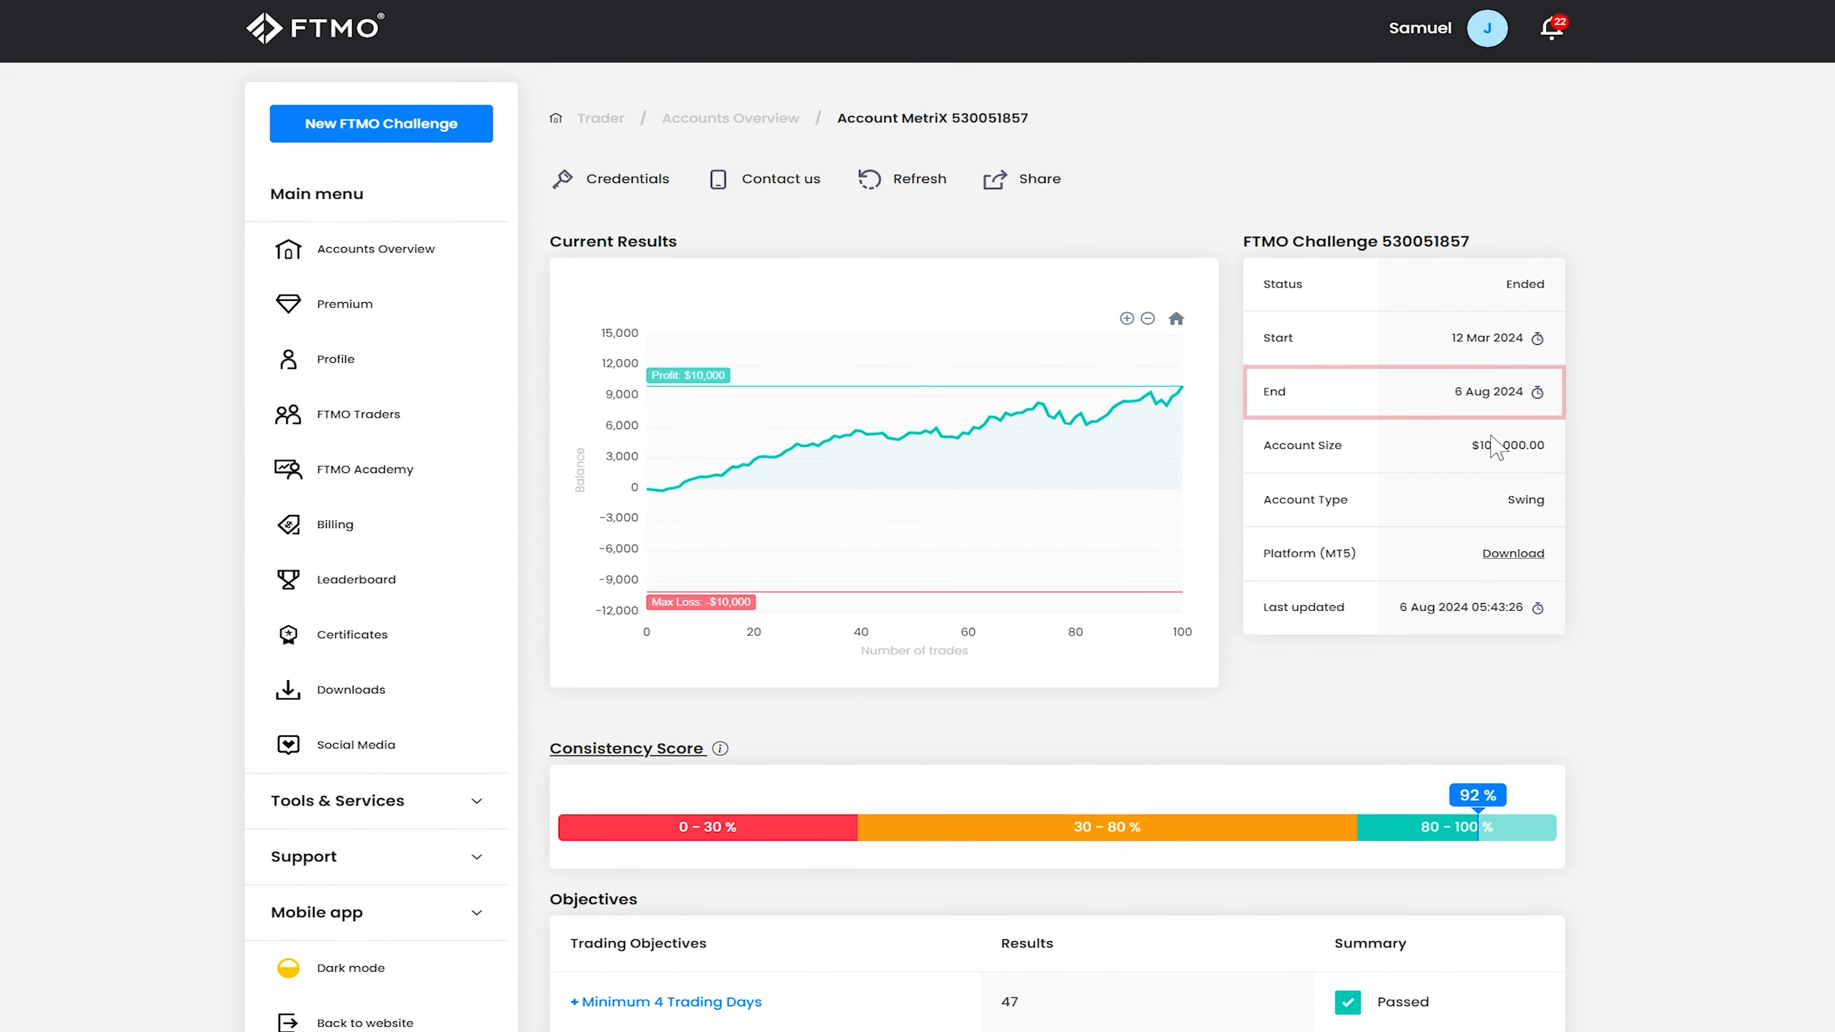
mouse_move(1183, 387)
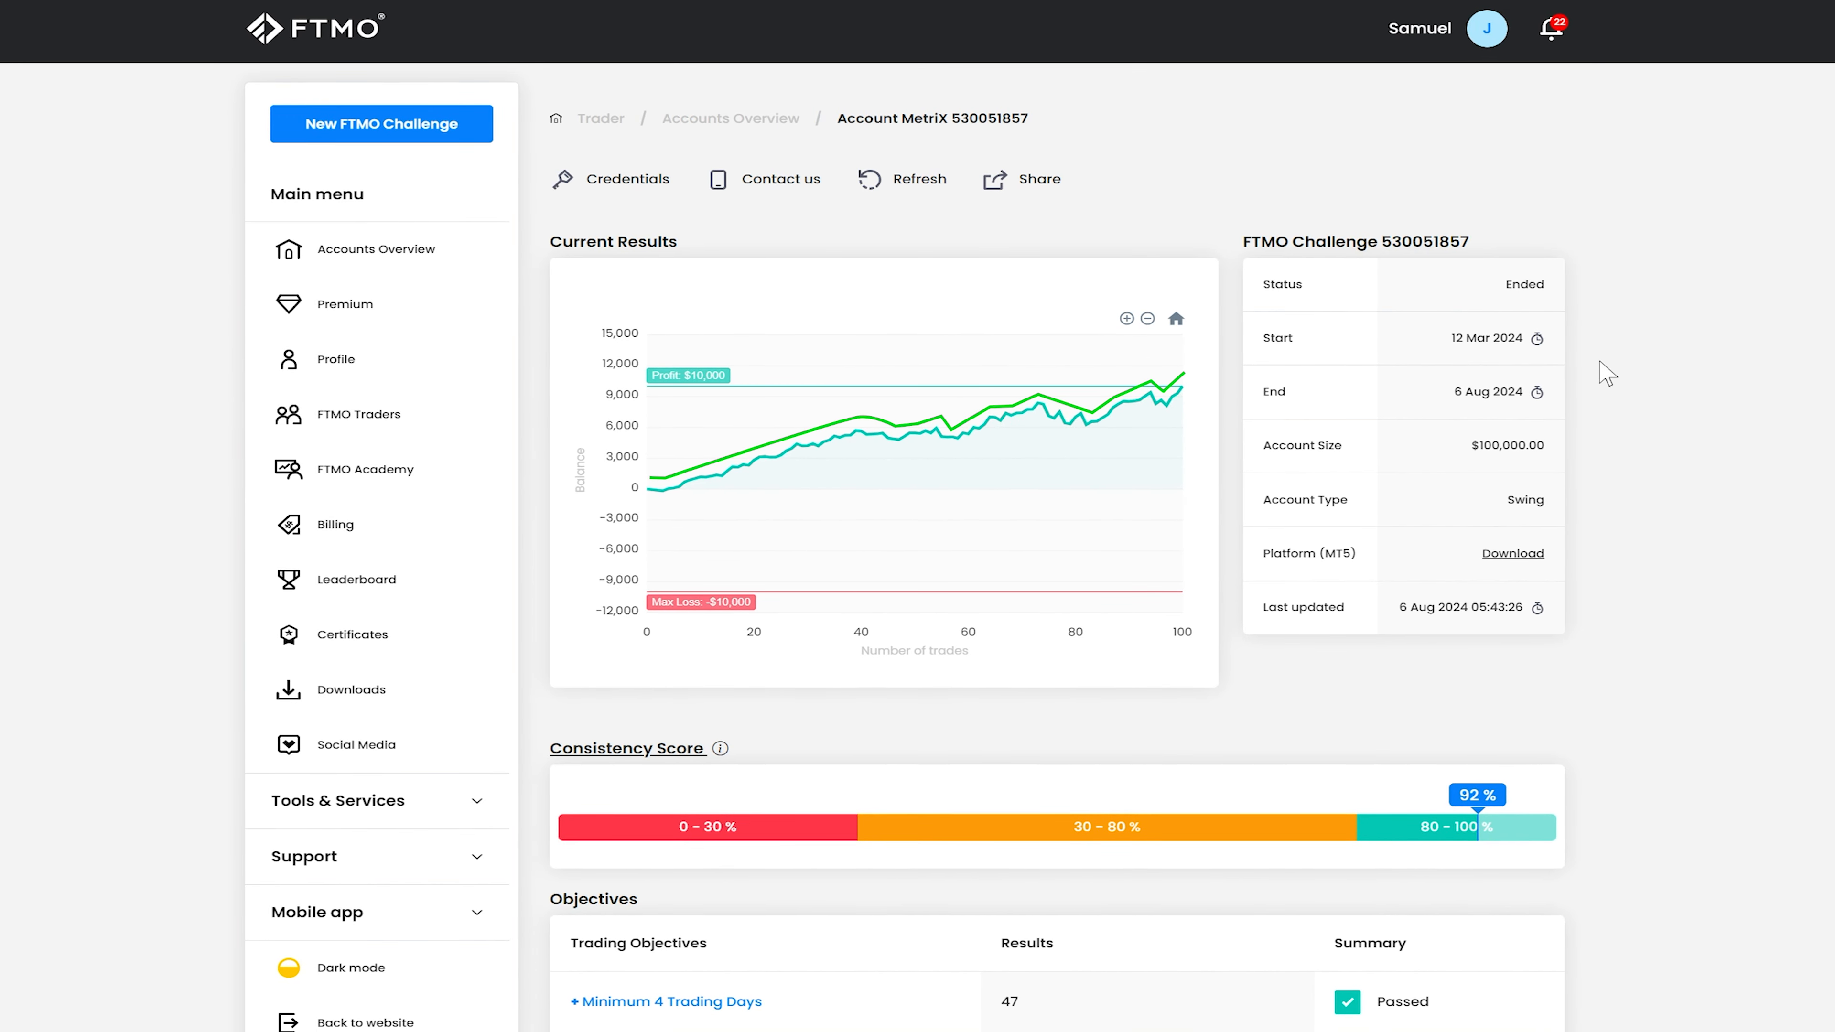
mouse_move(979, 436)
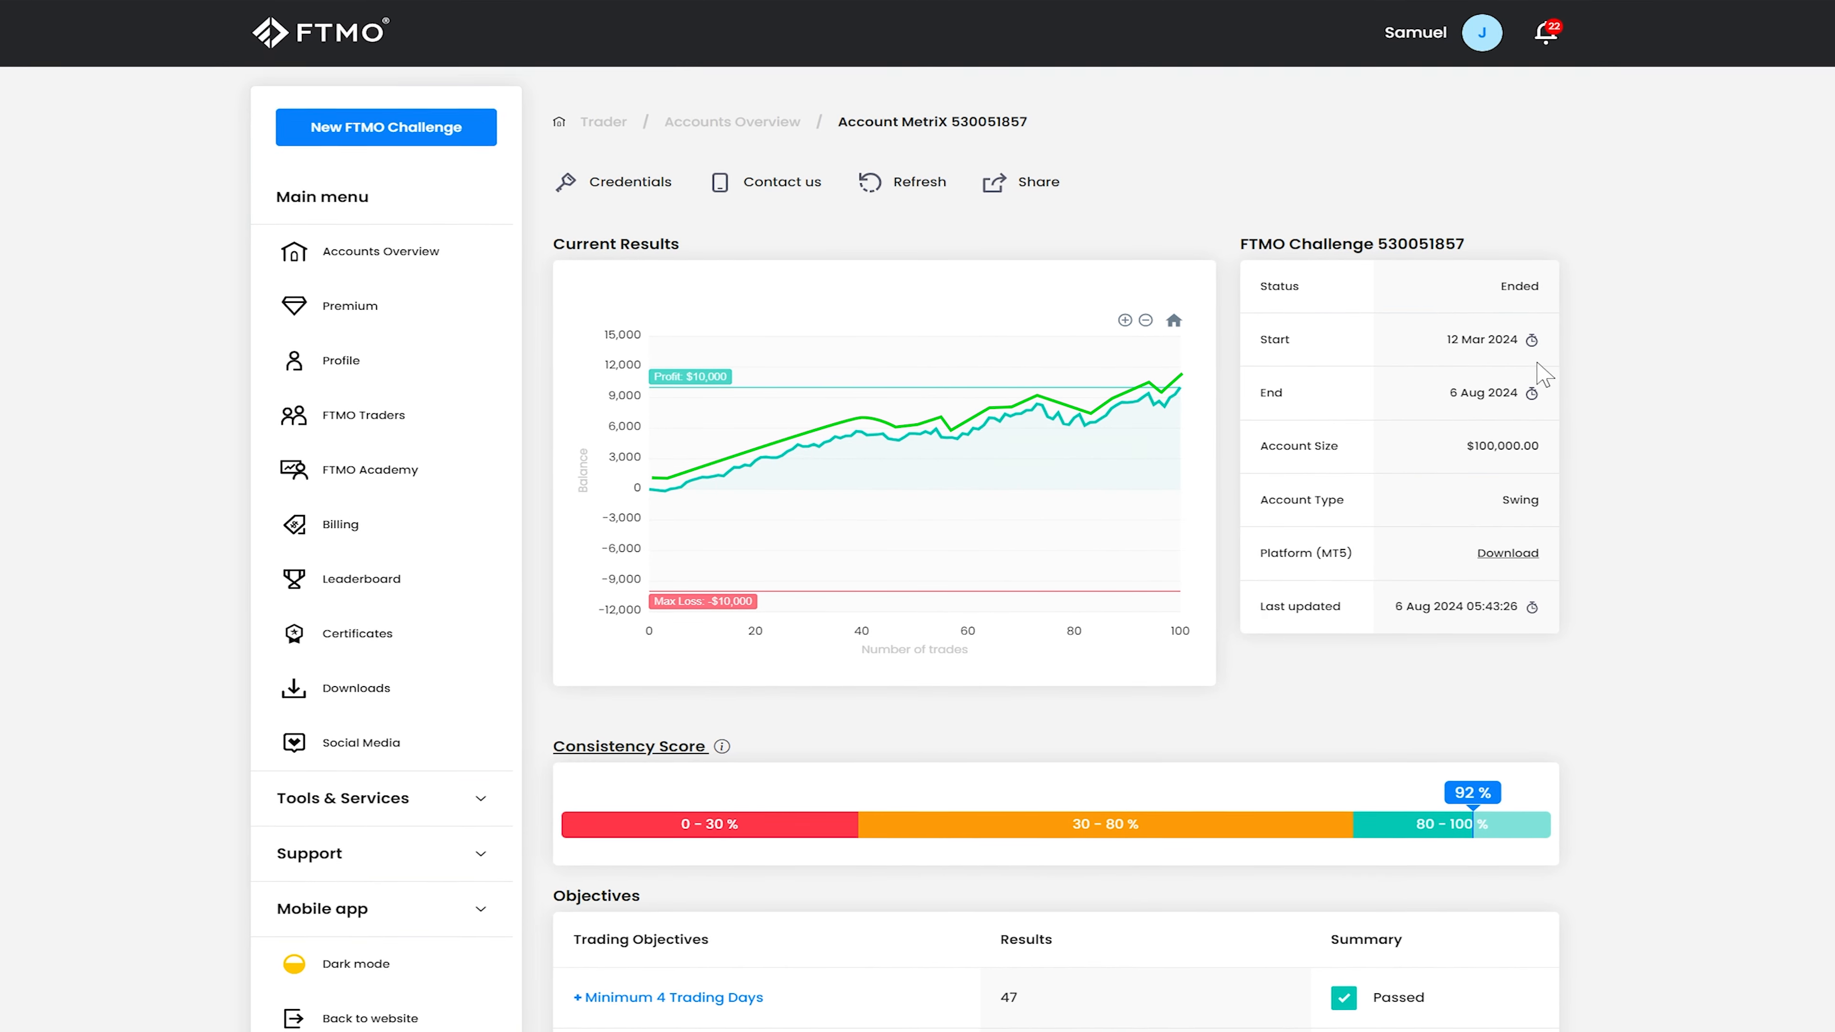
Scroll to the Objectives table showing all four trading objectives Passed.
scroll(down, 3)
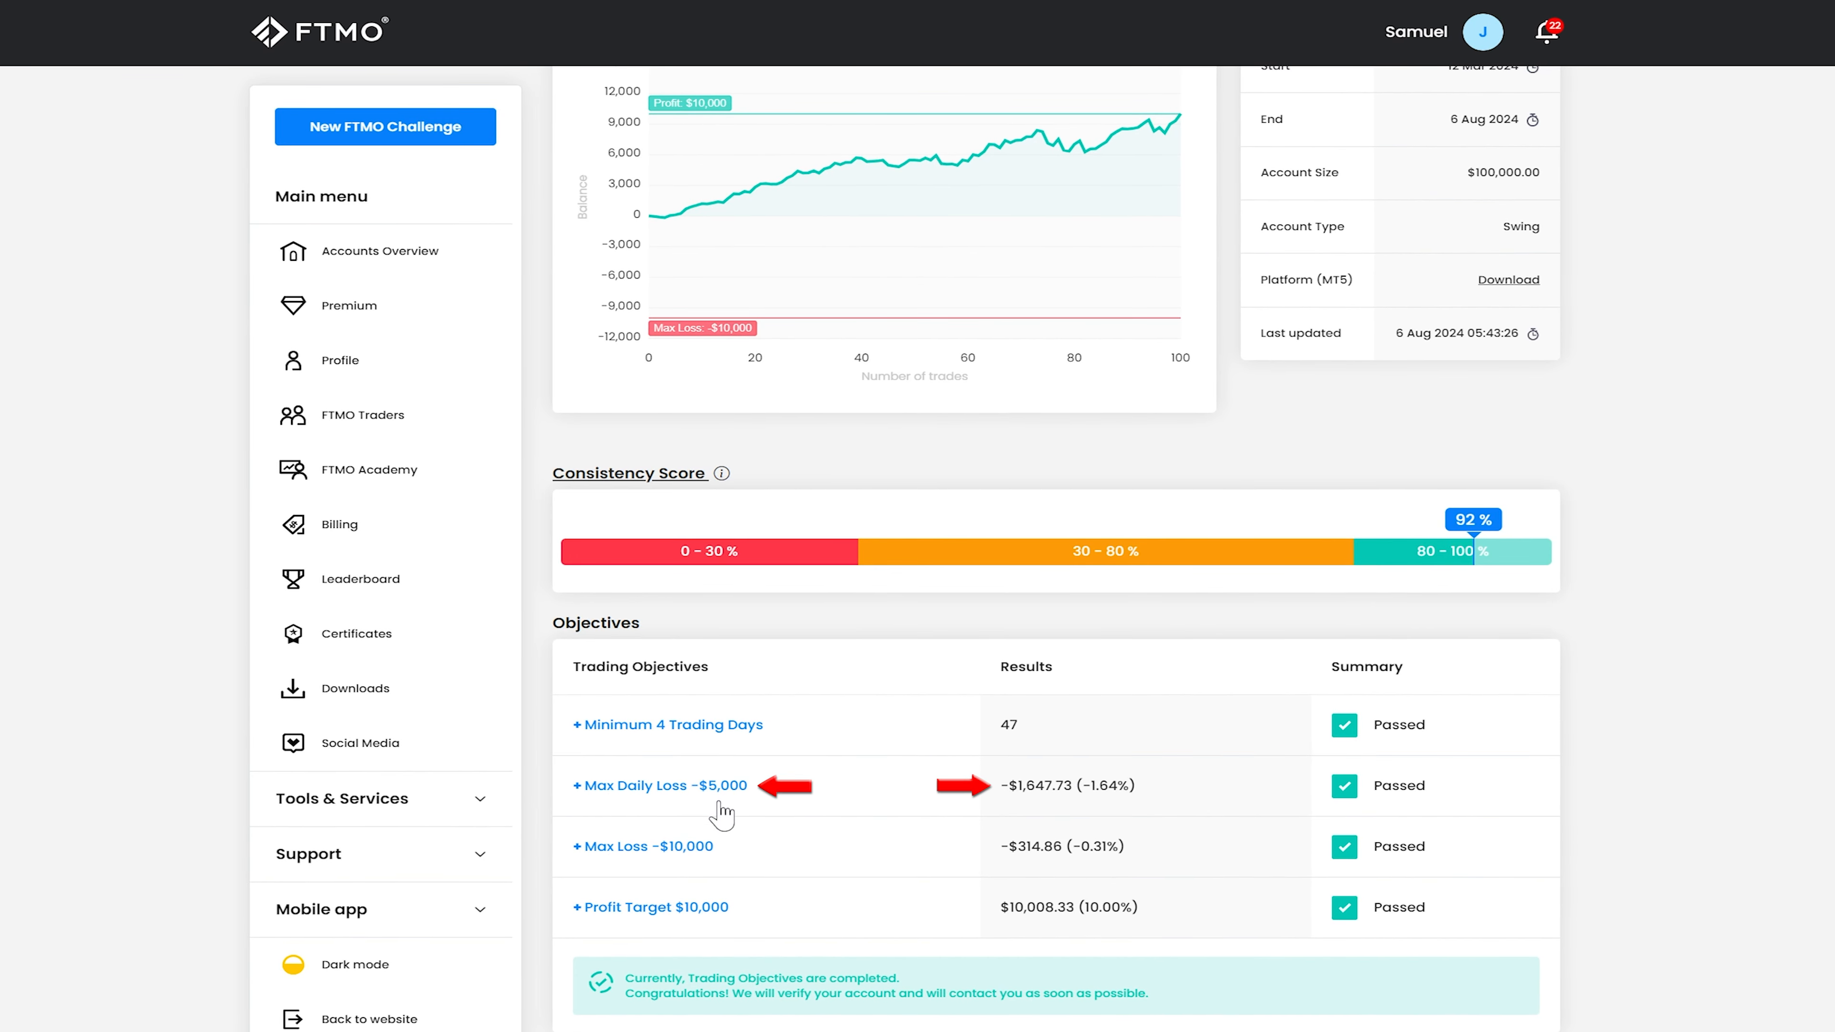
mouse_move(1042, 809)
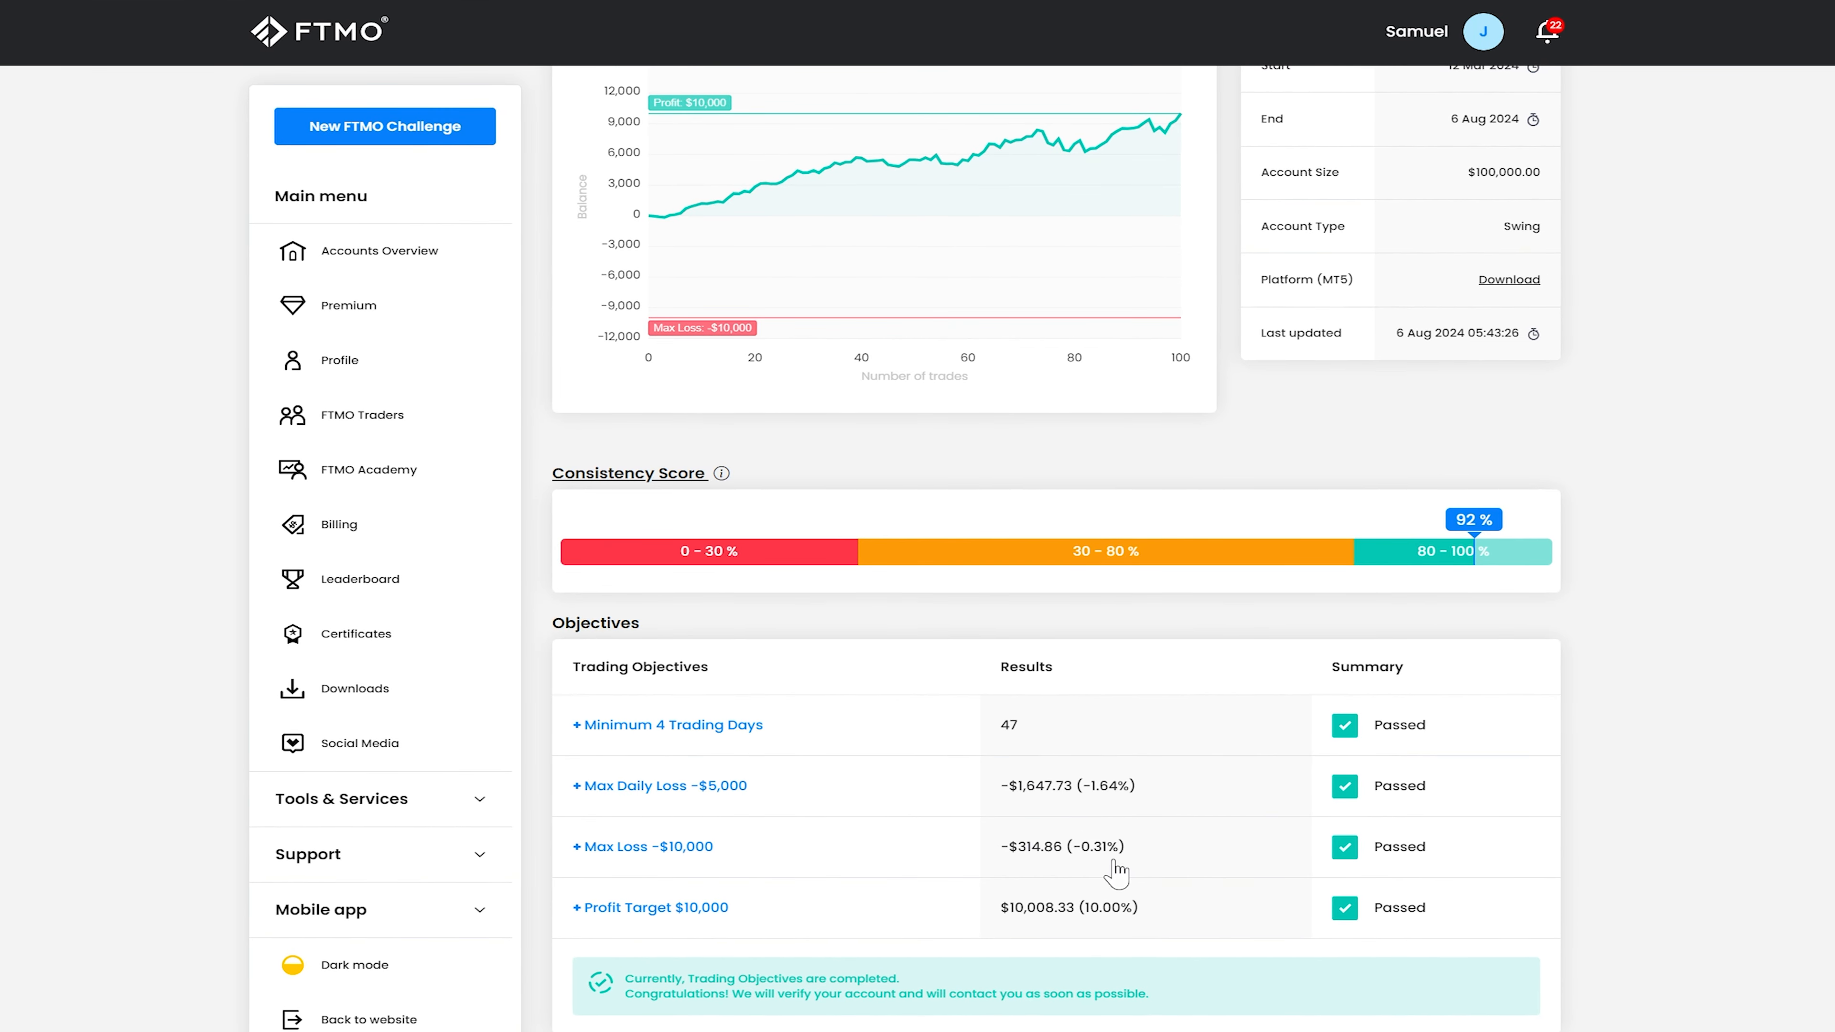
mouse_move(1013, 121)
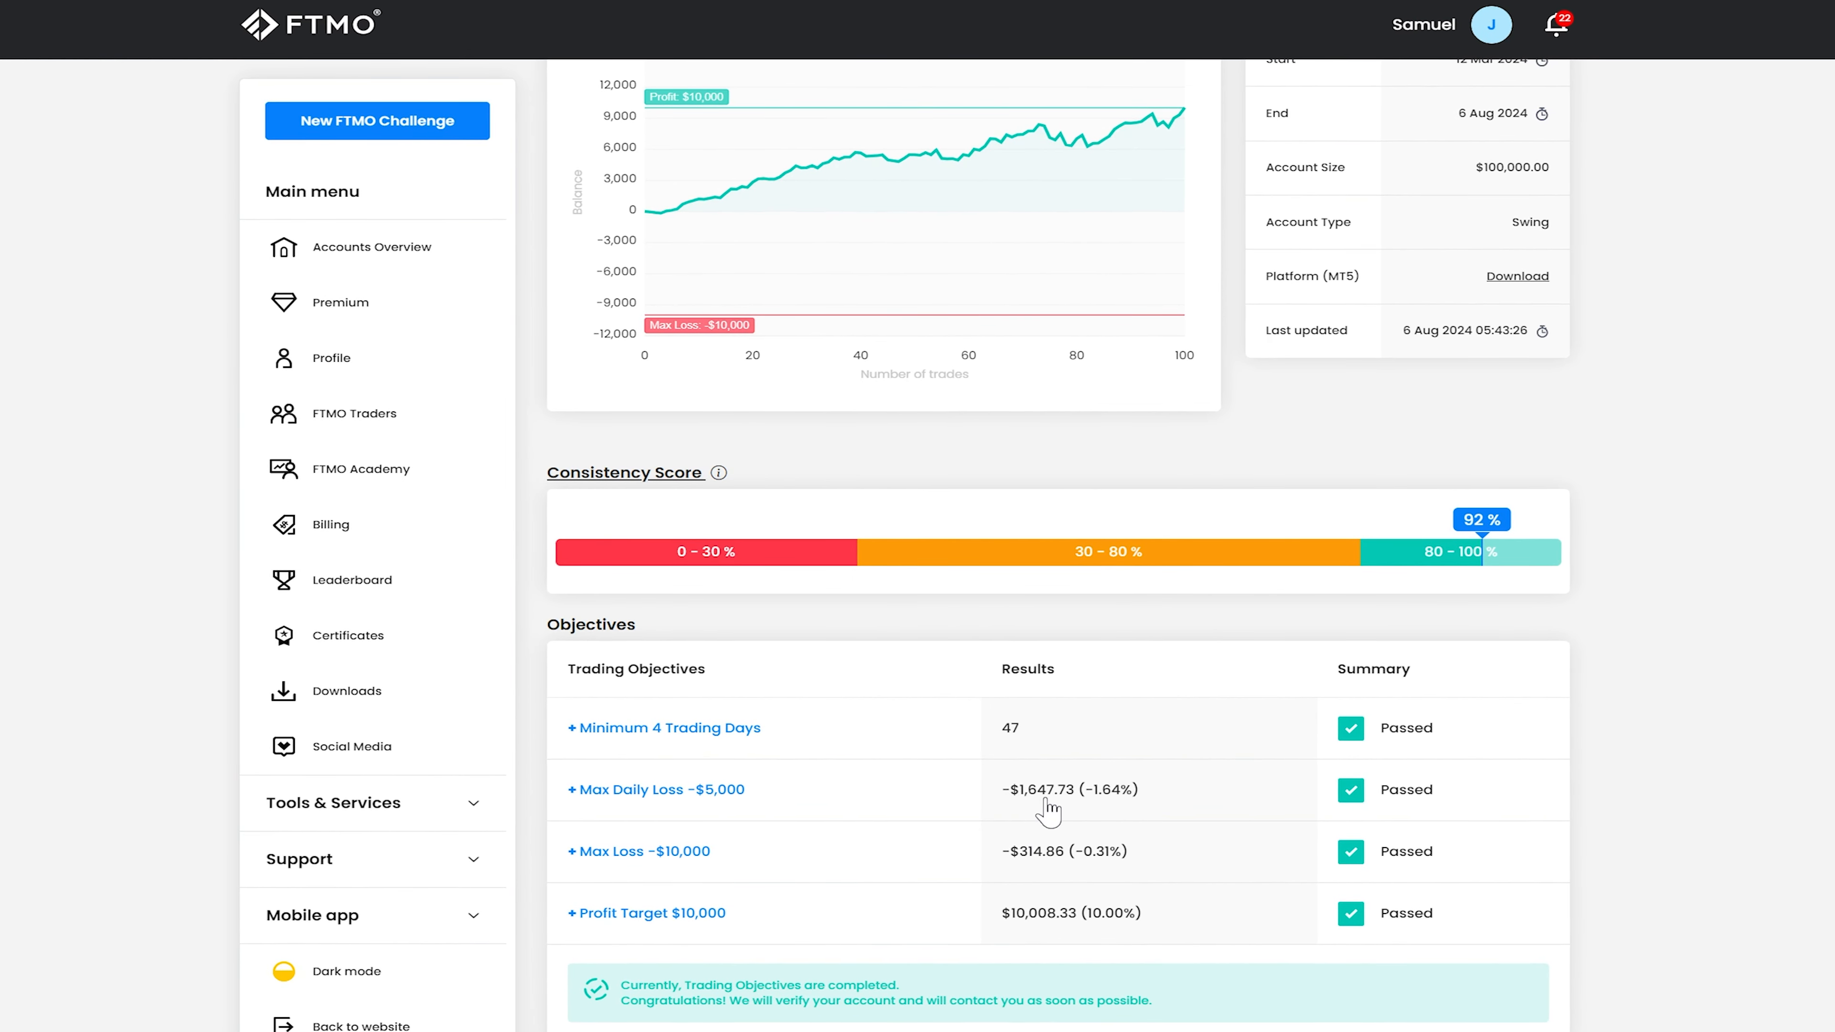
mouse_move(1031, 866)
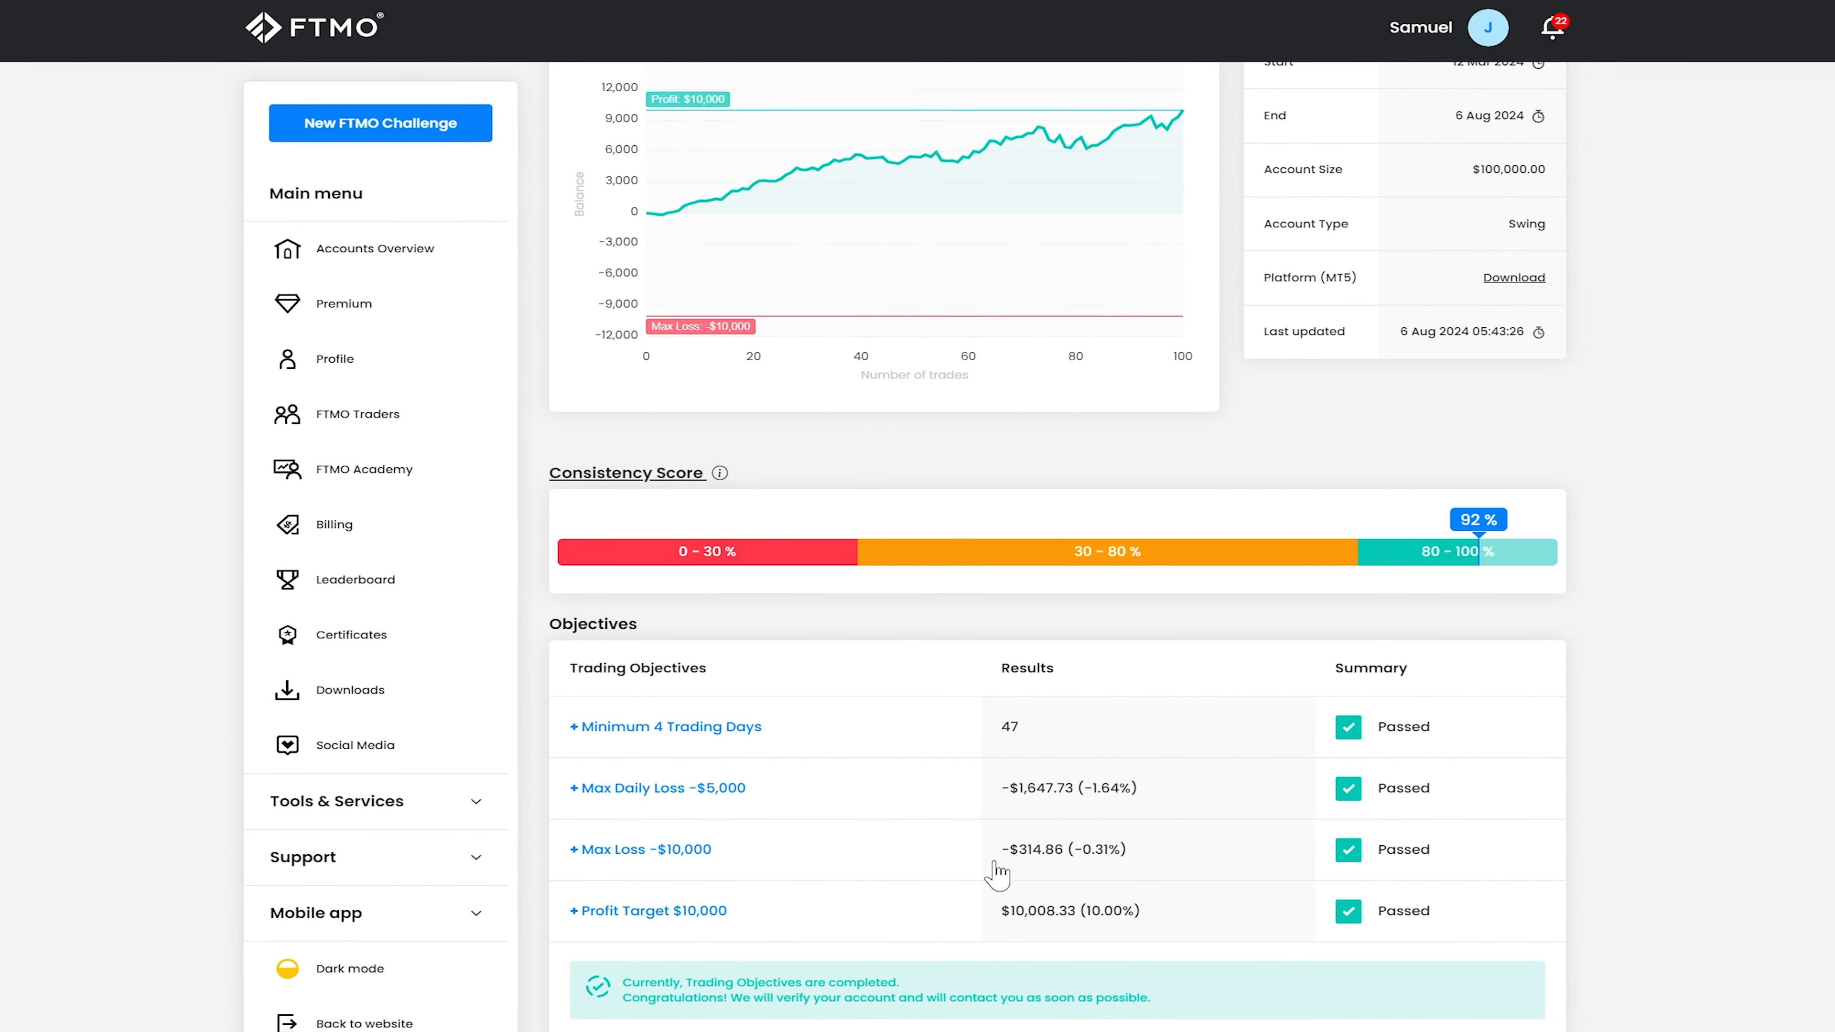
mouse_move(1032, 125)
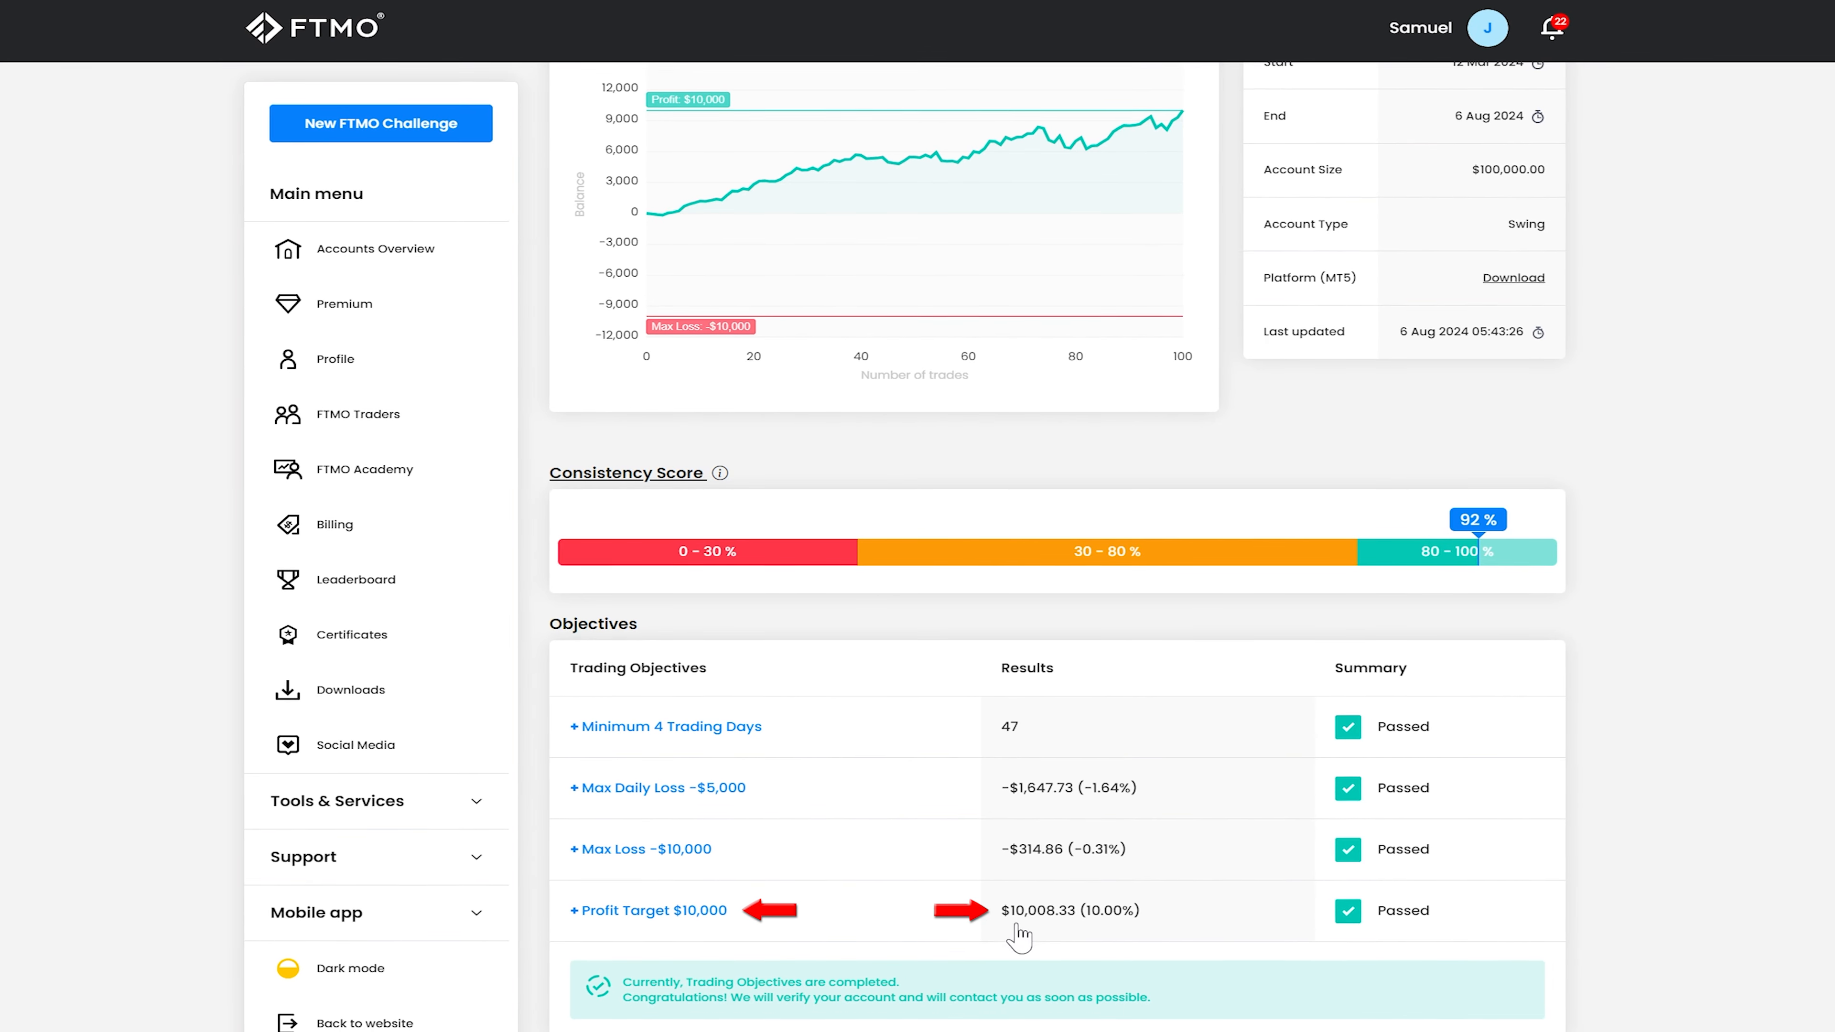
Scroll to the Statistics and Daily Summary panels, then reach the EA Studio source files in the Portfolio folder.
scroll(down, 3)
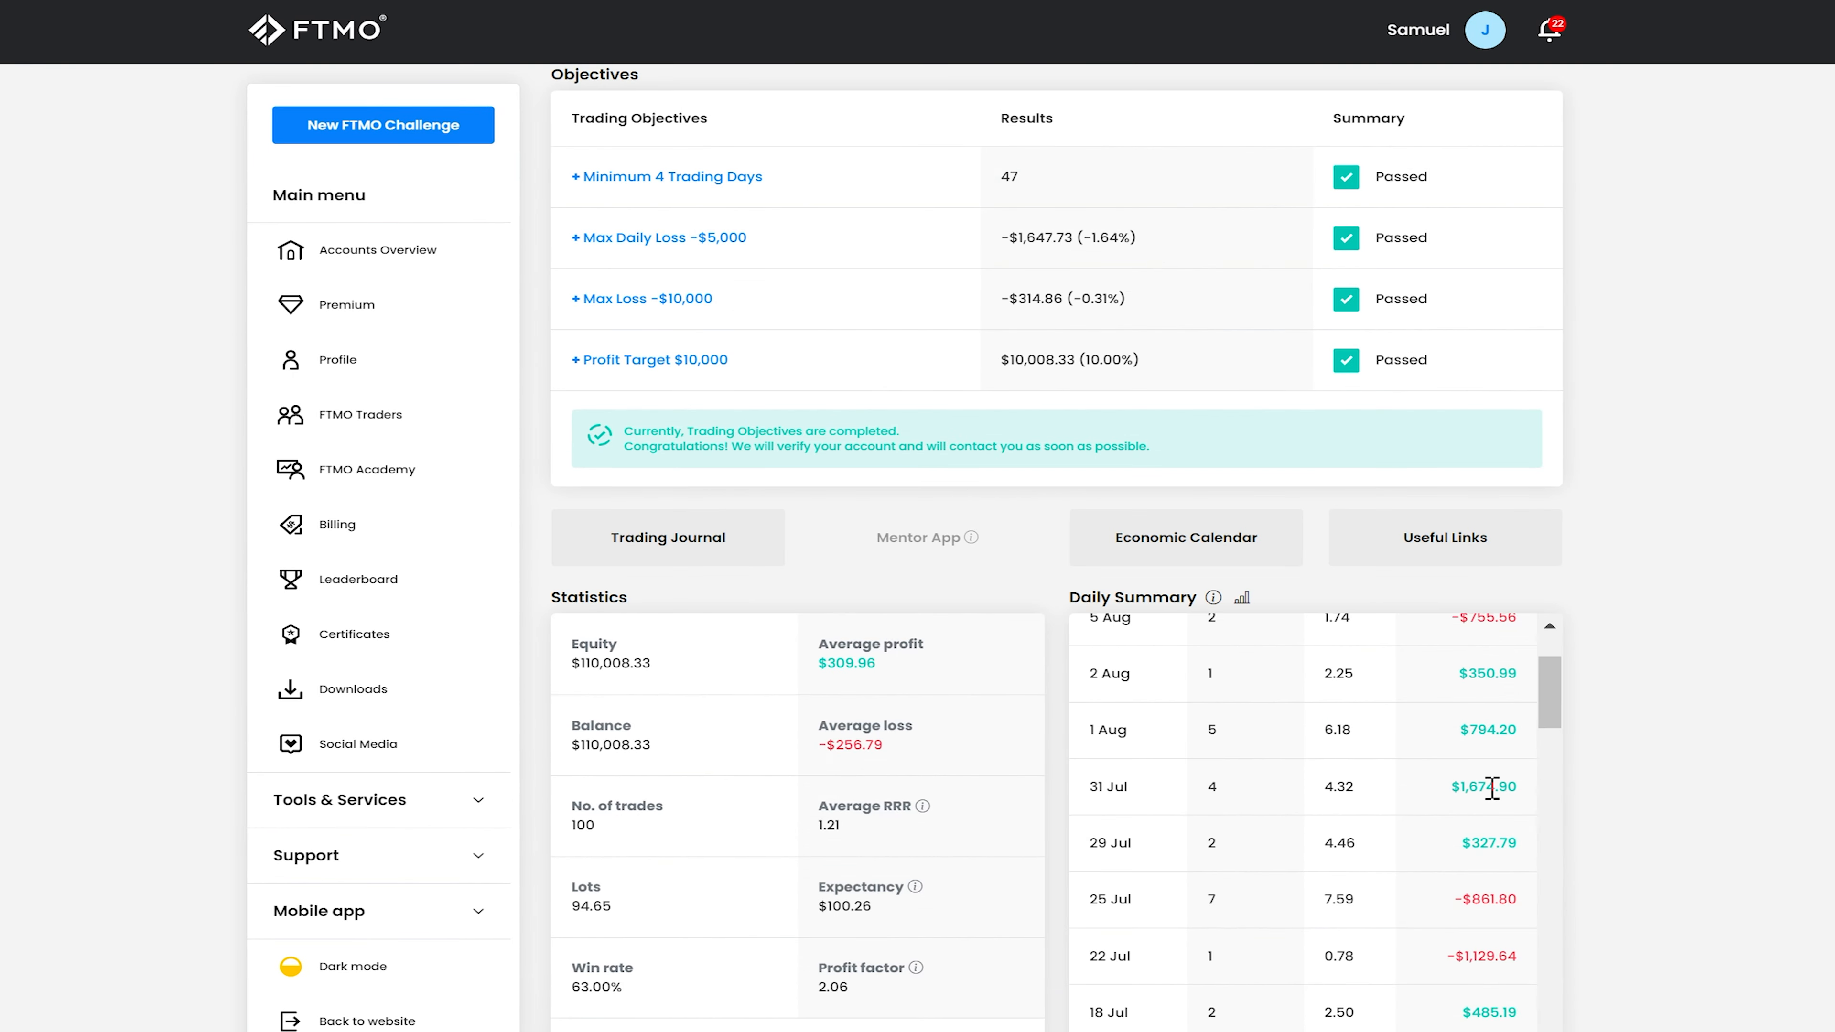
scroll(down, 3)
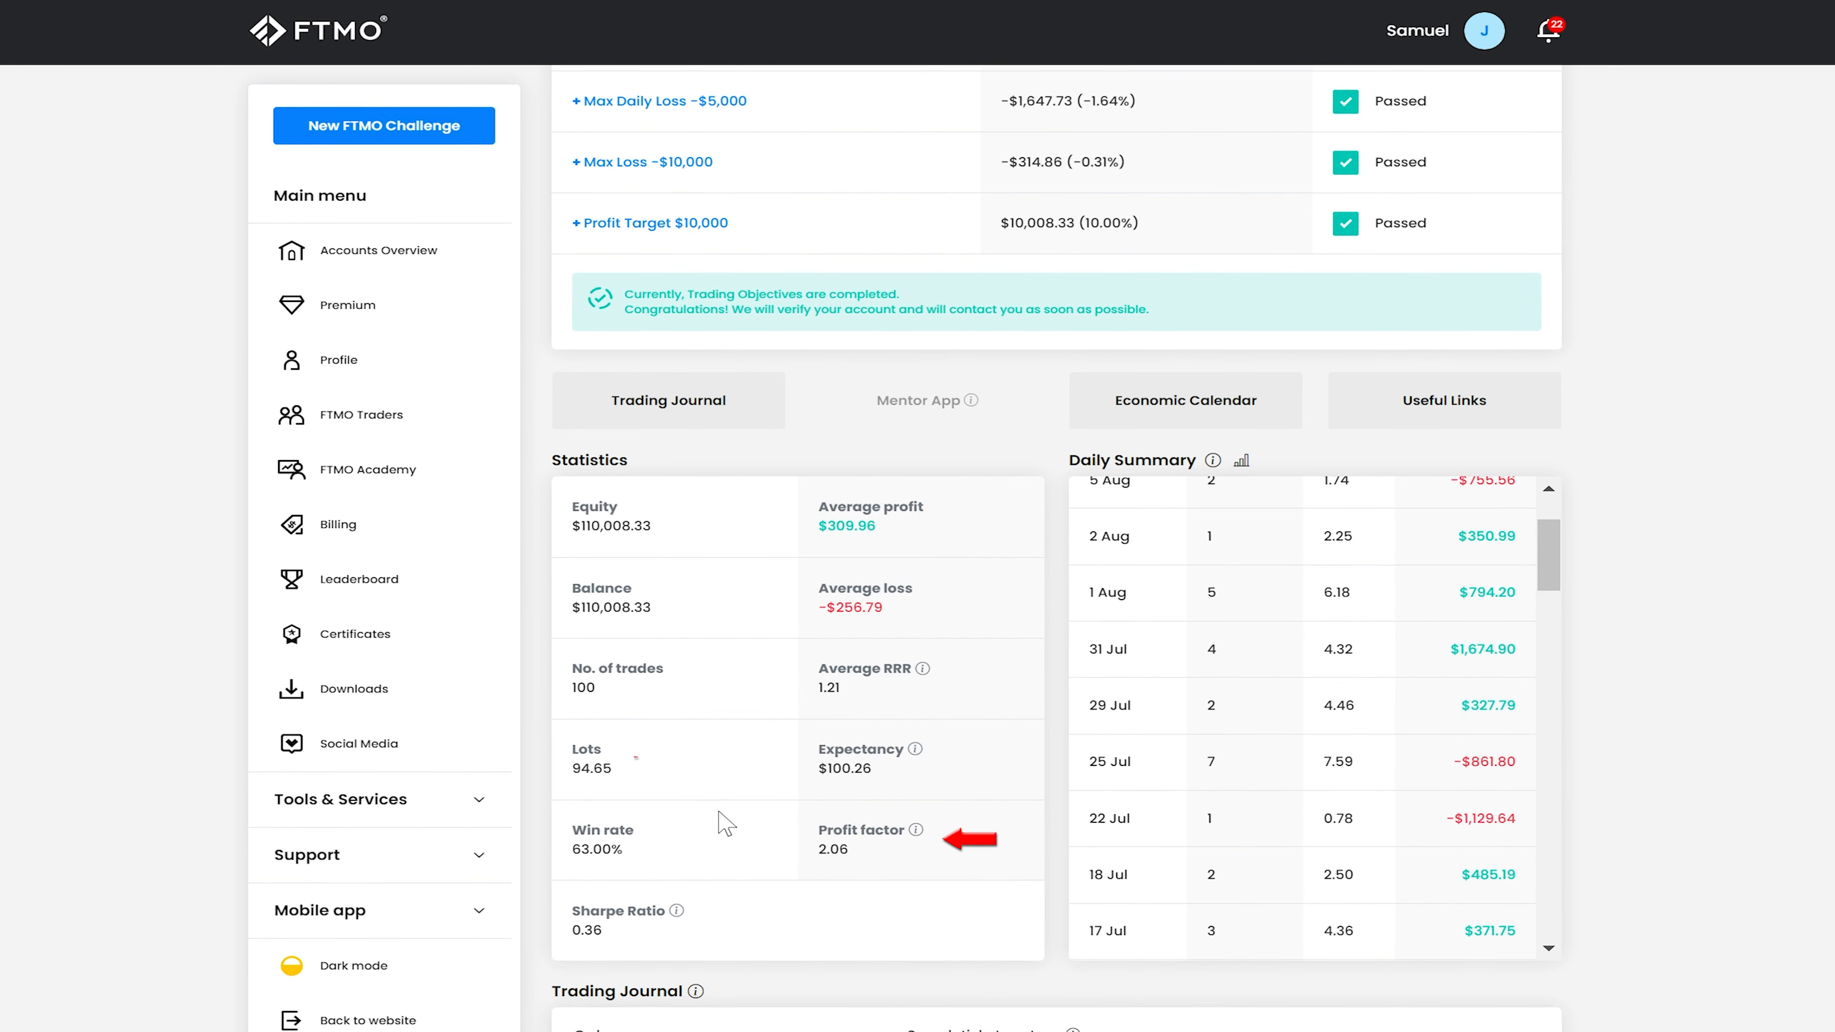
double_click(591, 770)
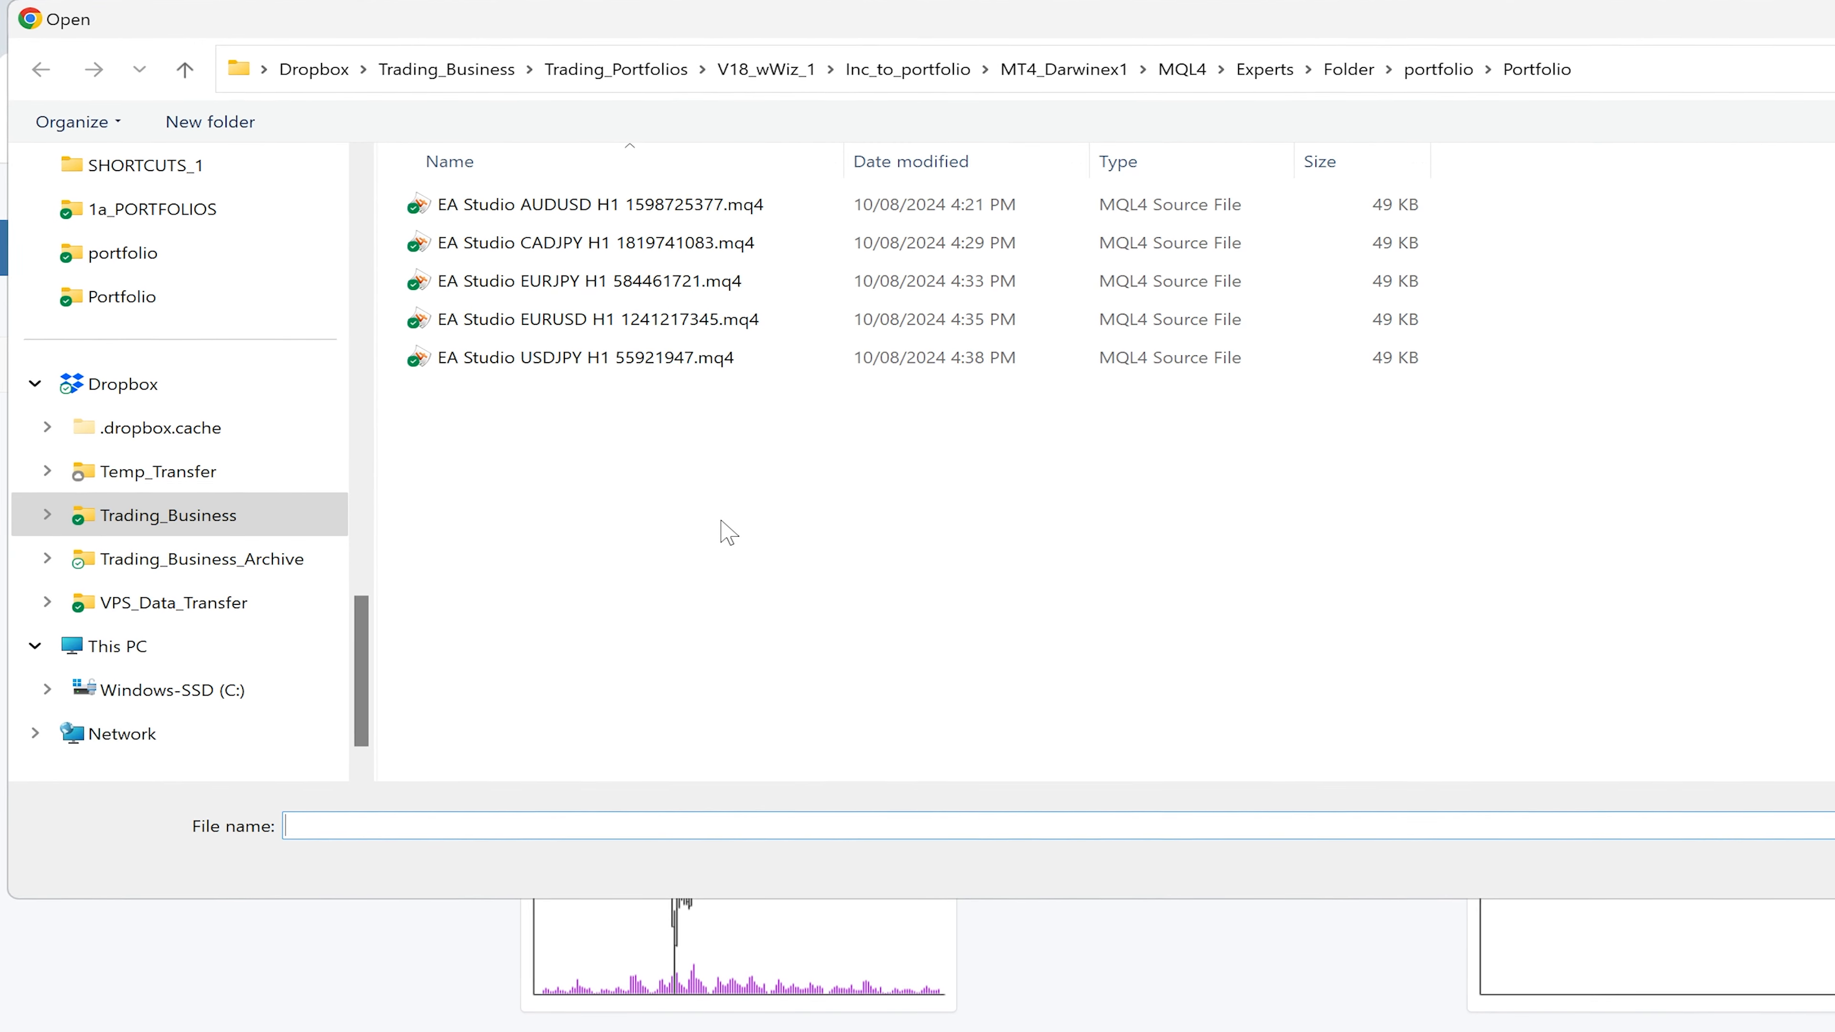
Load the EA Studio AUDUSD H1 .mq4 strategy, showing Stop Loss 150, Take Profit 63 and backtest results.
click(578, 356)
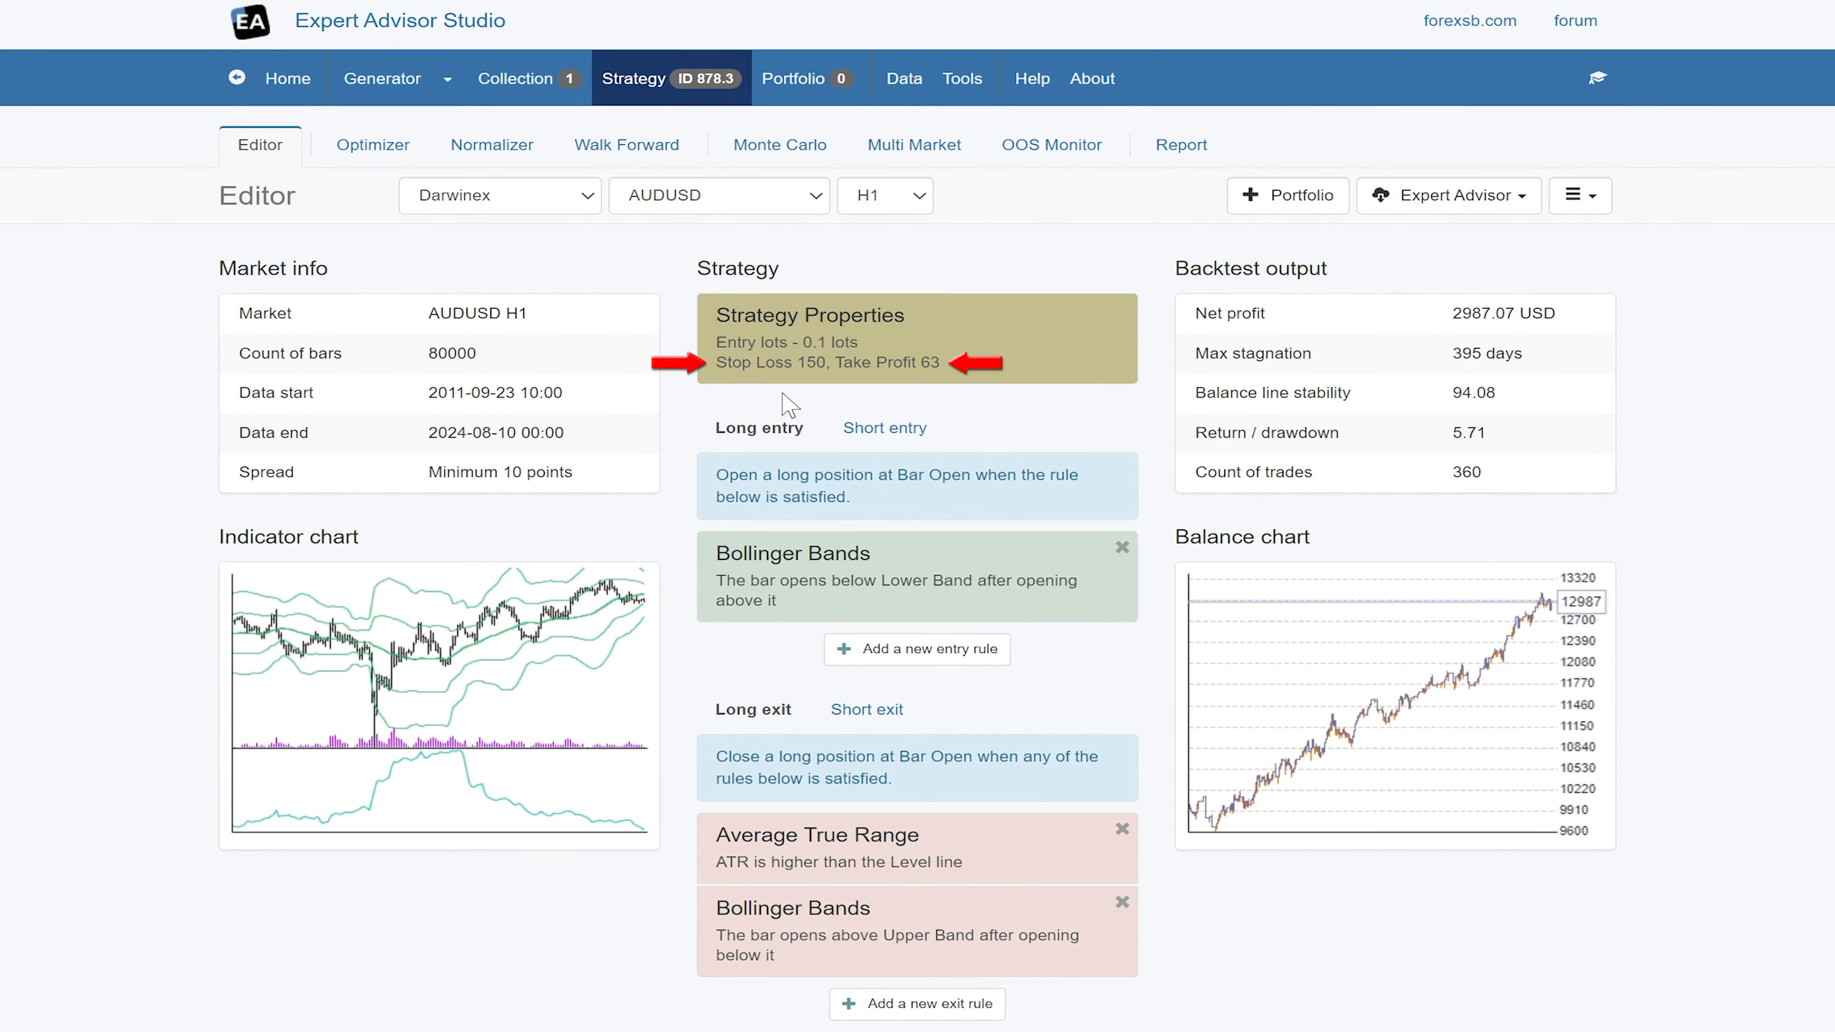
Review the OOS Monitor in-sample, out-of-sample and complete backtests, then add the AUDUSD H1 strategy to the collection.
click(1049, 144)
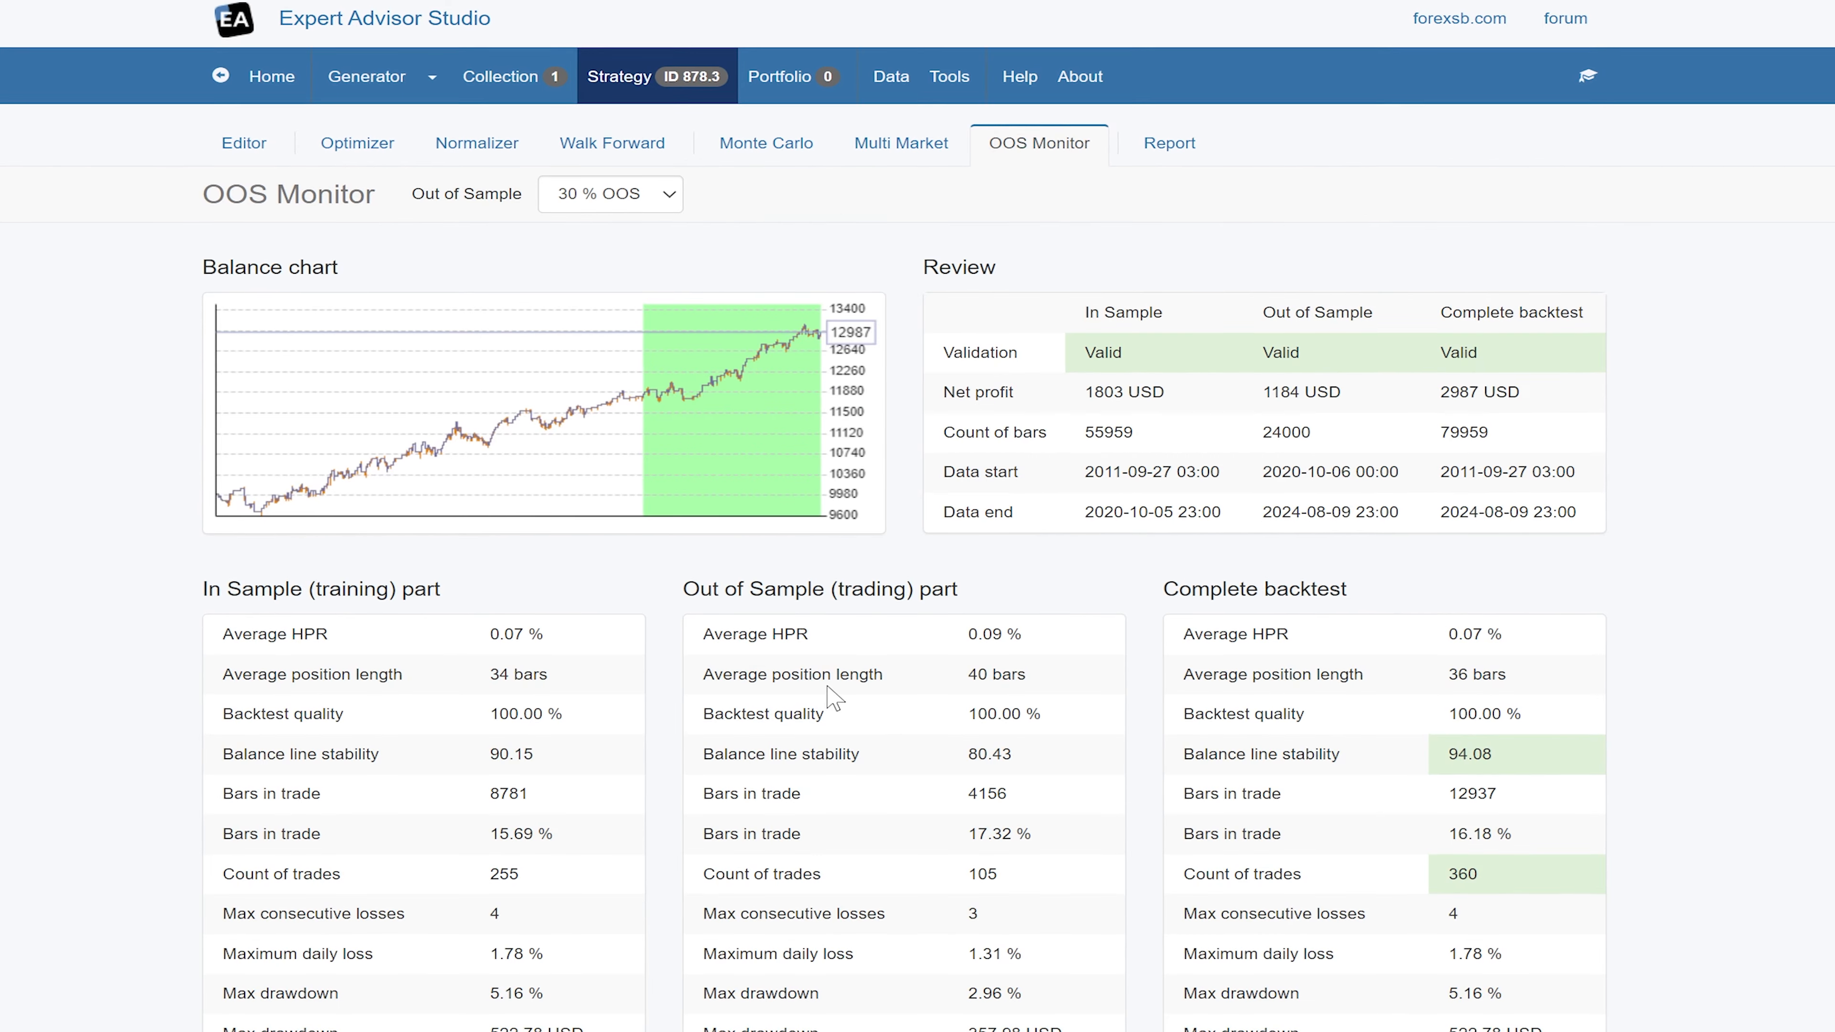
scroll(down, 3)
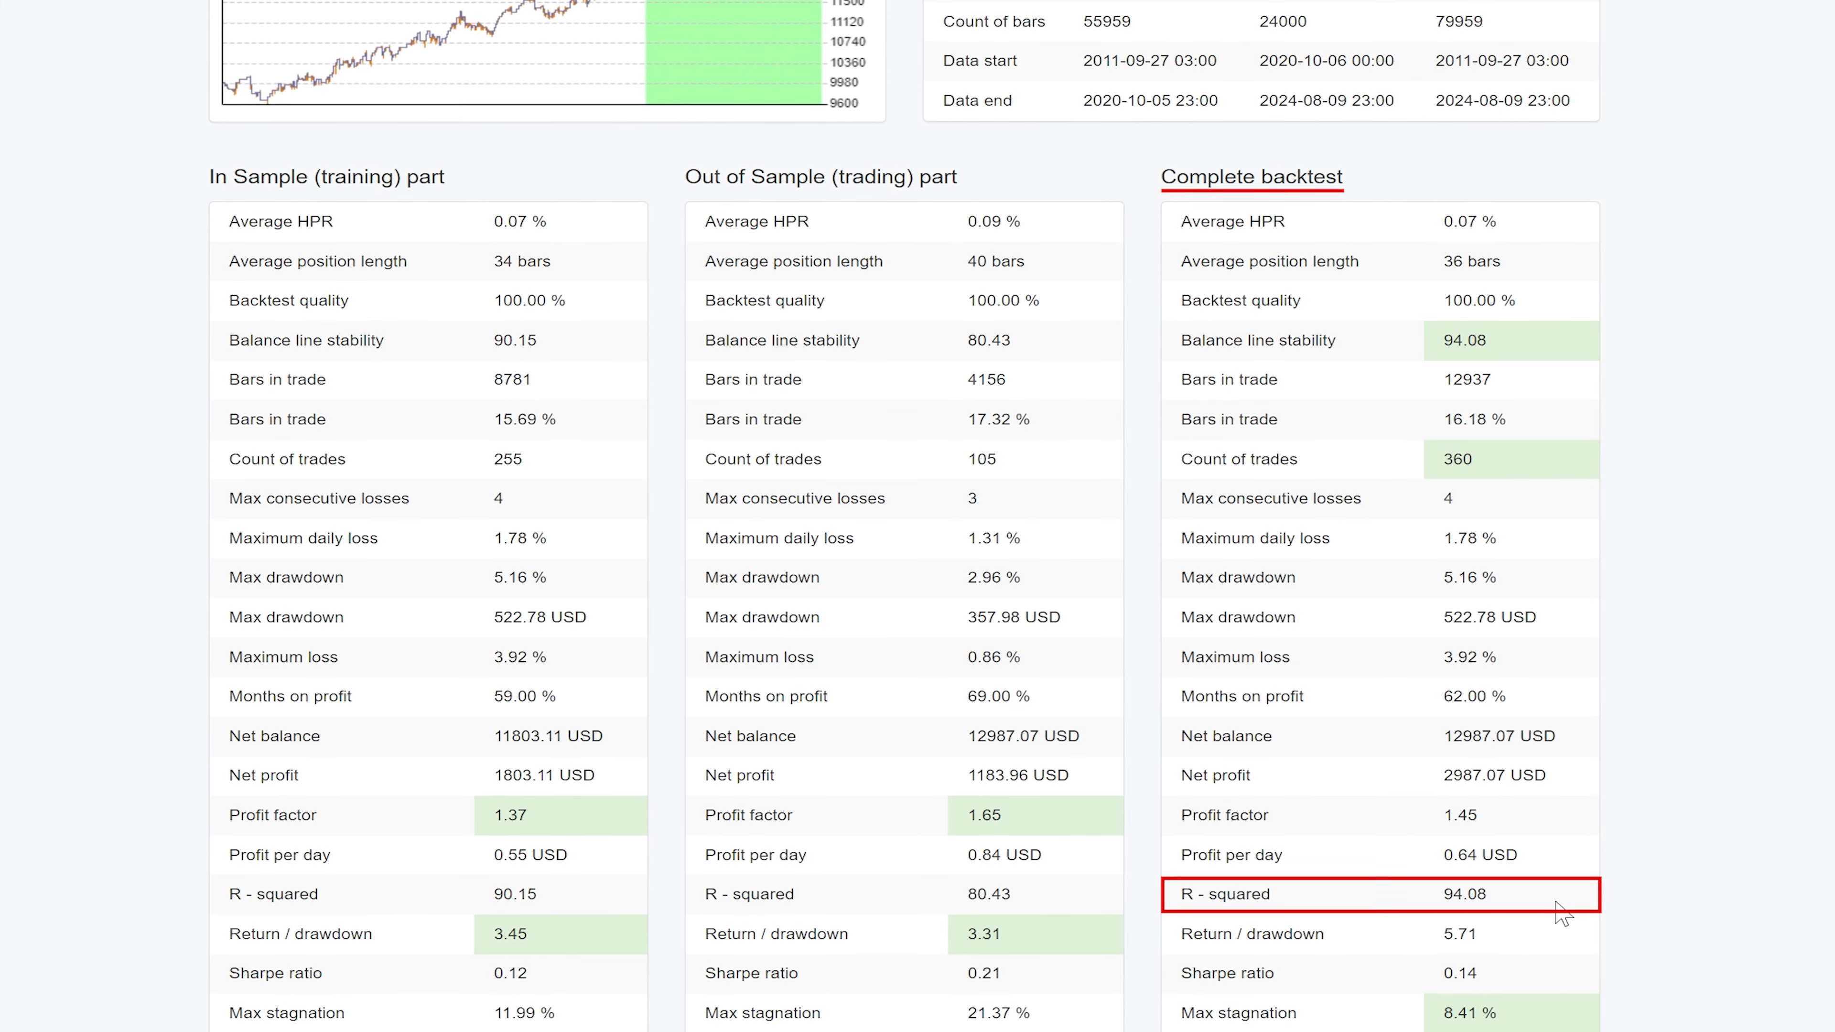
scroll(down, 3)
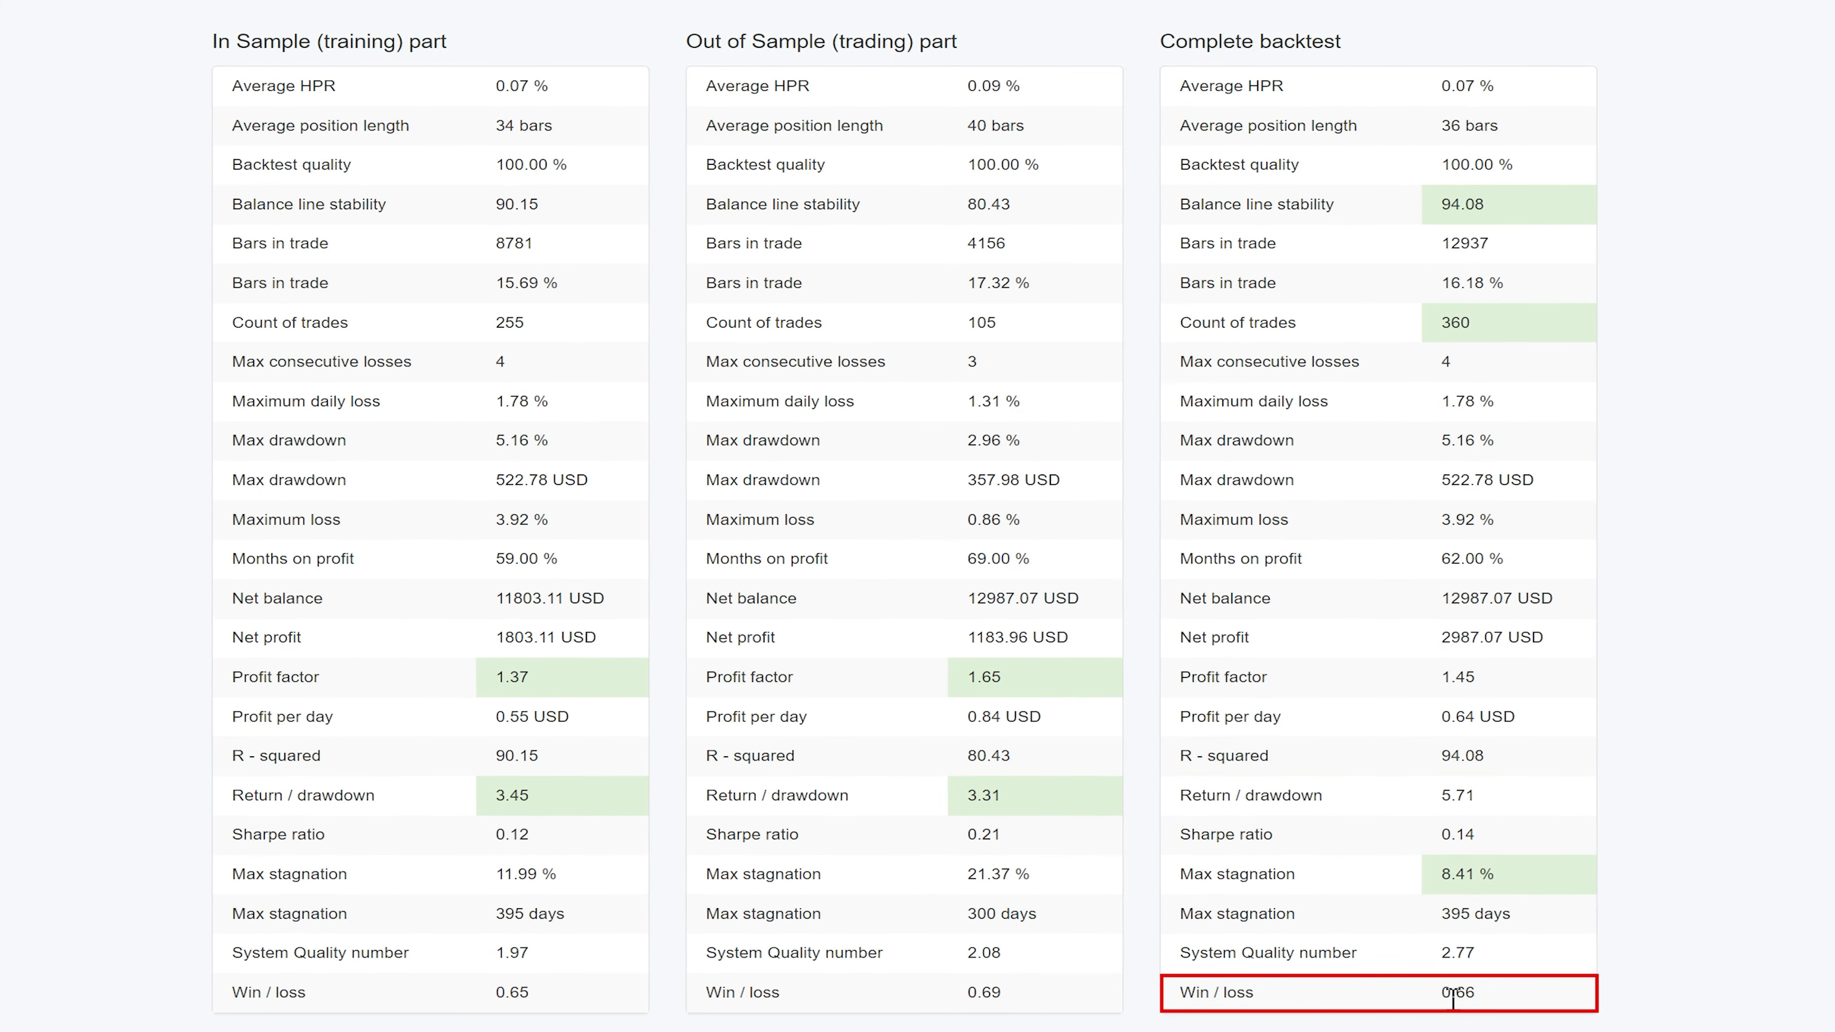
scroll(up, 3)
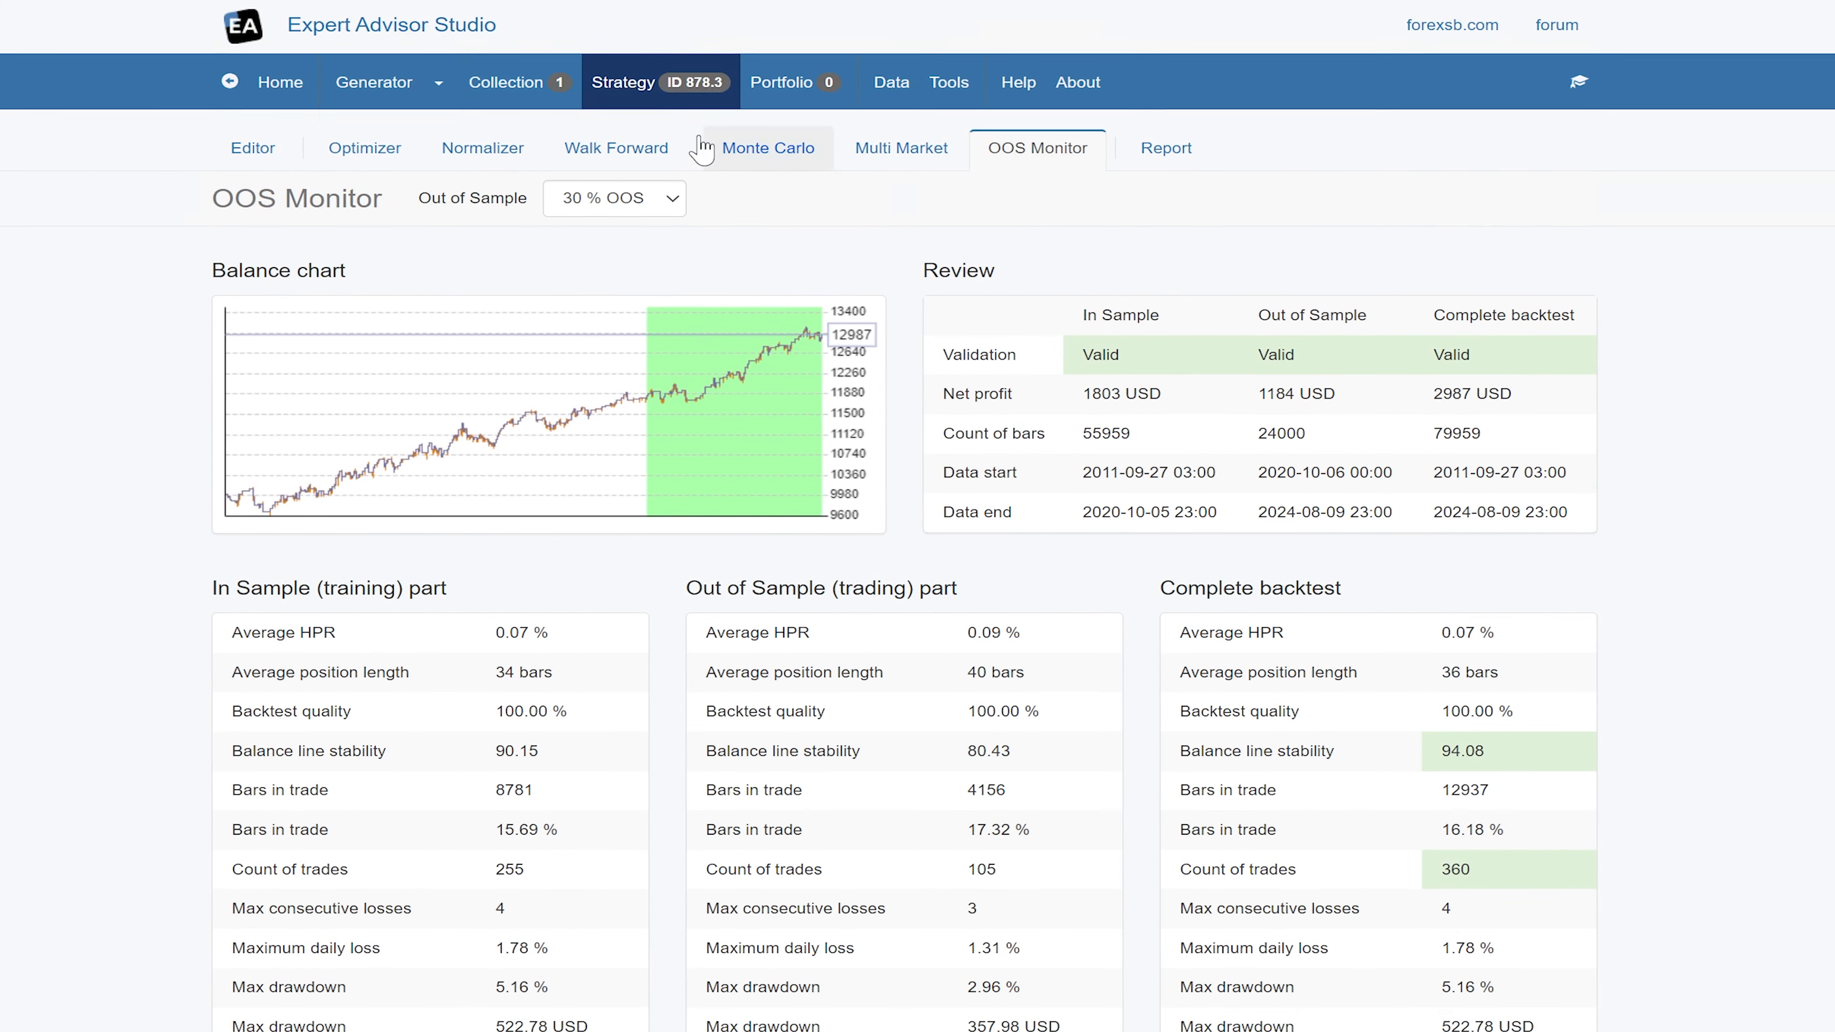
click(506, 82)
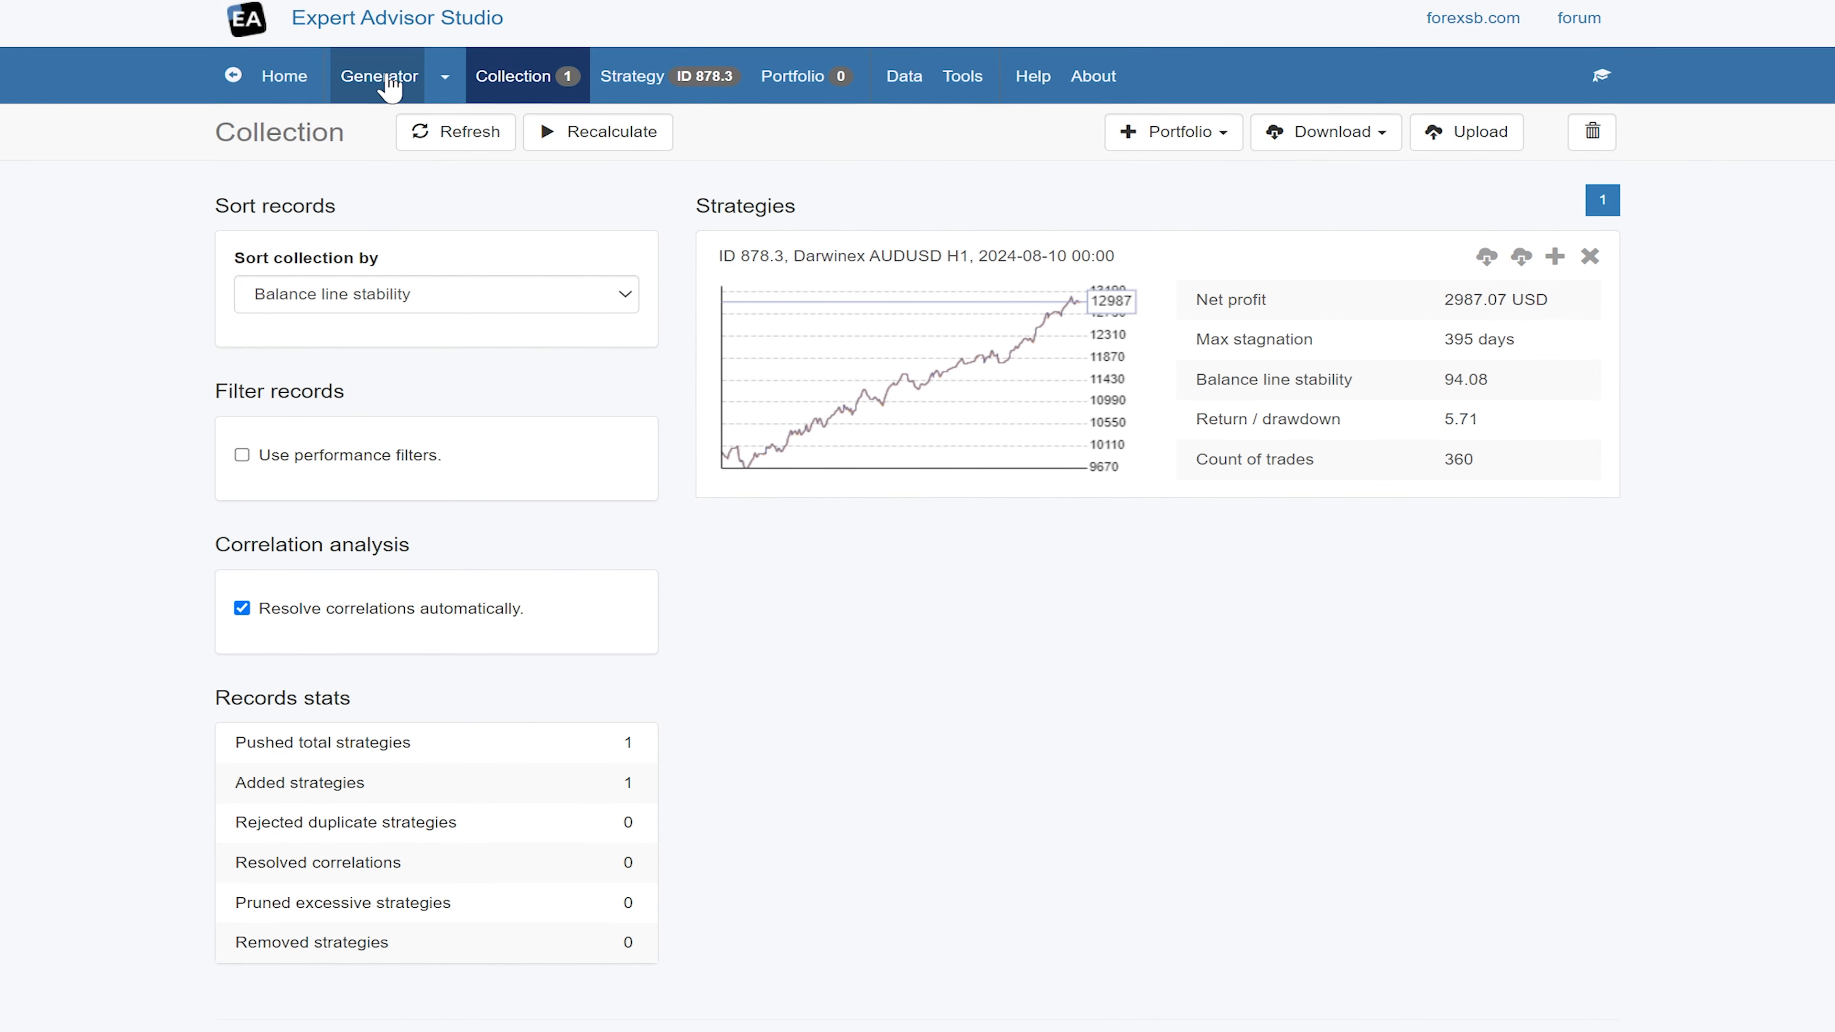
Open the Reactor generator set to Dukascopy-Live EURUSD H1 data with zero strategies generated.
click(379, 77)
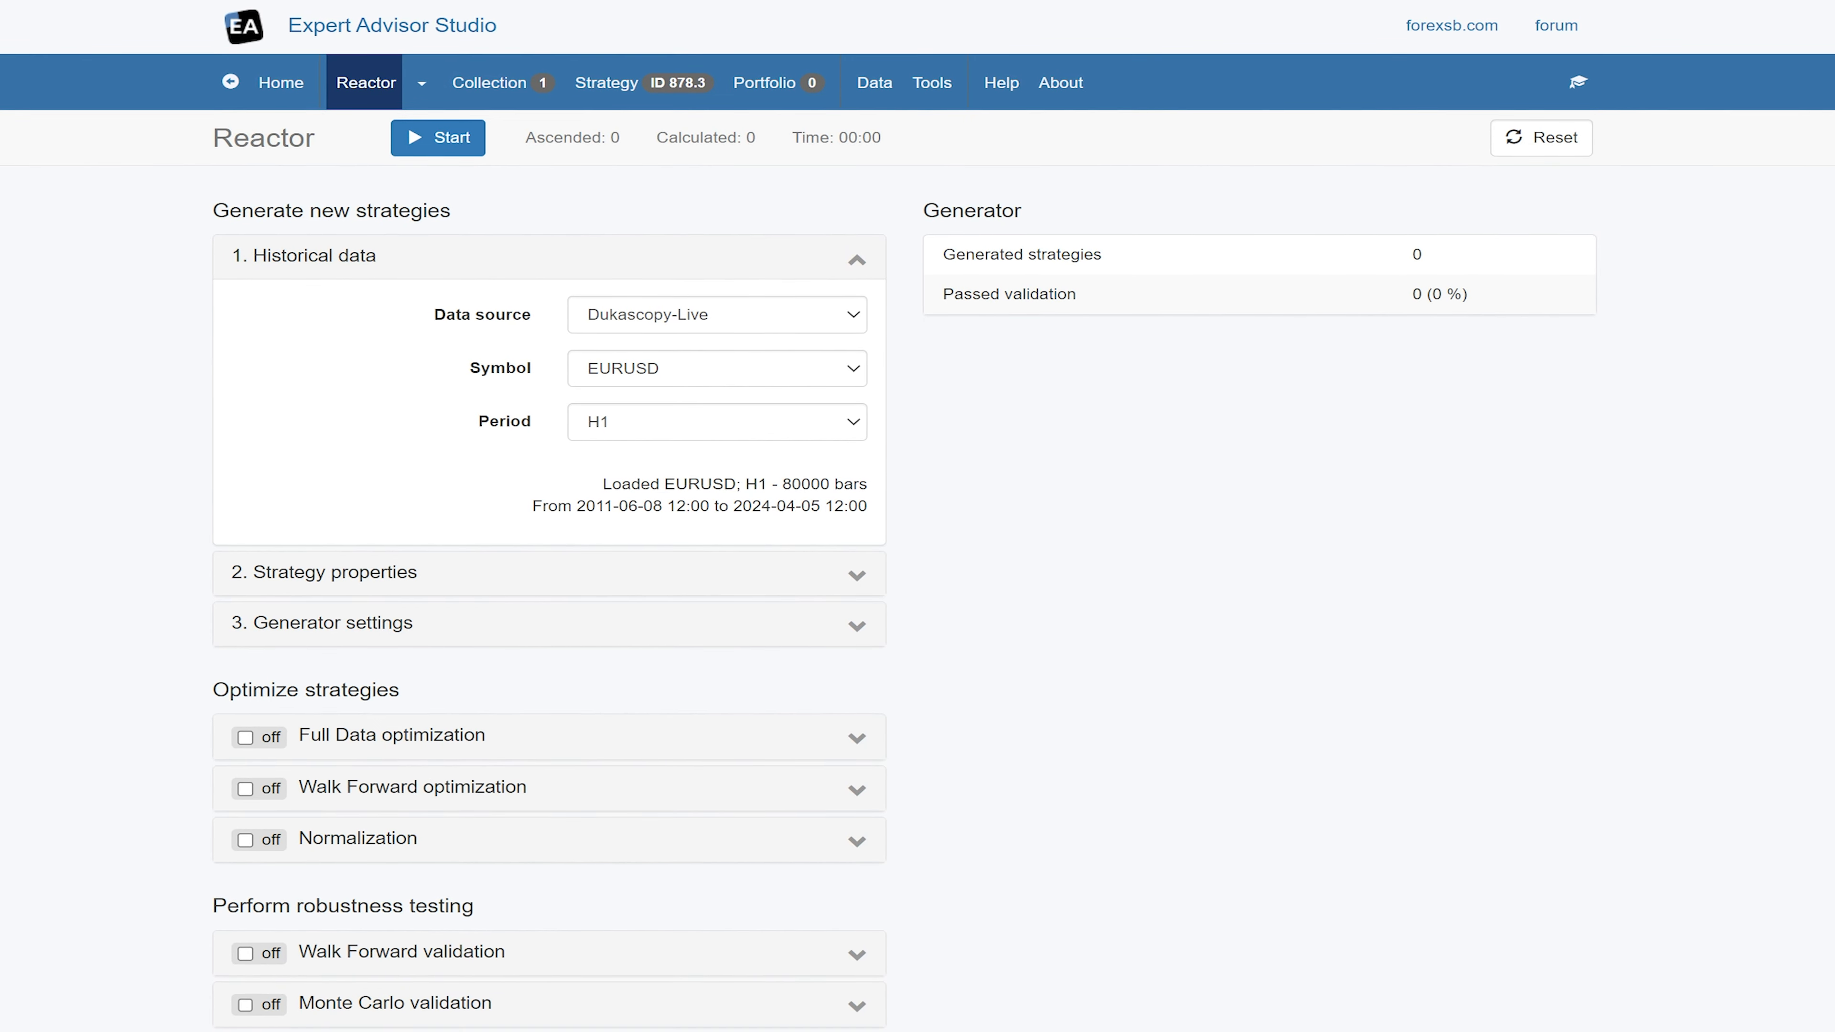
mouse_move(825, 786)
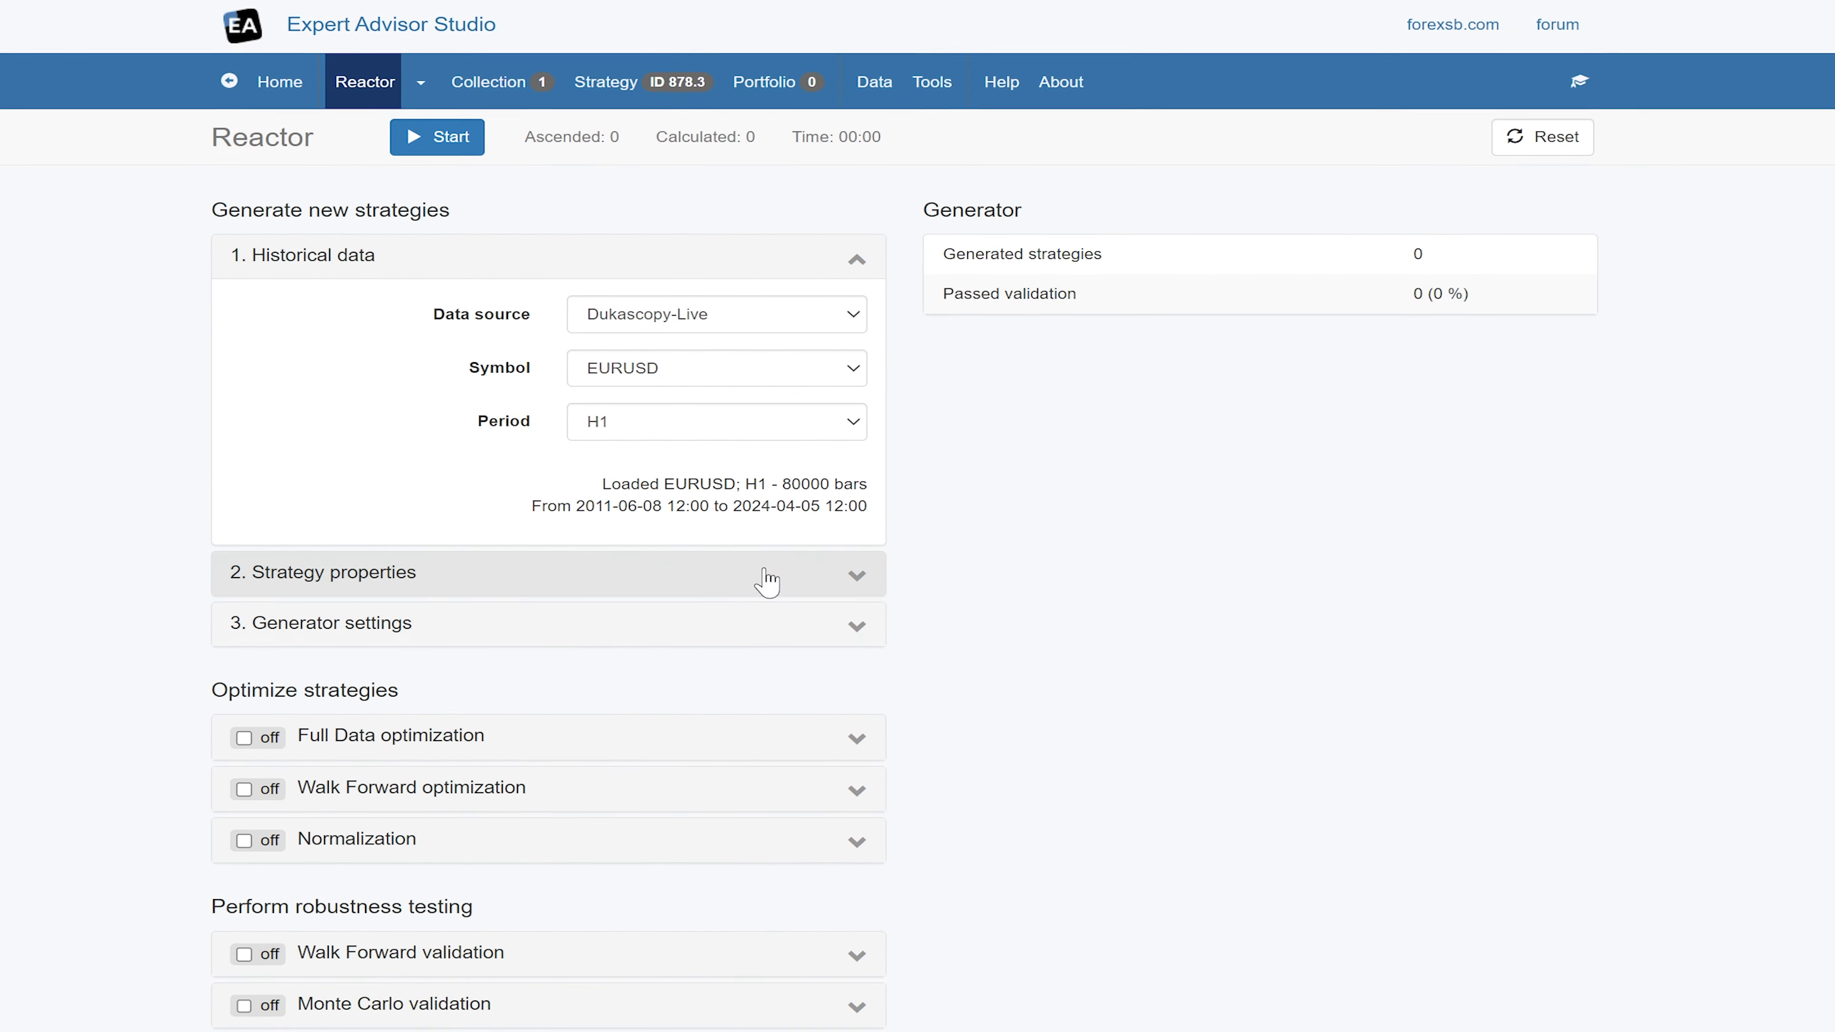
mouse_move(1007, 619)
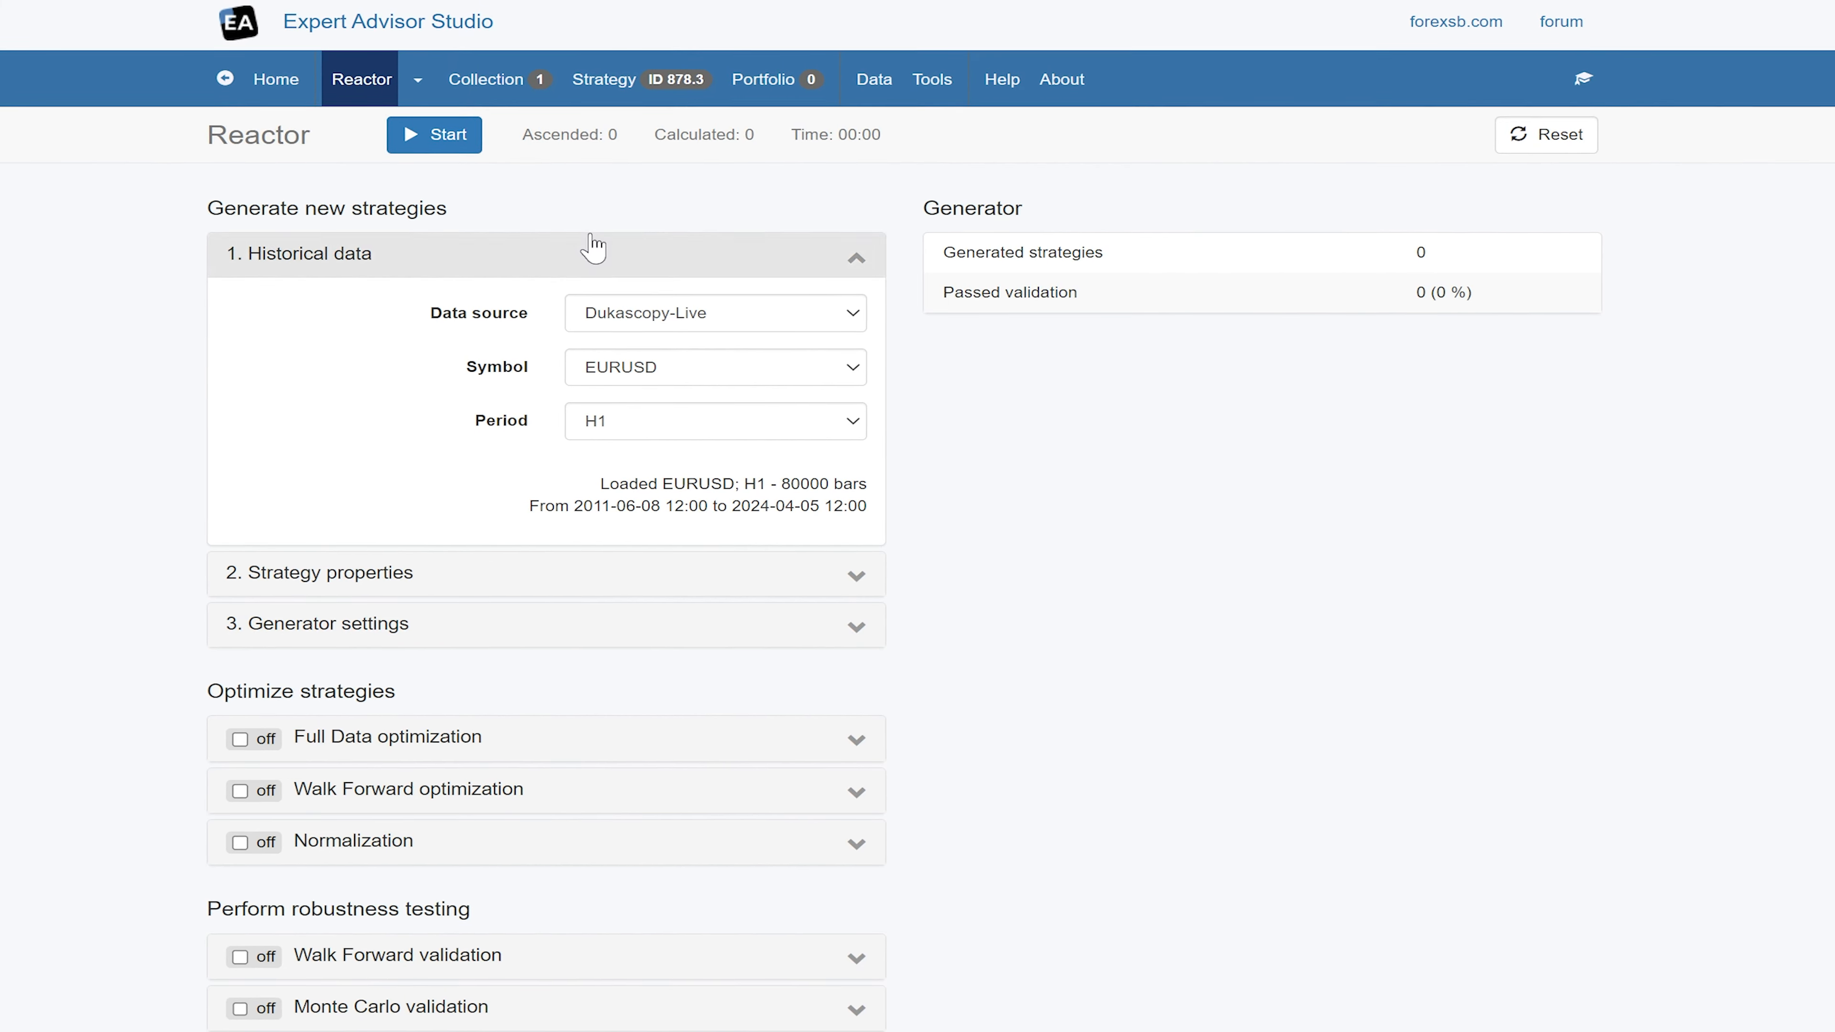
Review the FX Blue account overview with its 110,008.33 balance, then go to its Stats page.
click(632, 80)
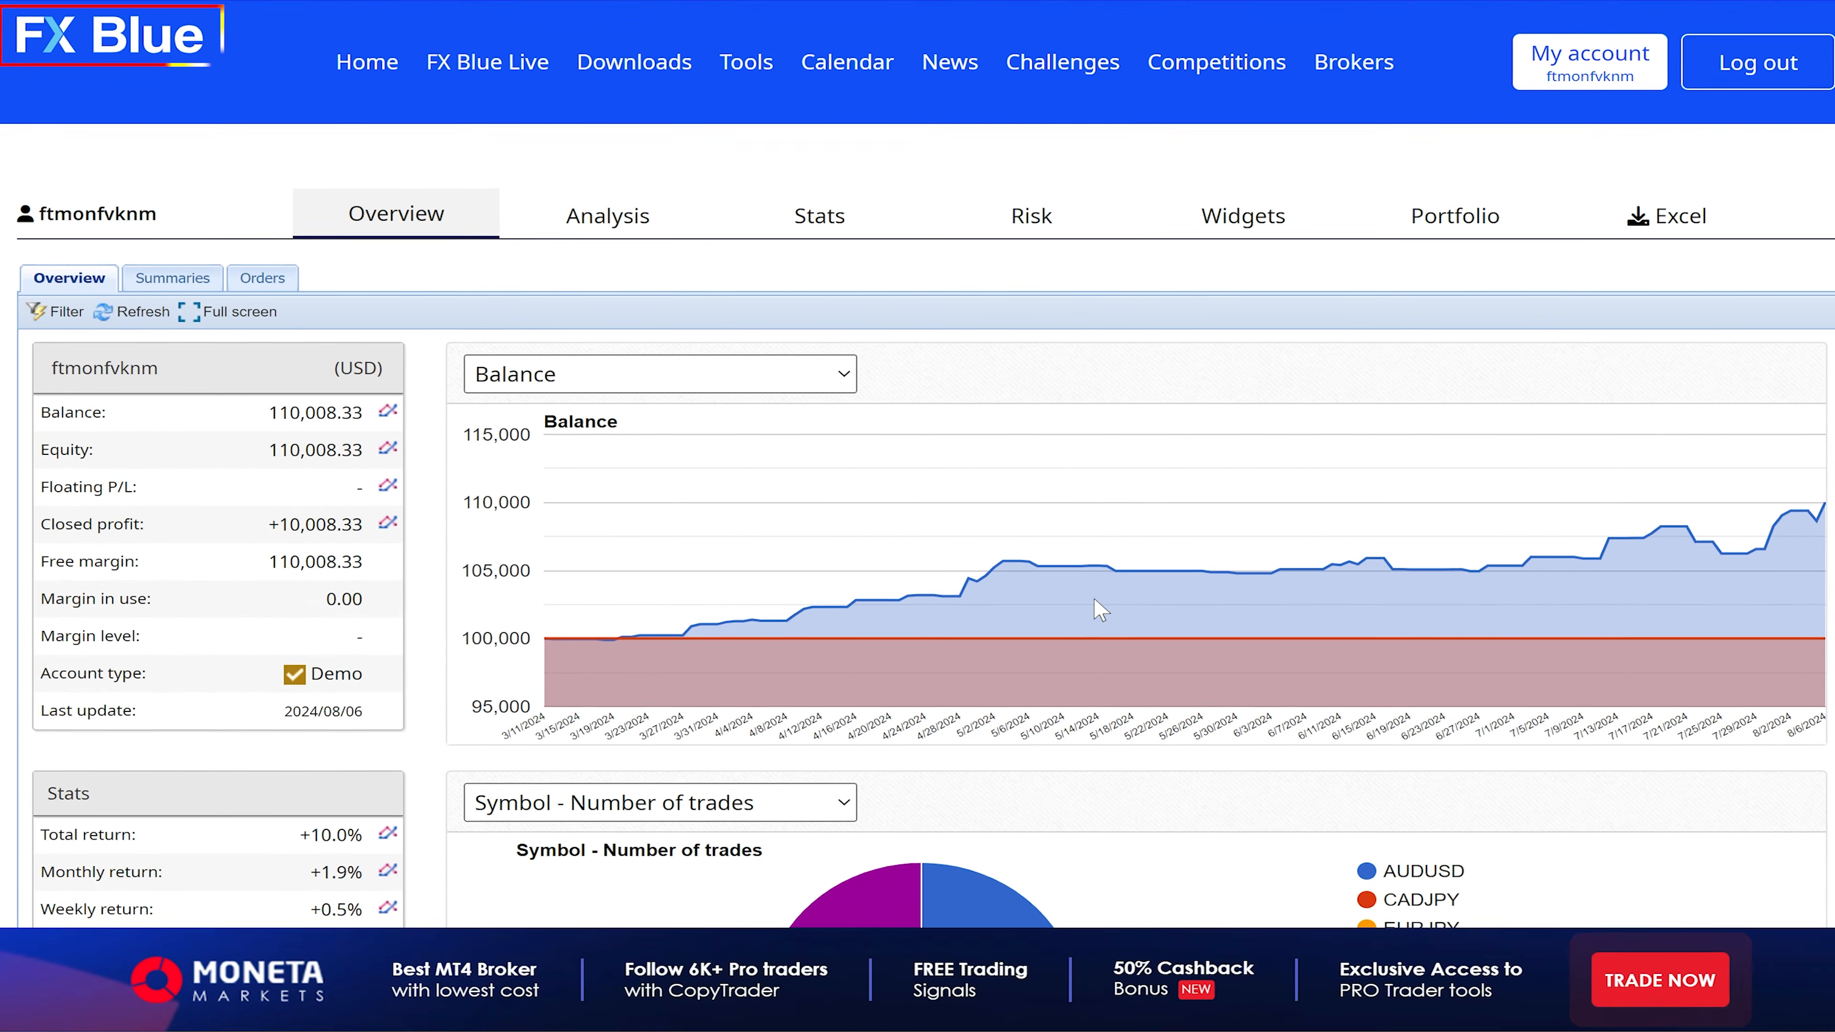
scroll(down, 3)
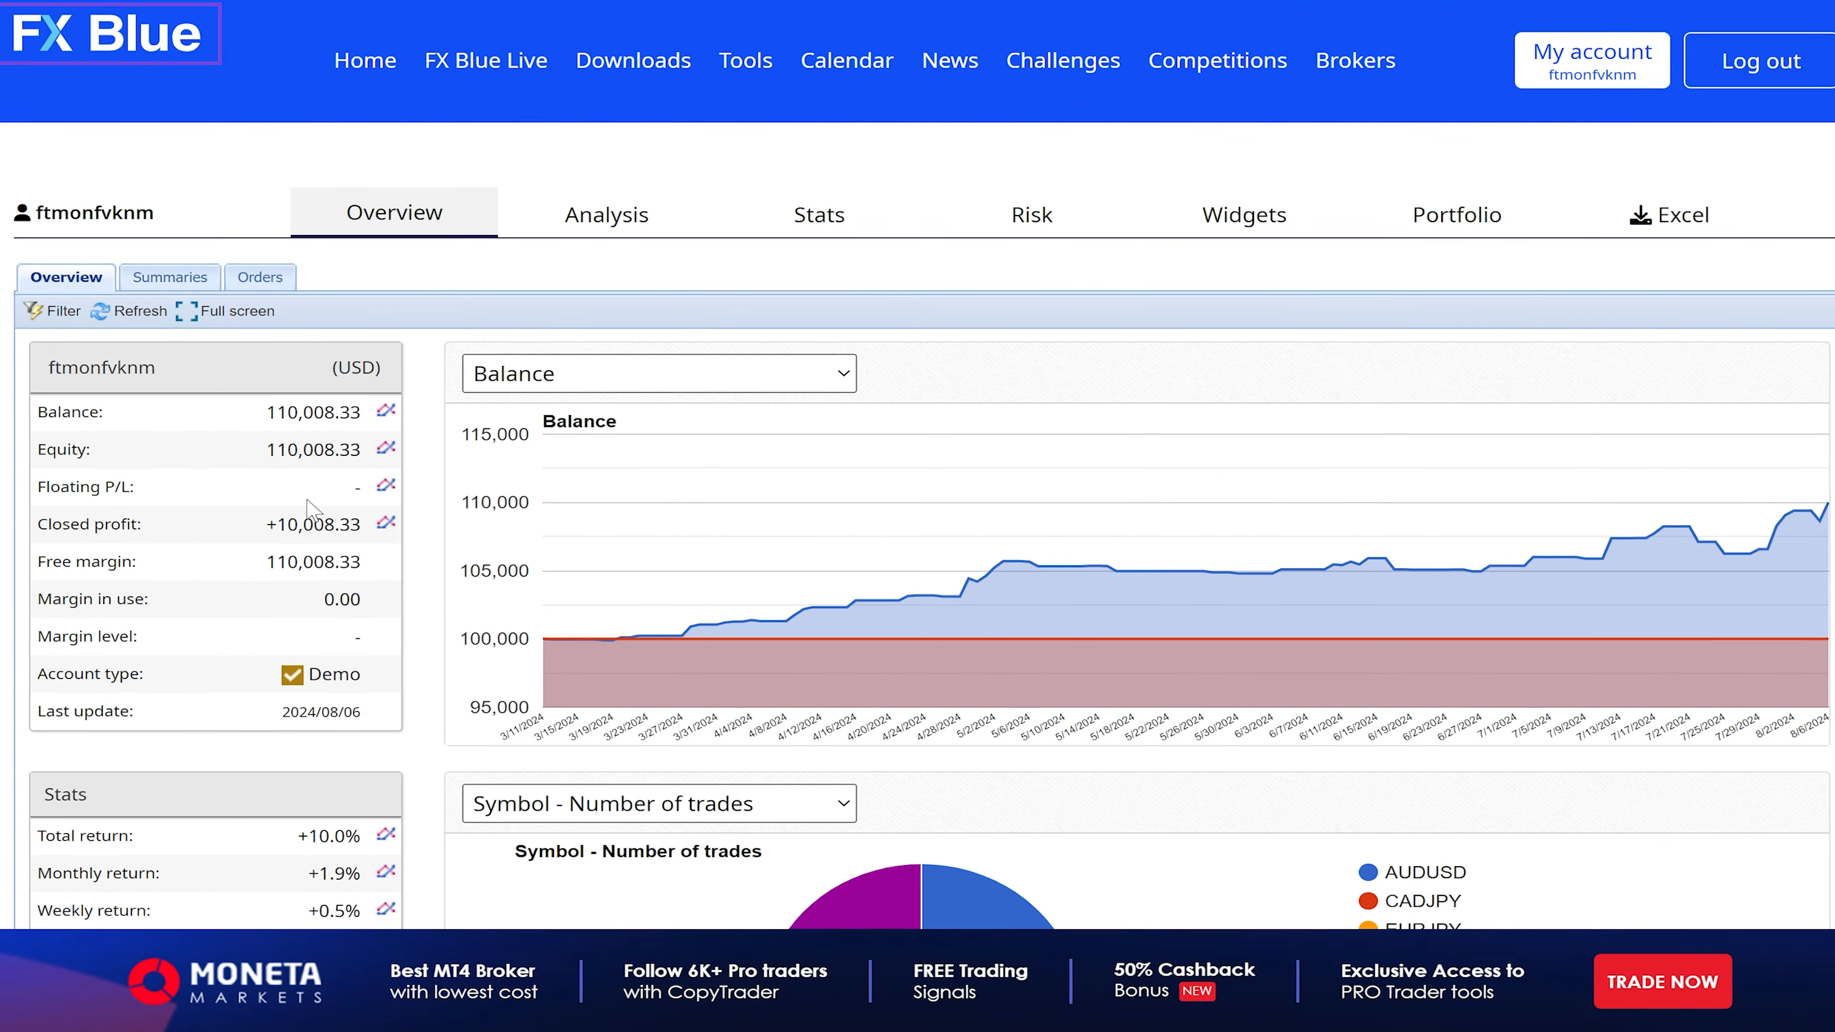
scroll(down, 3)
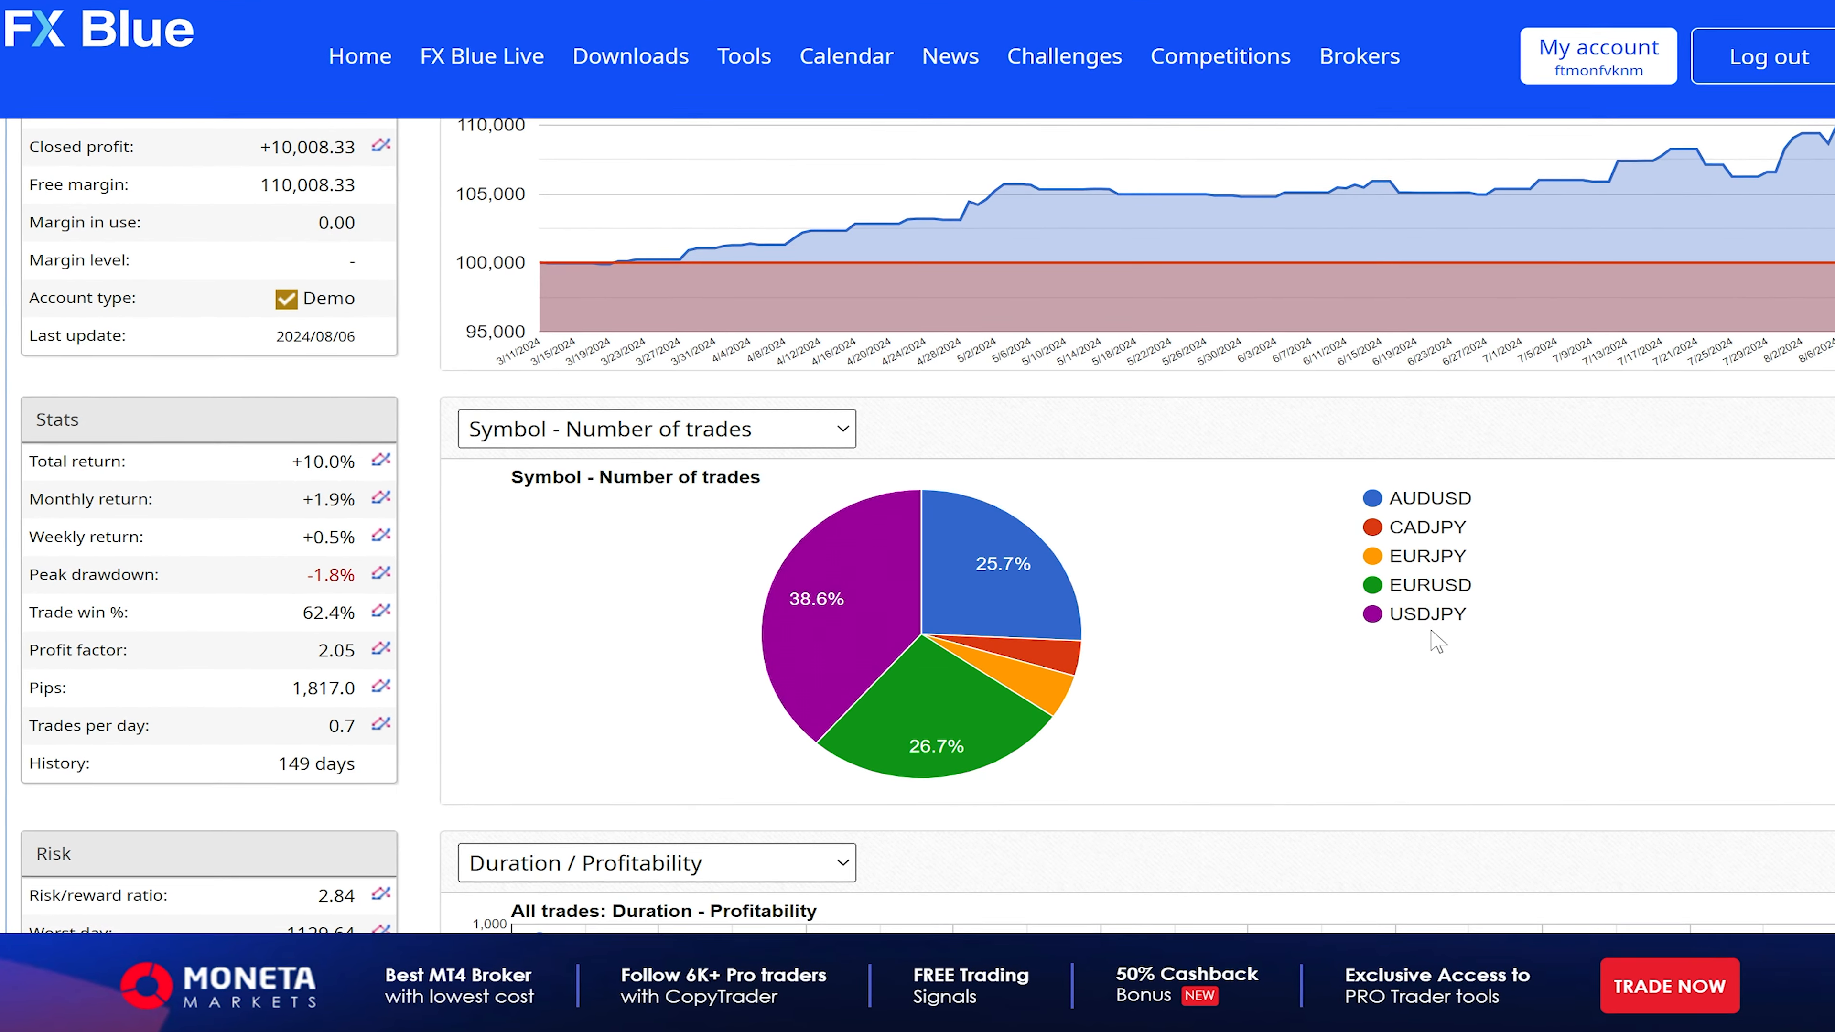
mouse_move(902, 595)
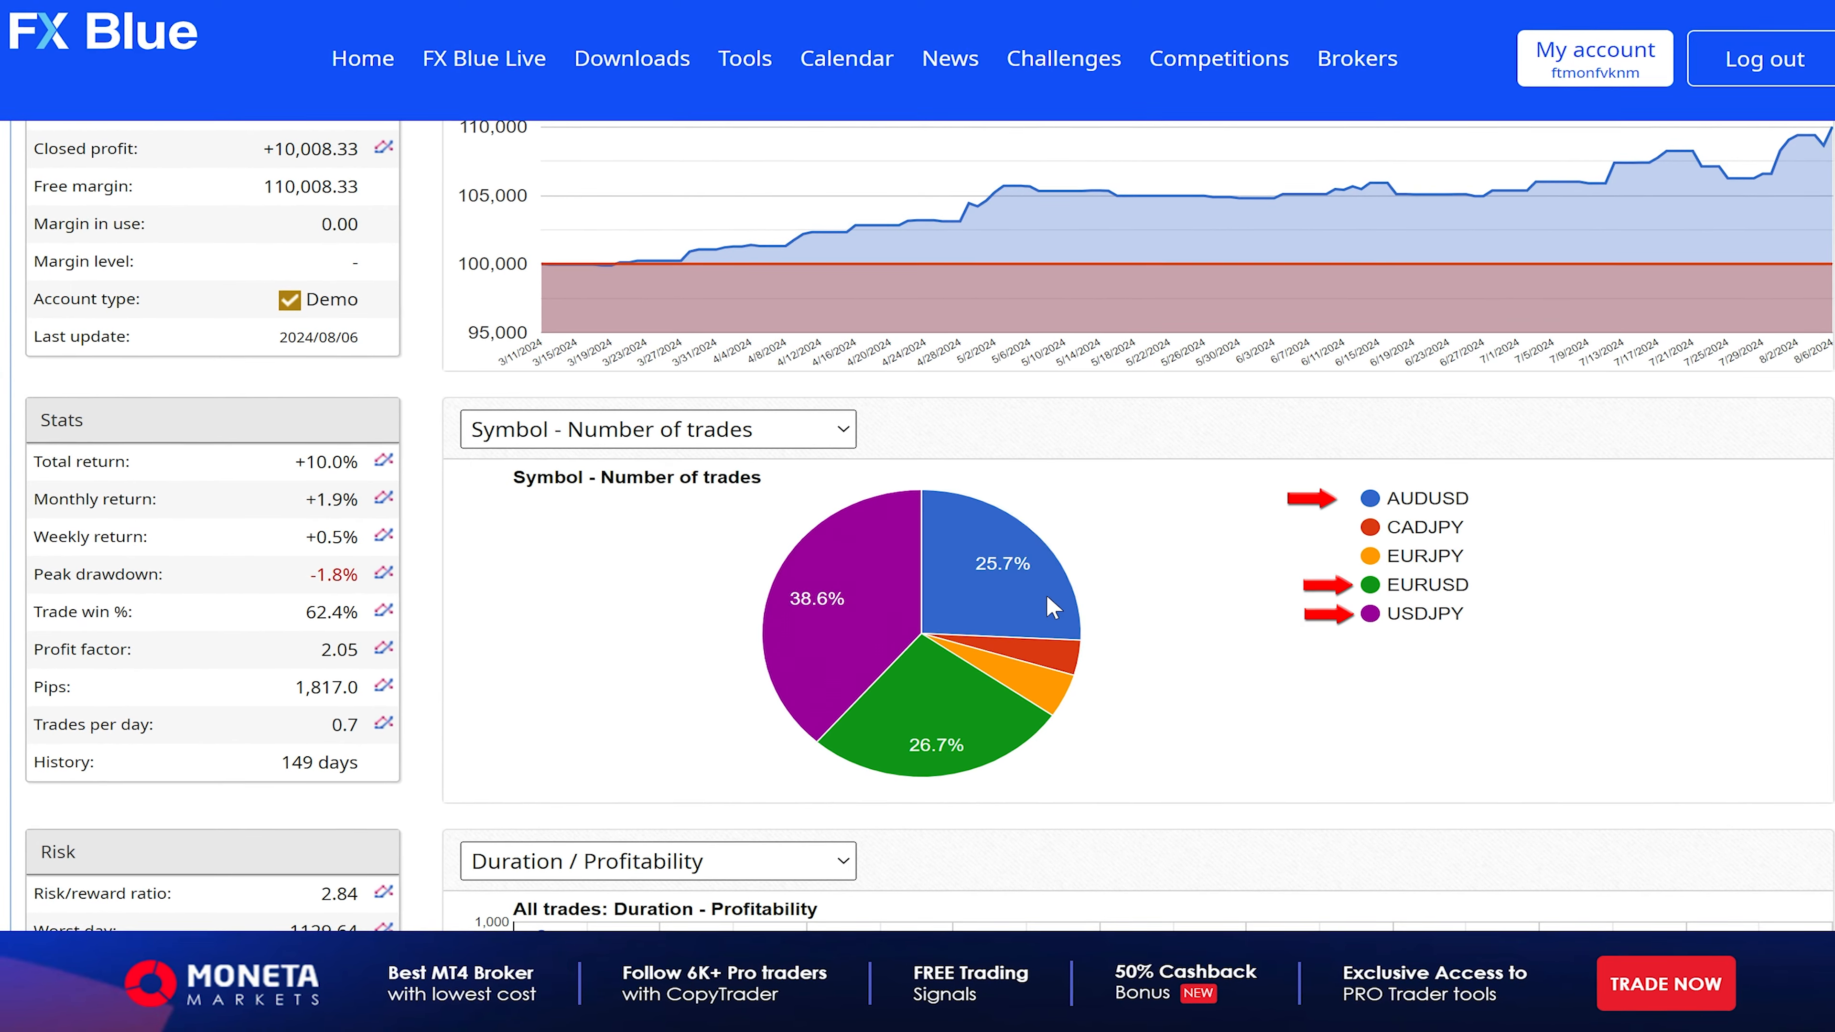
mouse_move(1050, 667)
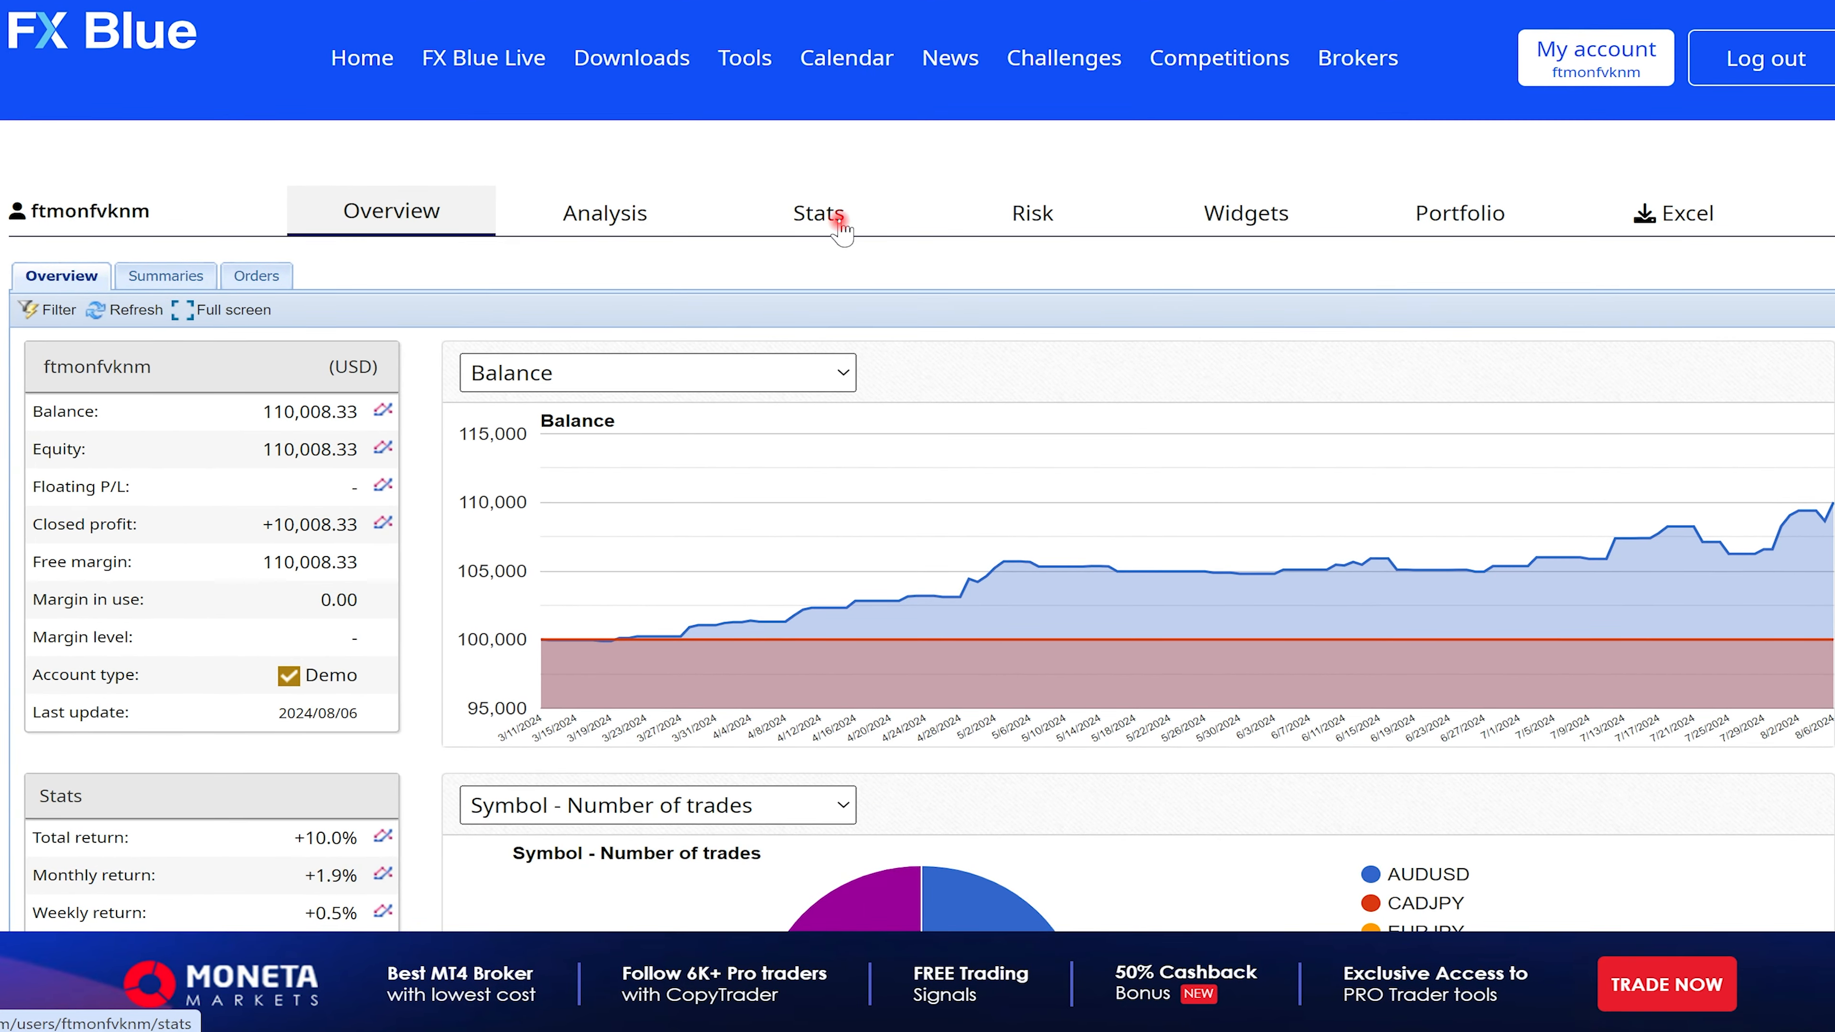
click(818, 212)
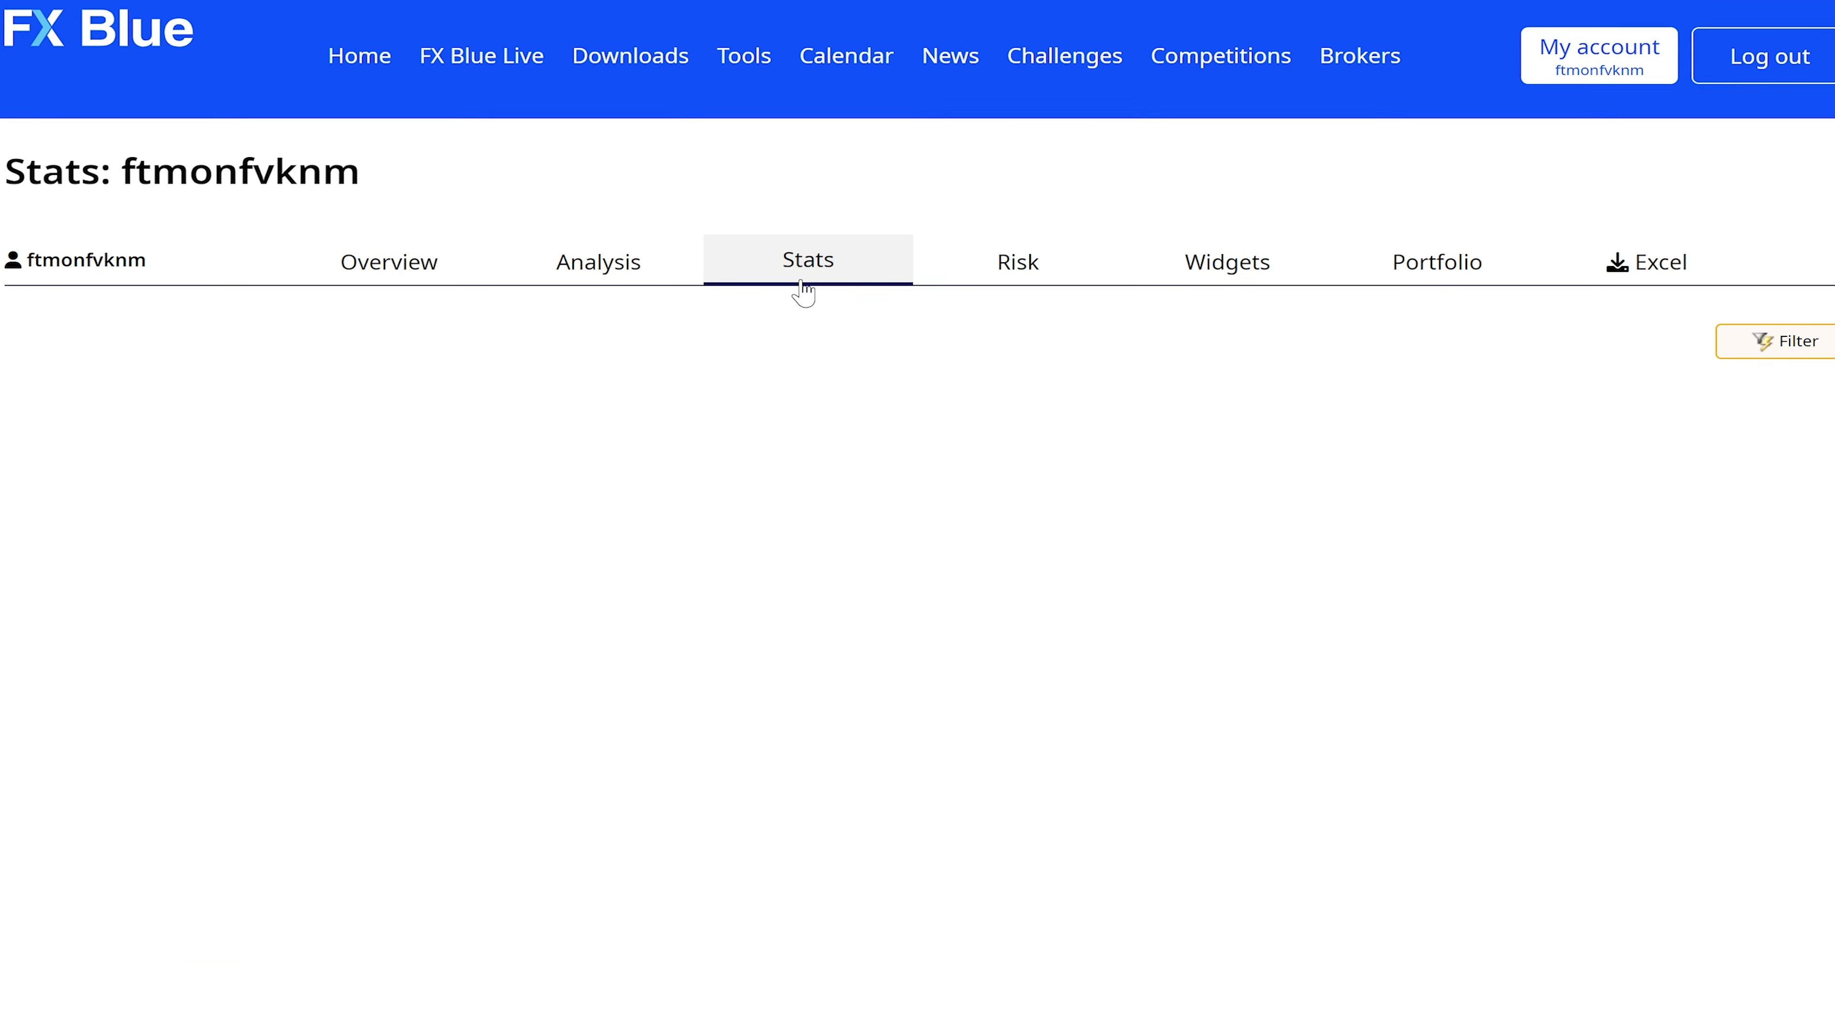
Show the per-symbol breakdown: five symbols, 101 closed trades, 10,008.33 net profit, profit factor 2.05.
click(807, 259)
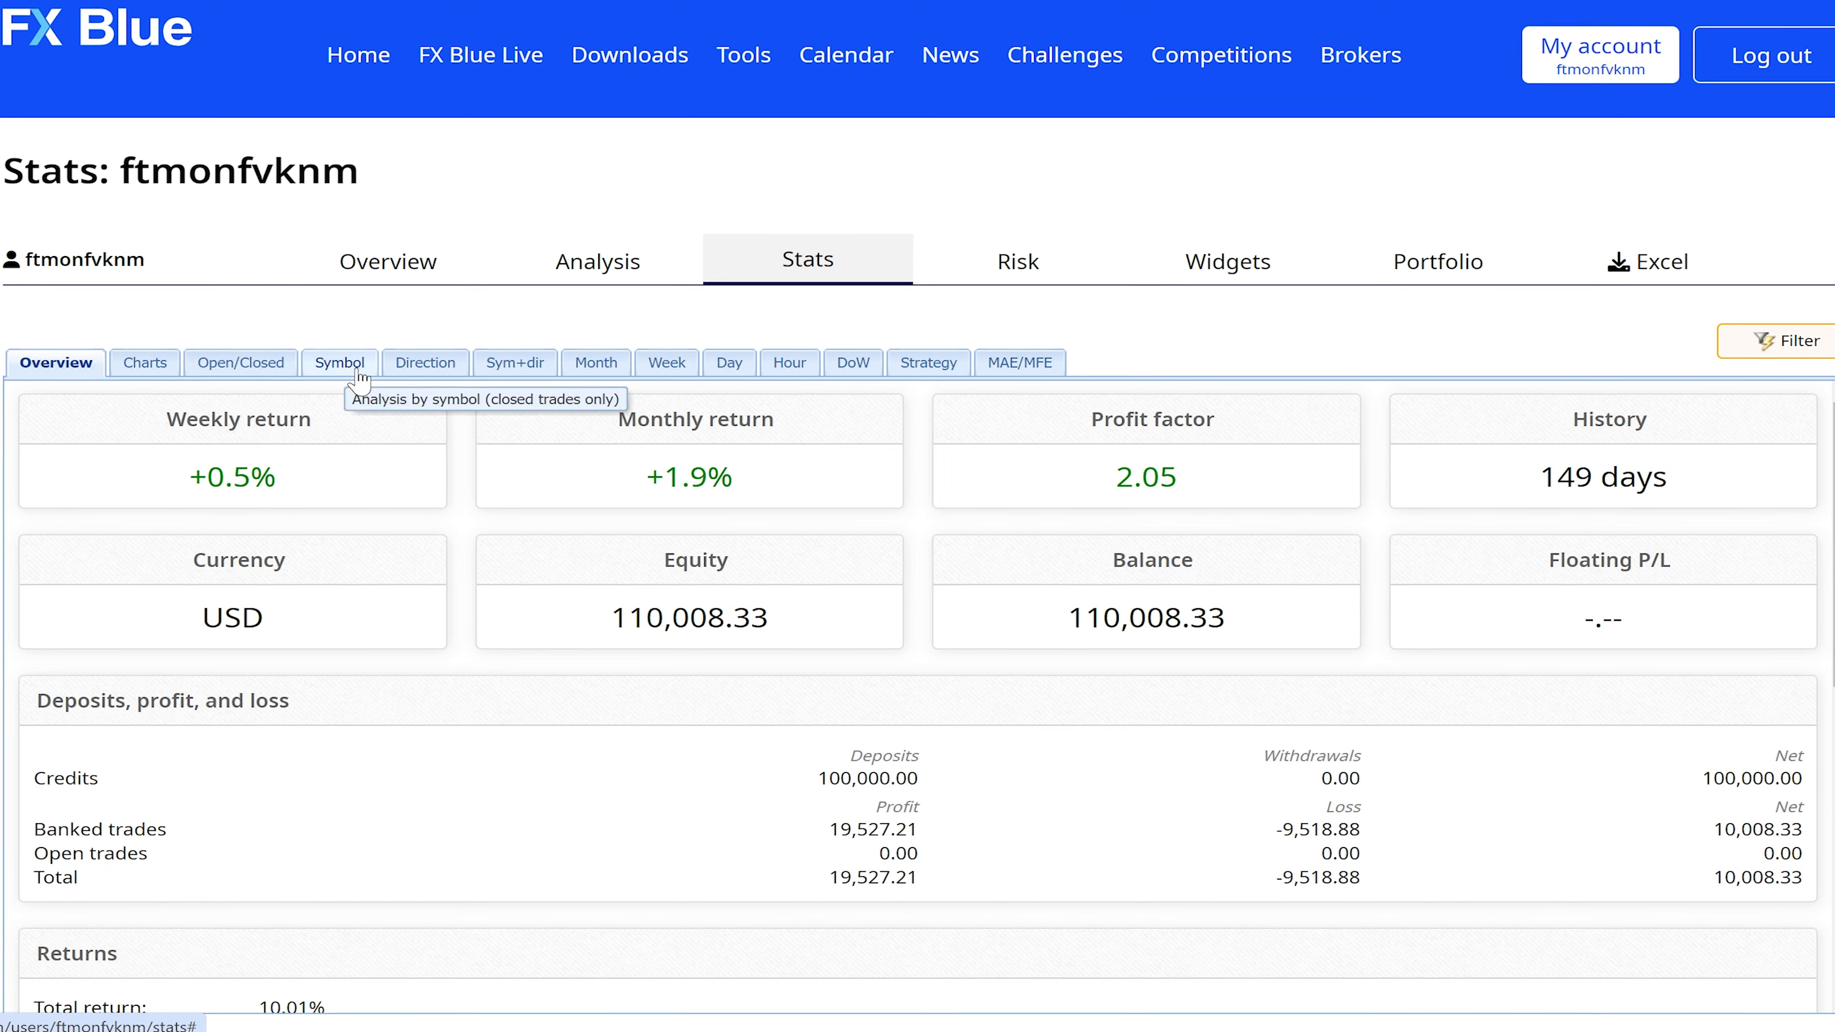
click(339, 364)
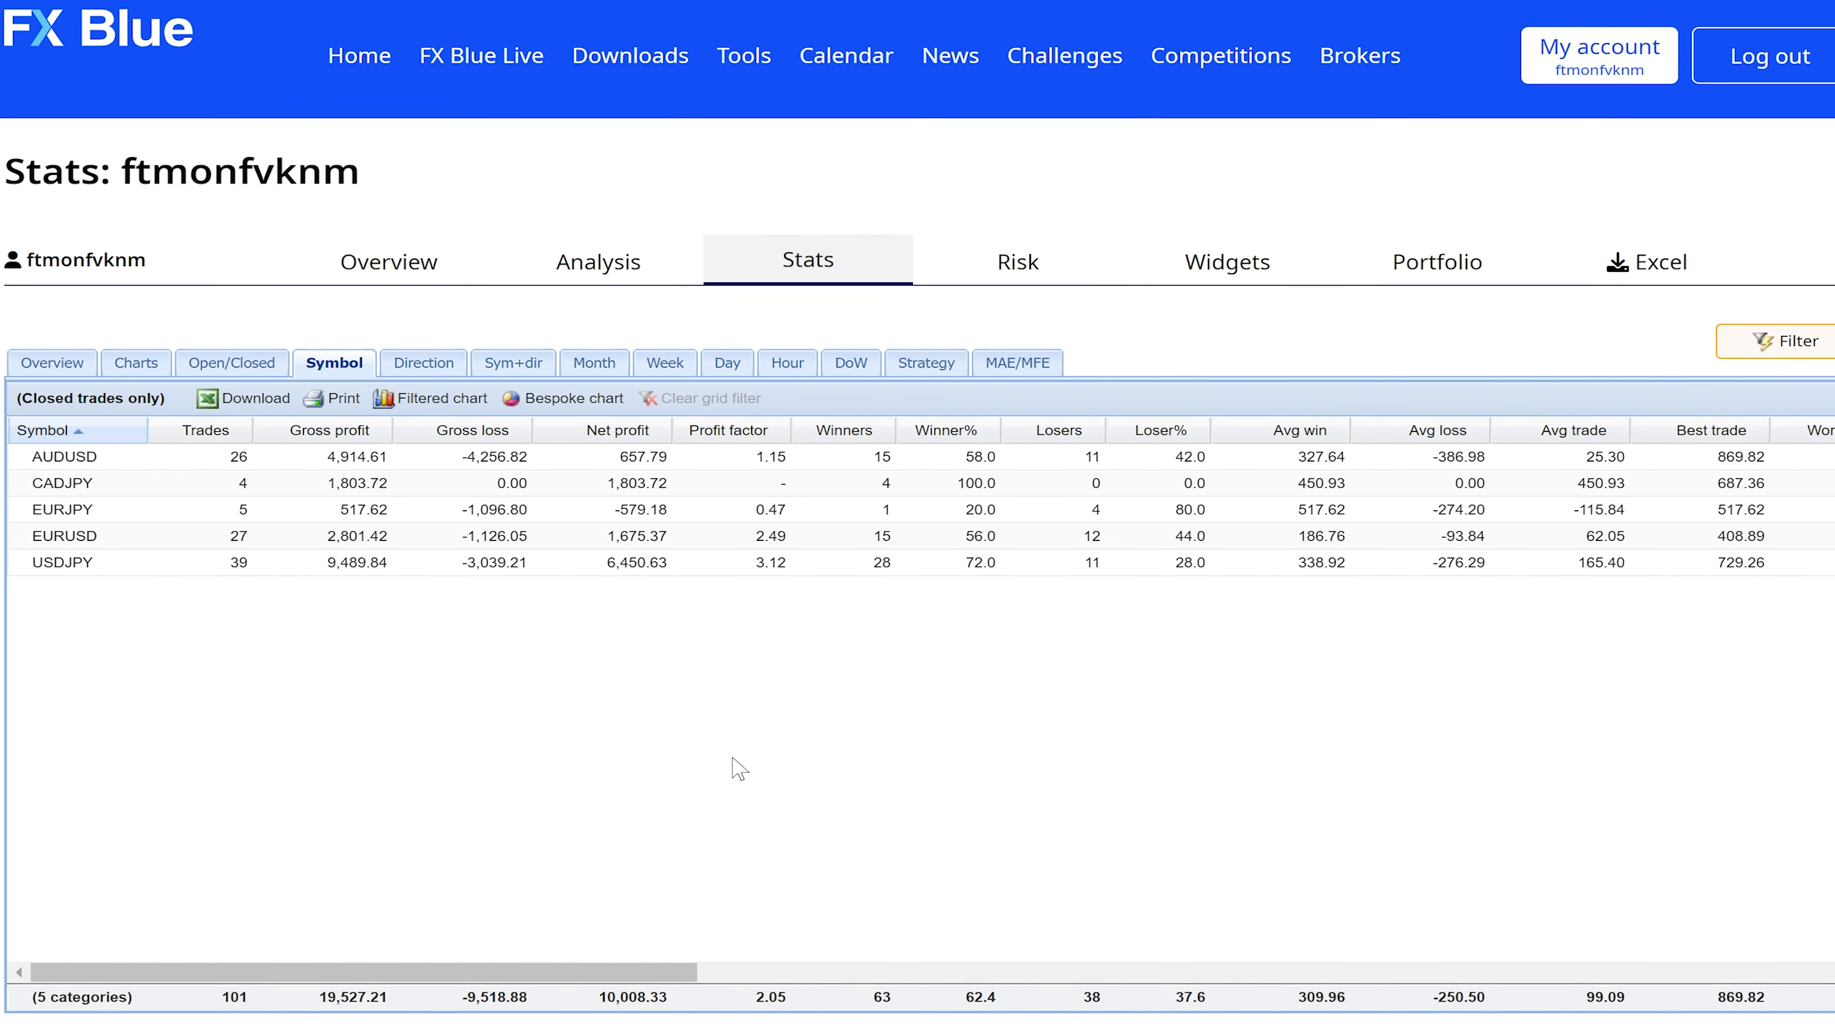
mouse_move(609, 768)
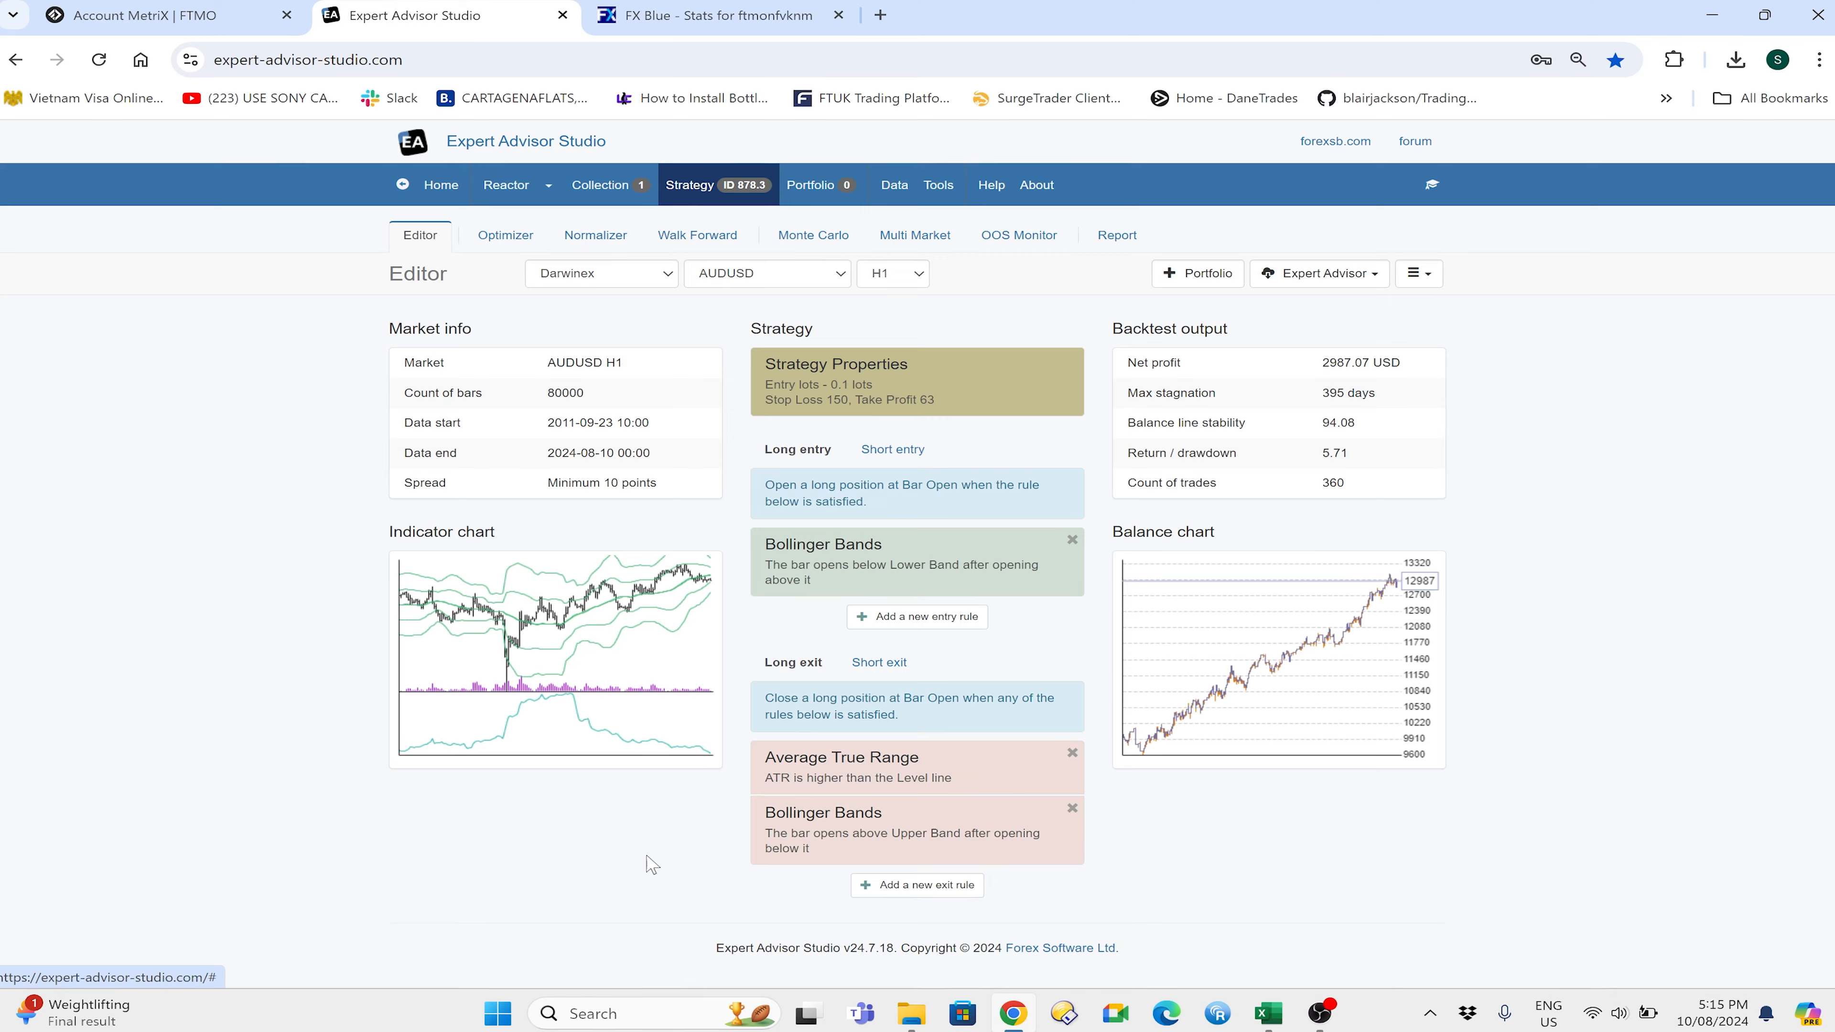
click(152, 15)
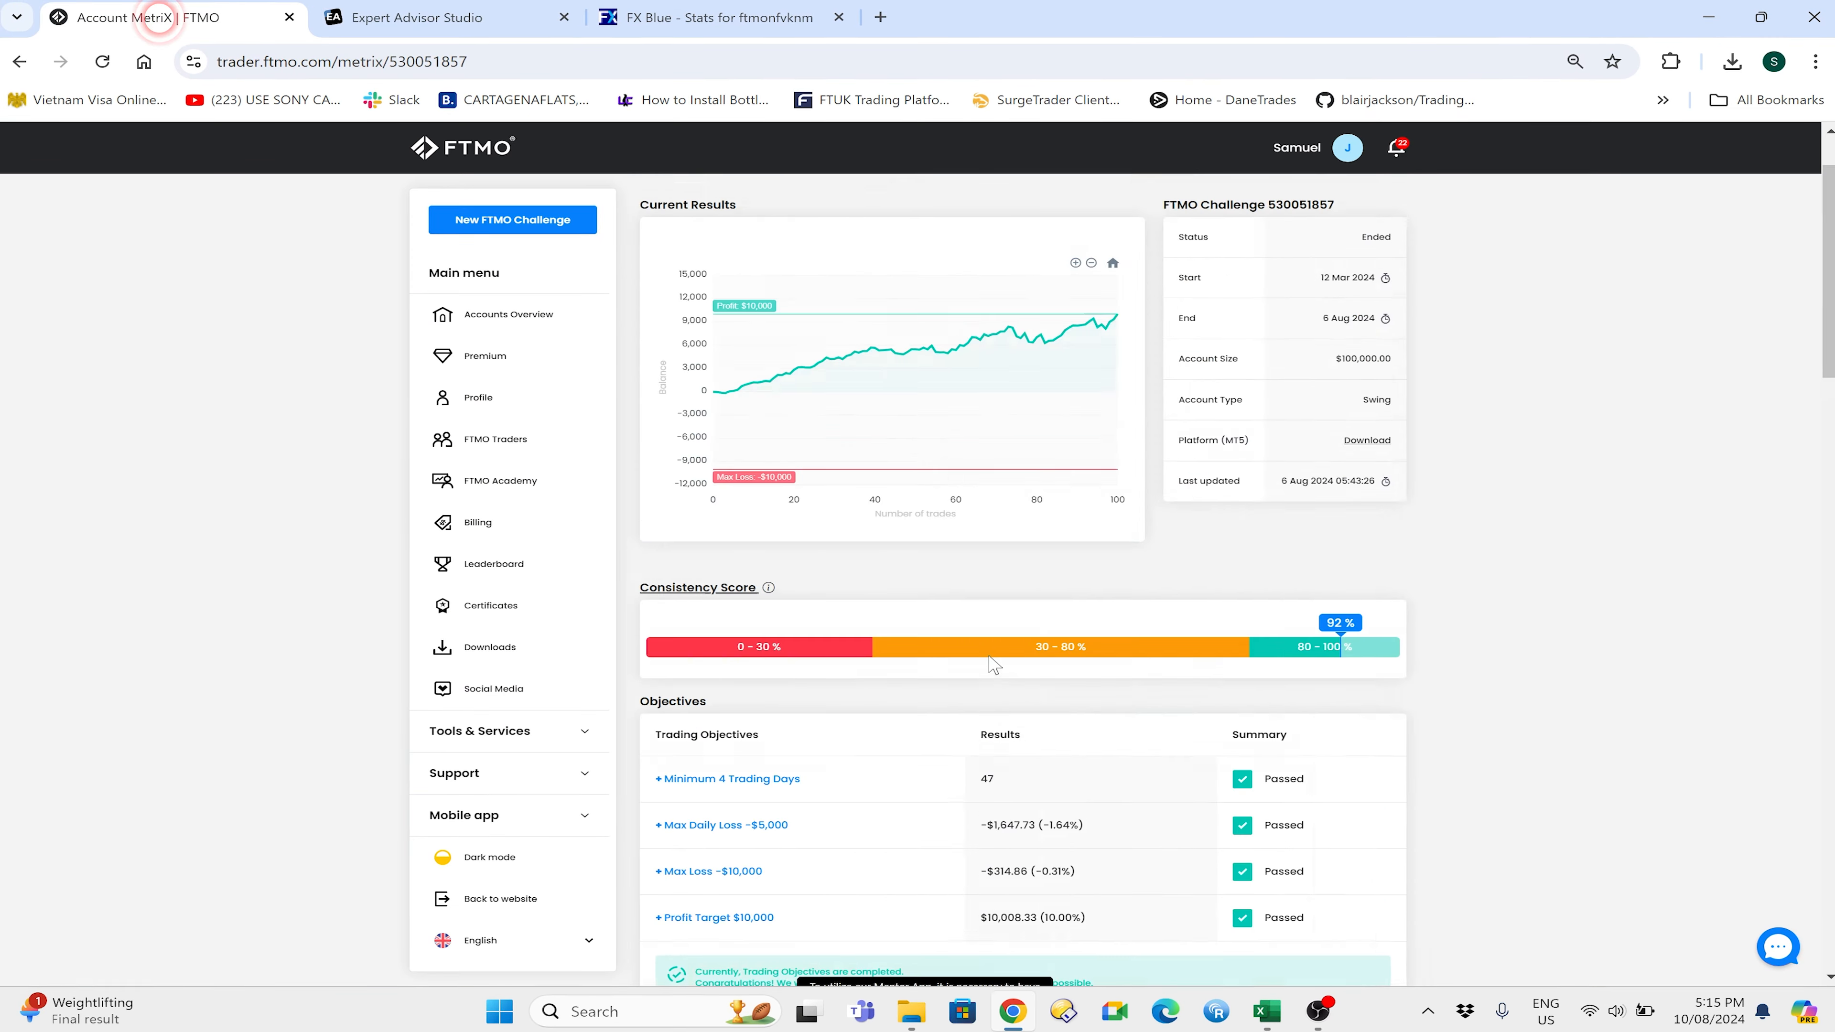
scroll(down, 3)
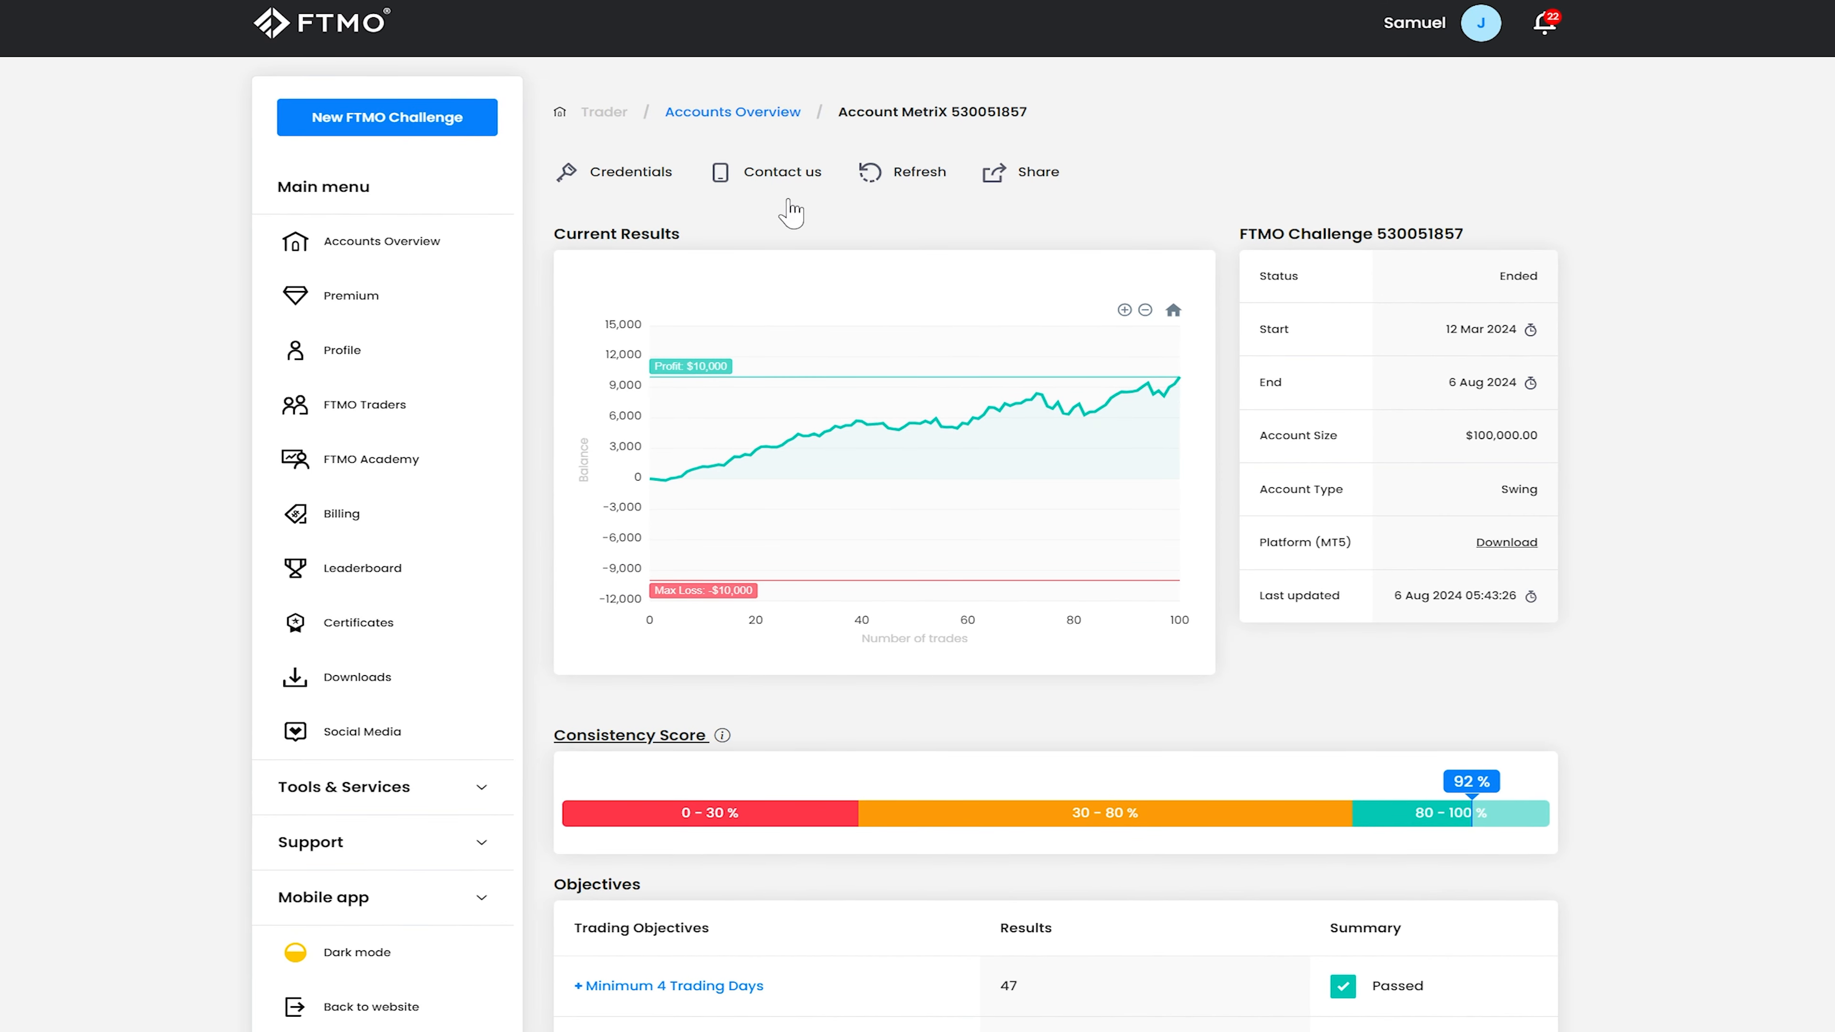
mouse_move(890, 485)
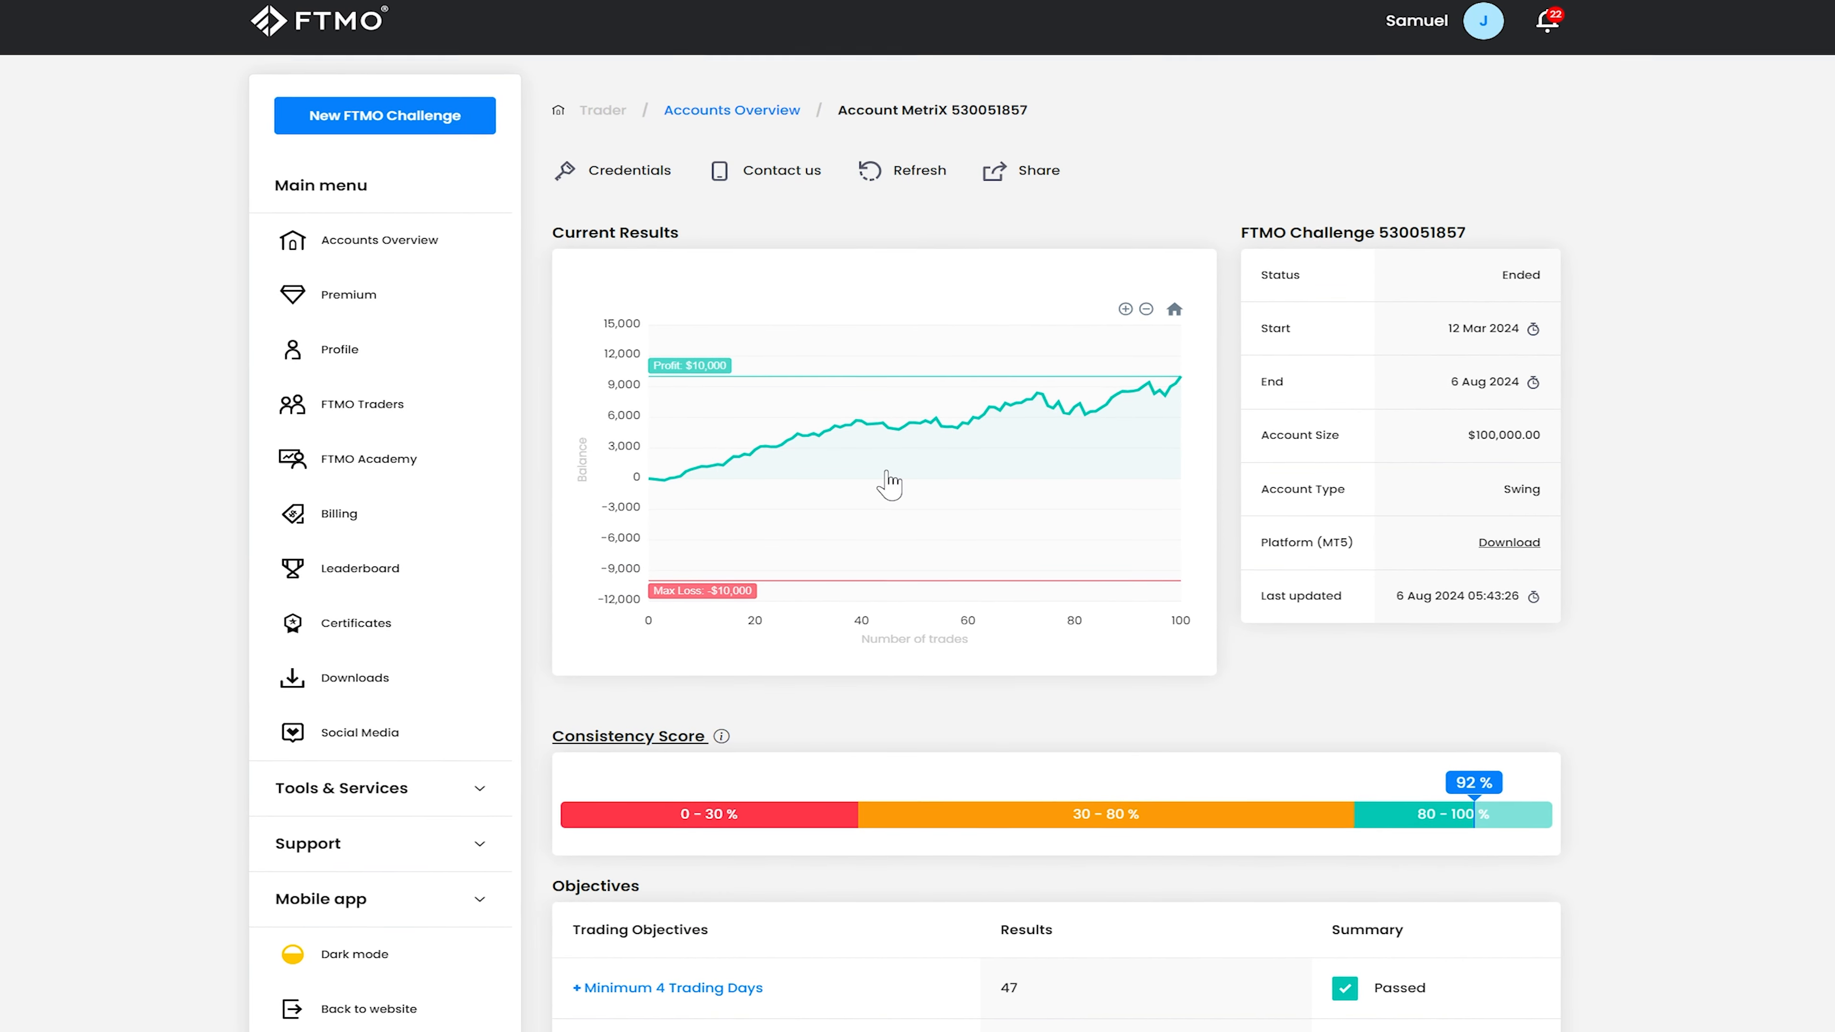
click(730, 110)
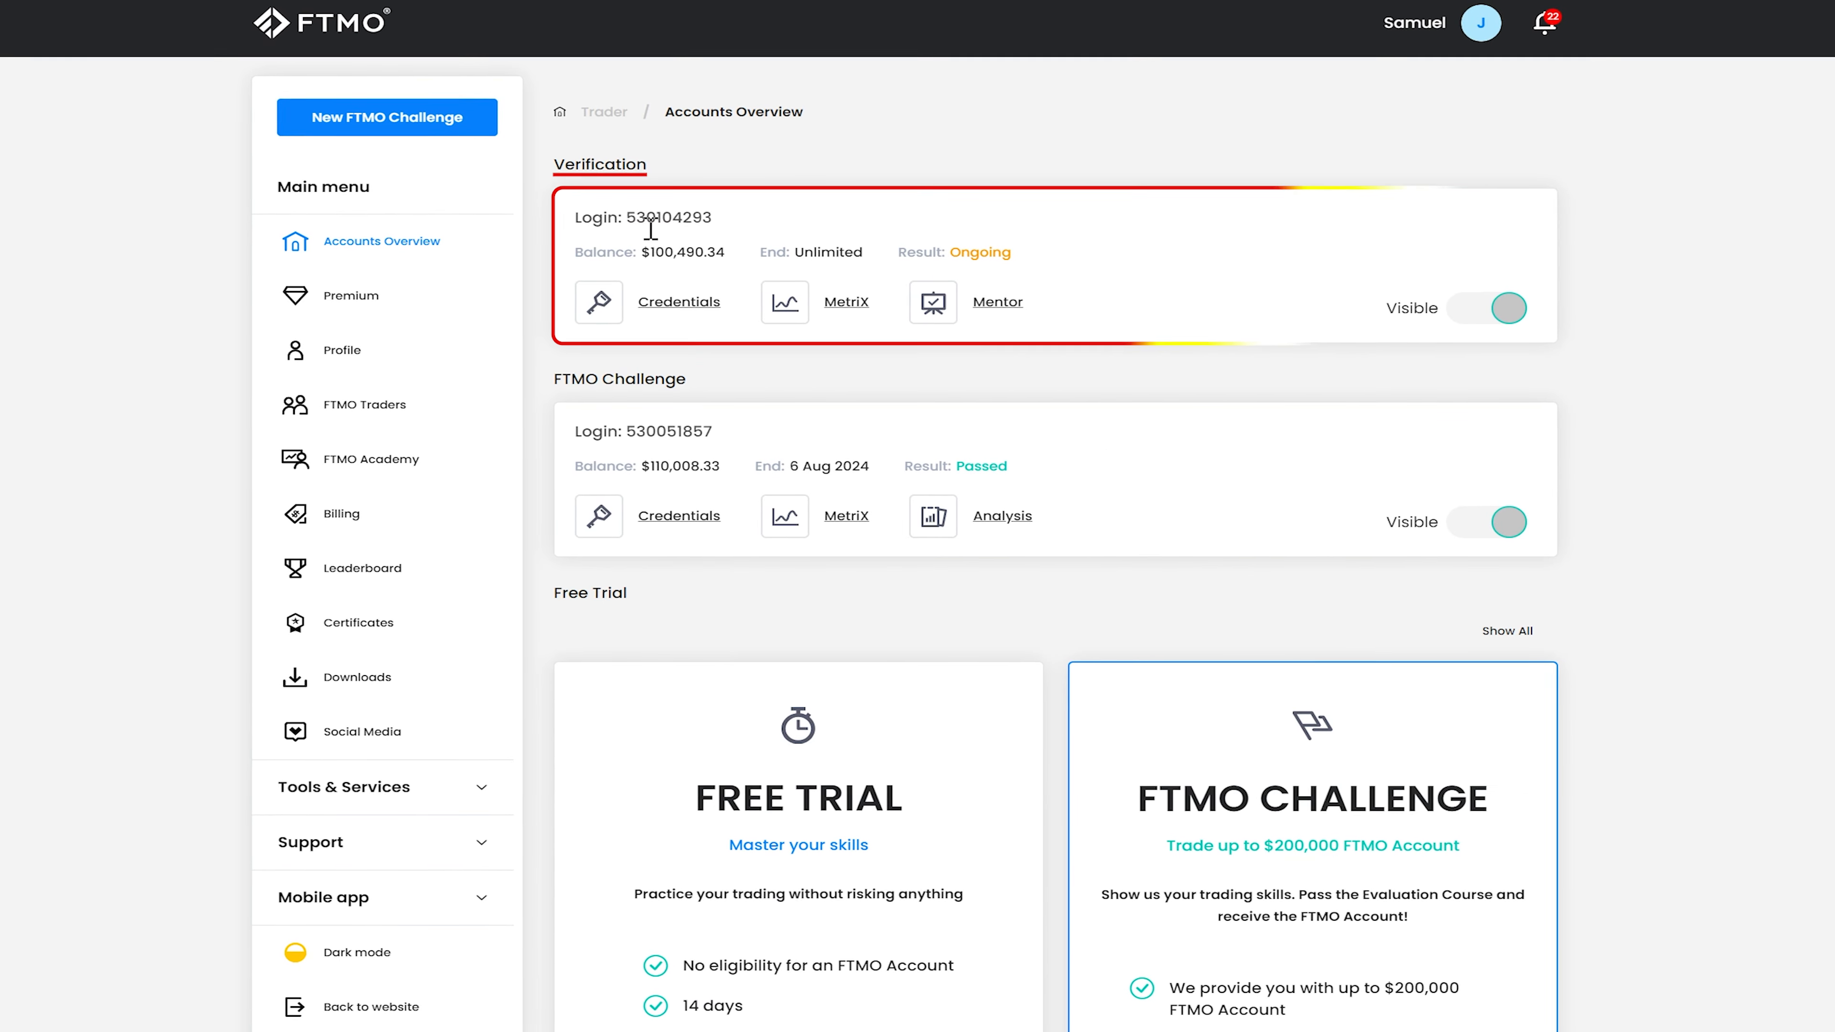
click(846, 302)
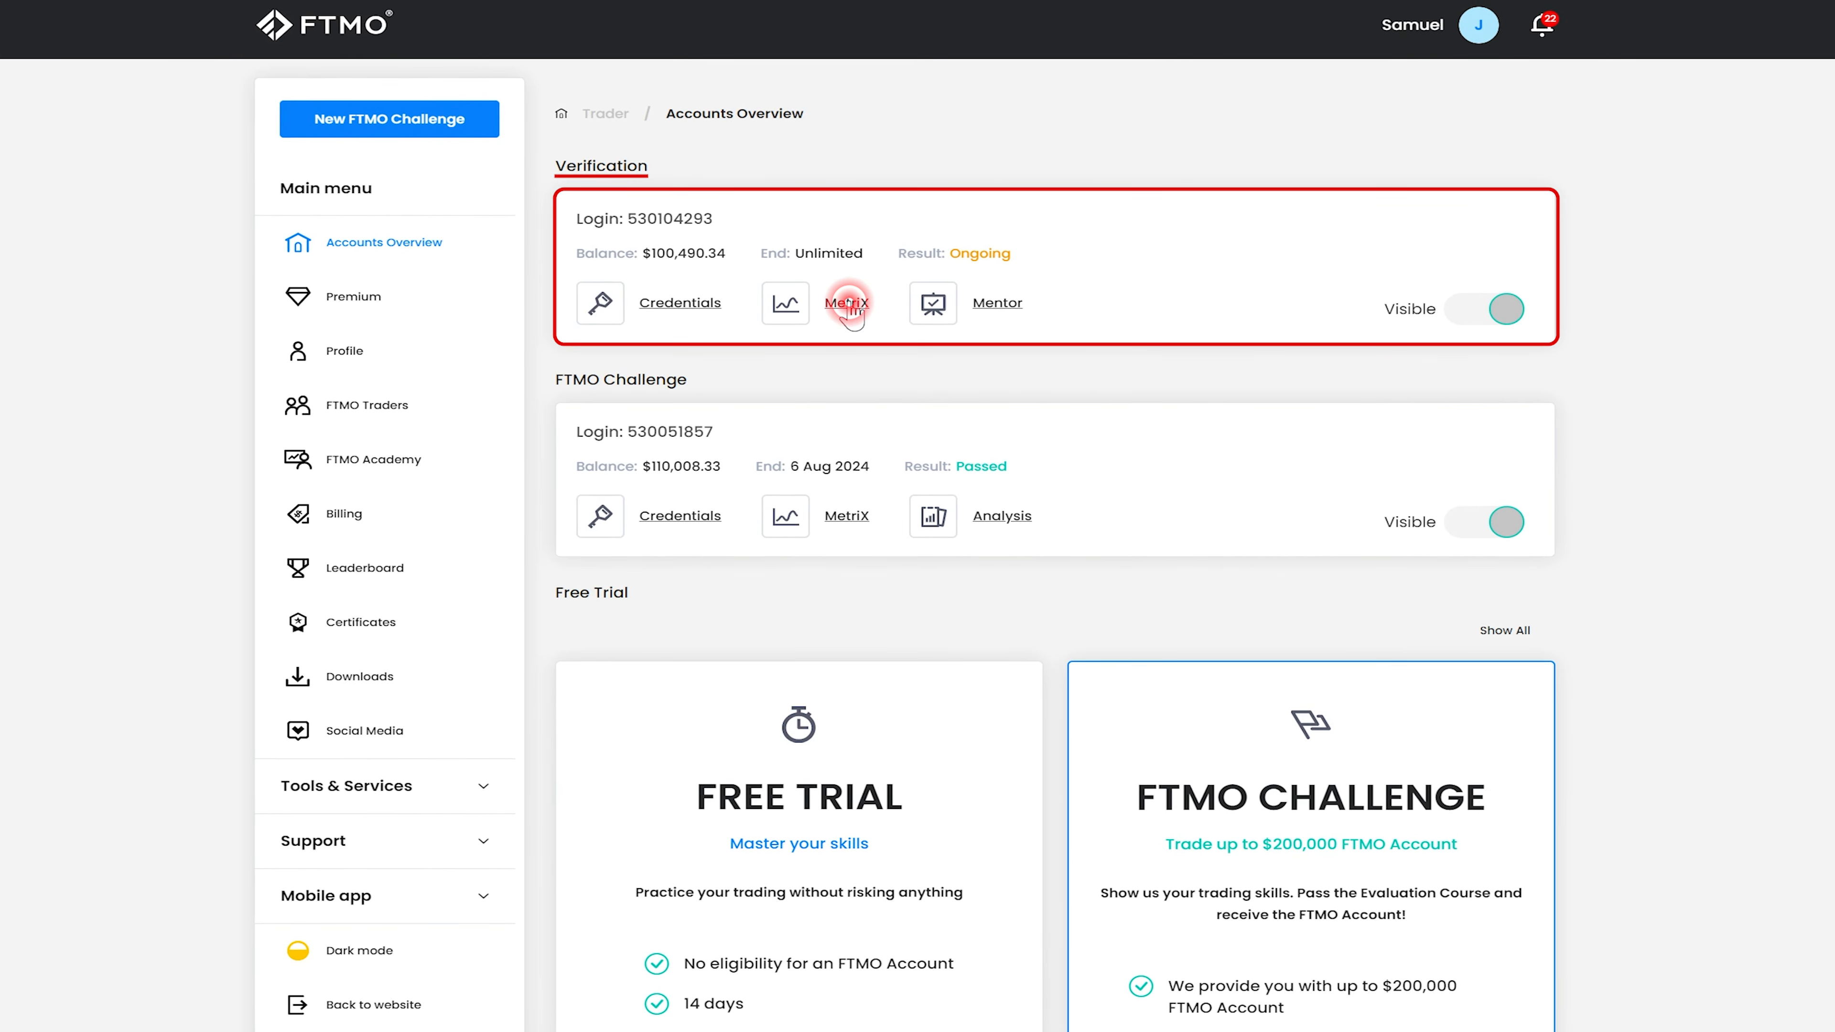
click(847, 303)
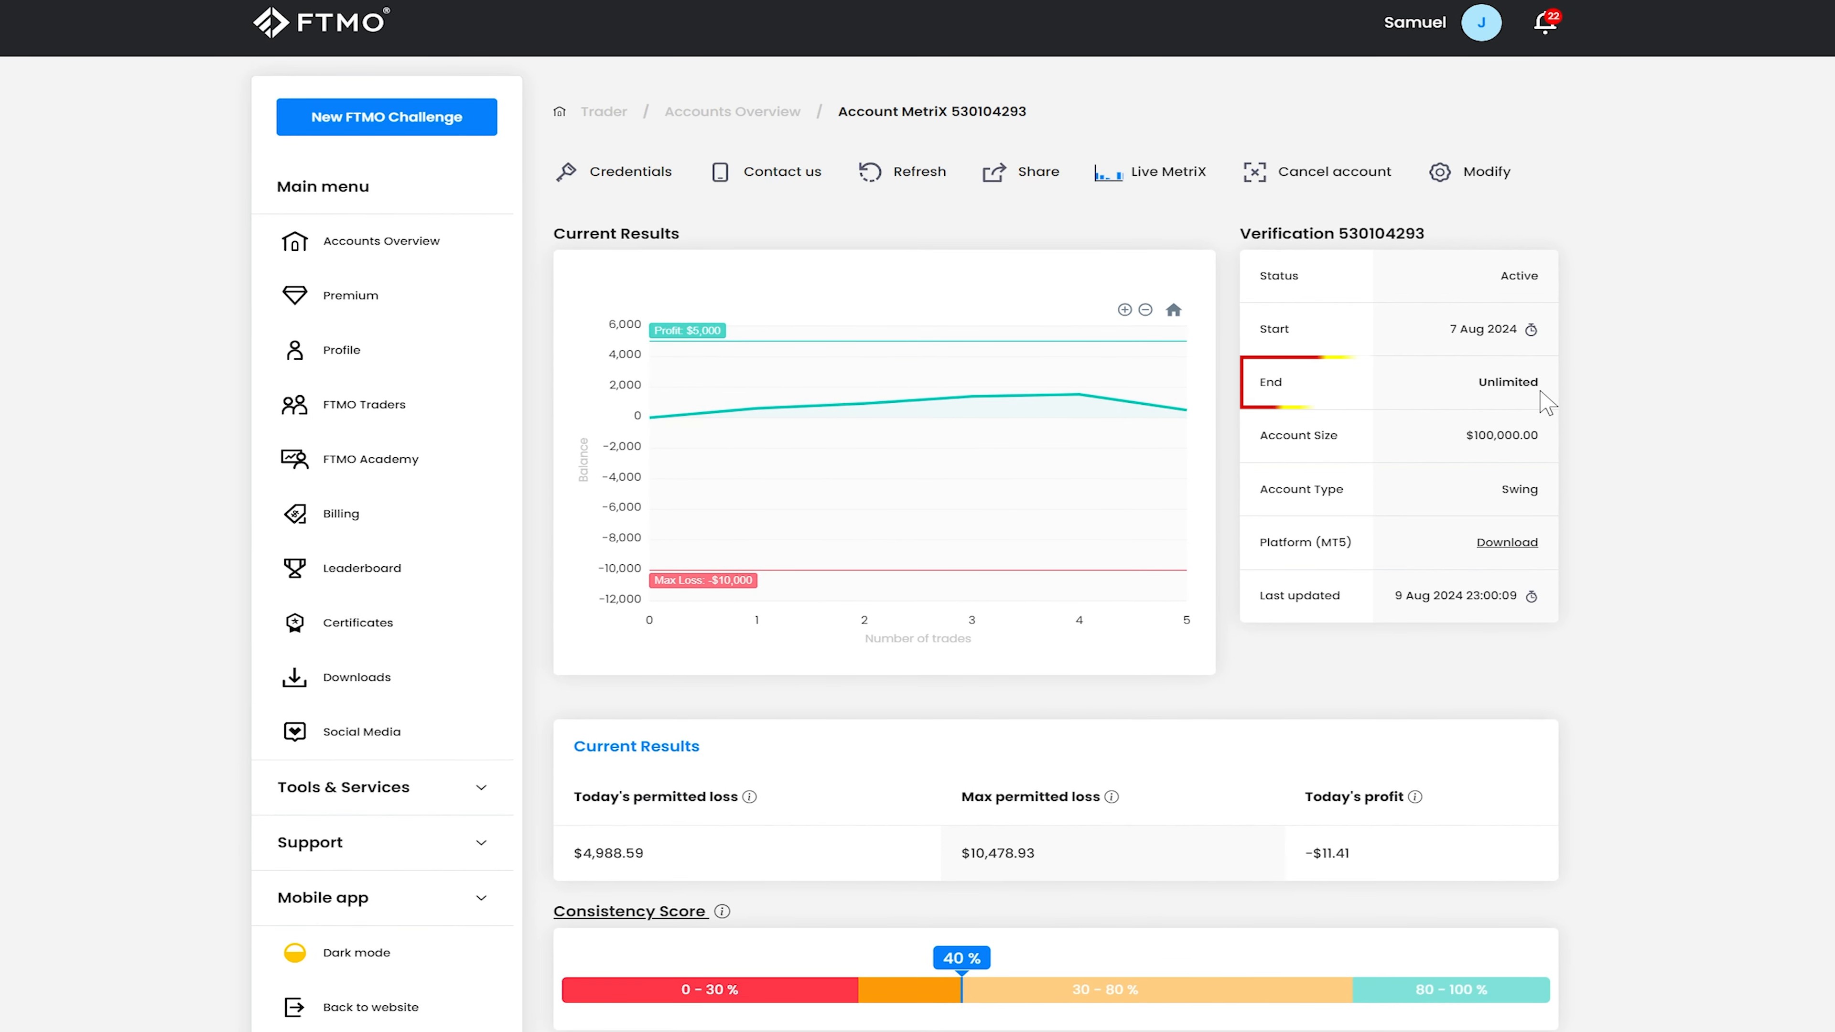
mouse_move(1005, 394)
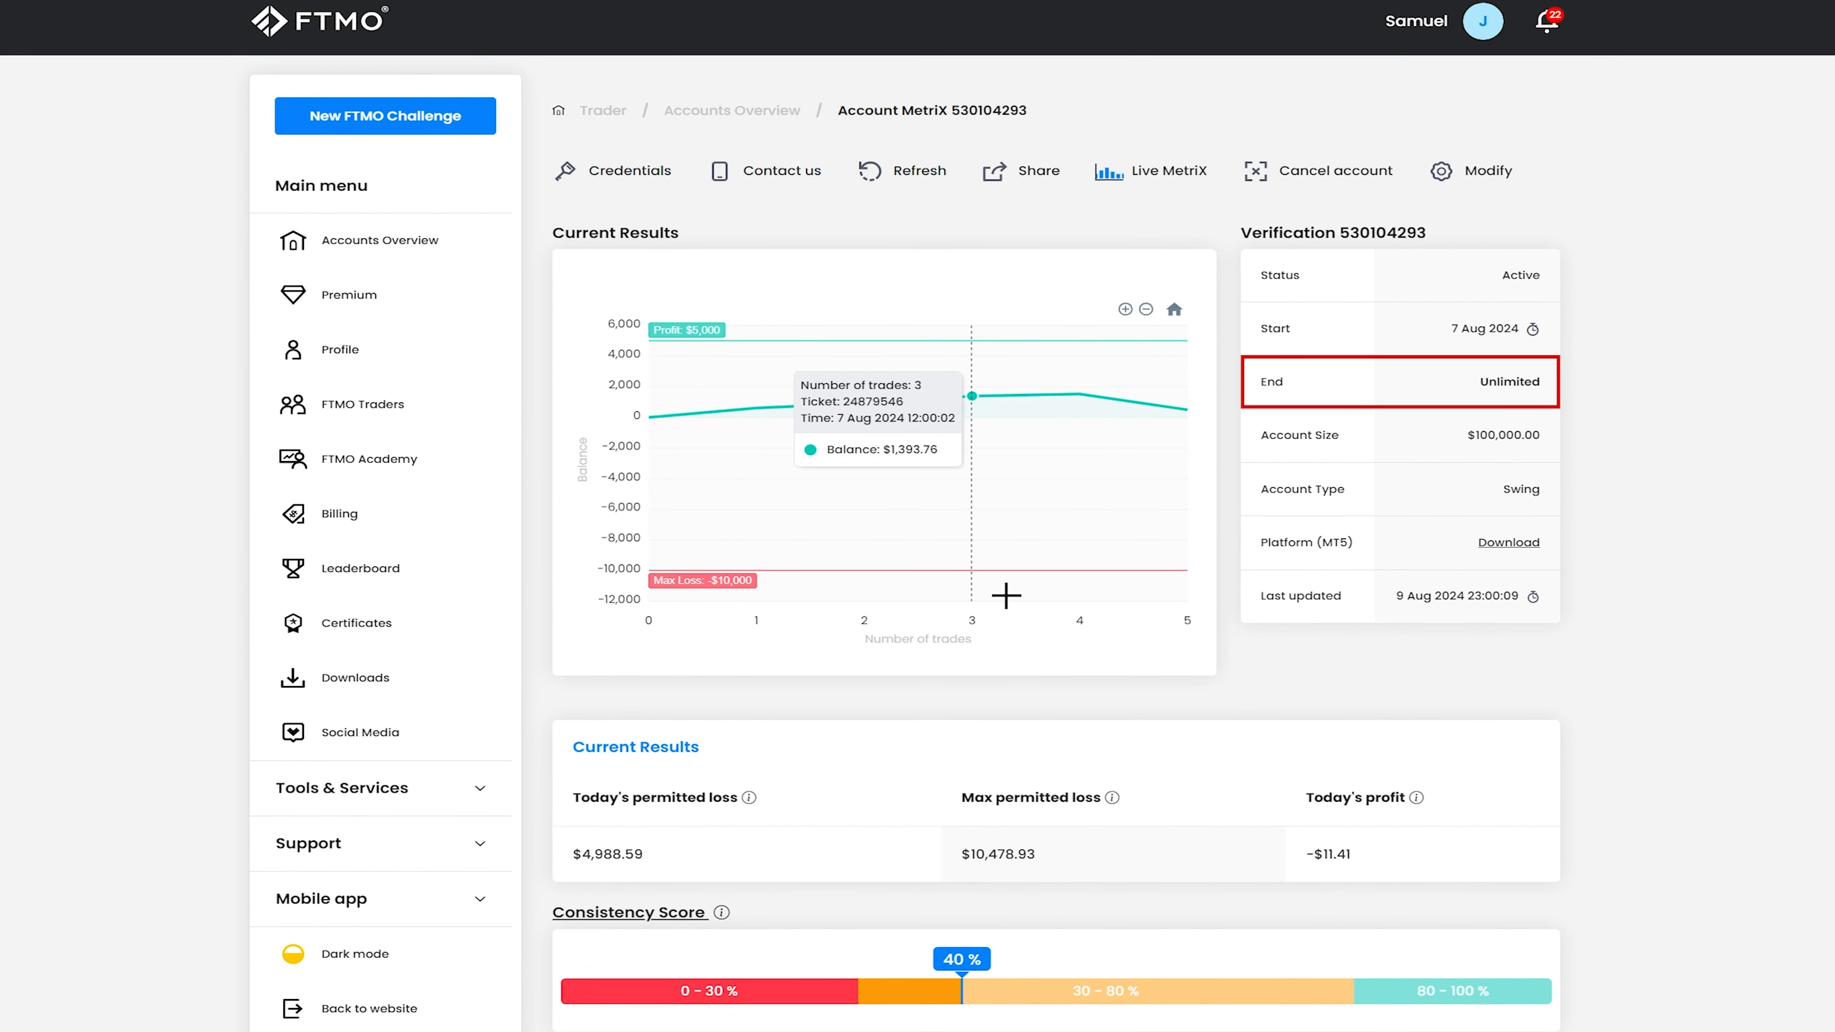
Review the verification account's 40% consistency score, two objectives not passing, statistics and five trades.
scroll(down, 3)
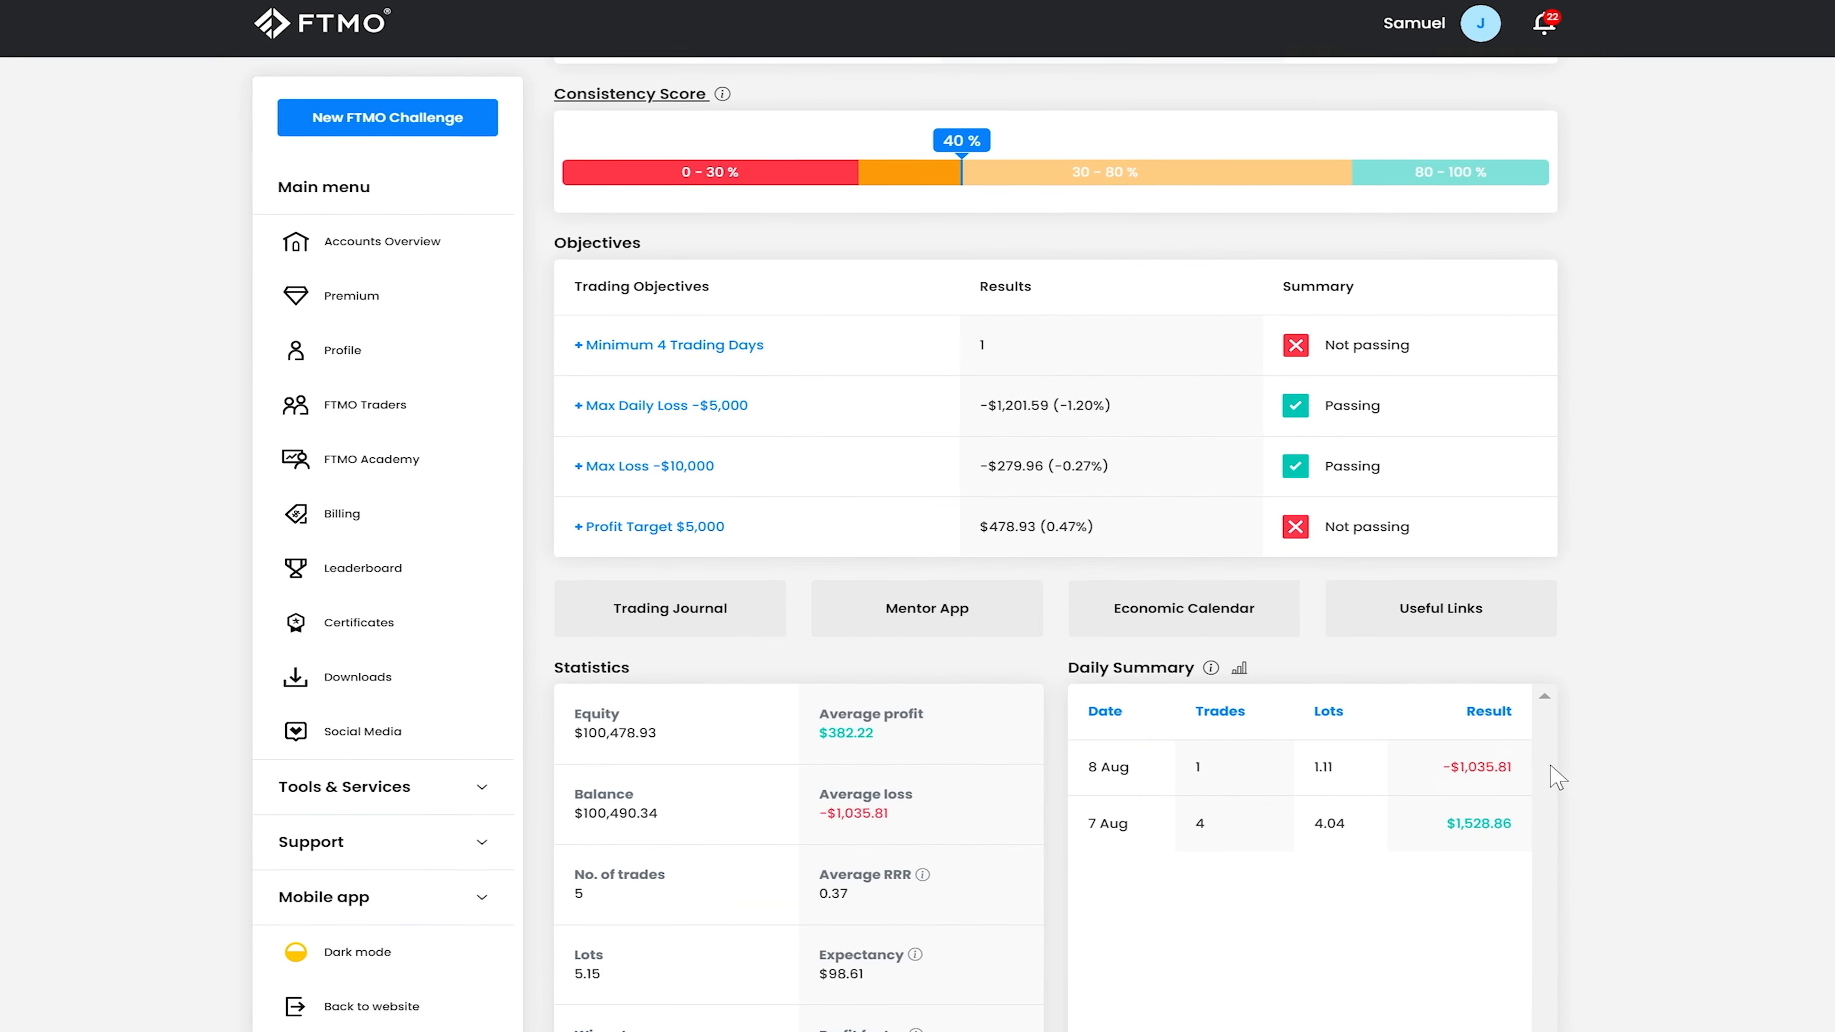
scroll(down, 3)
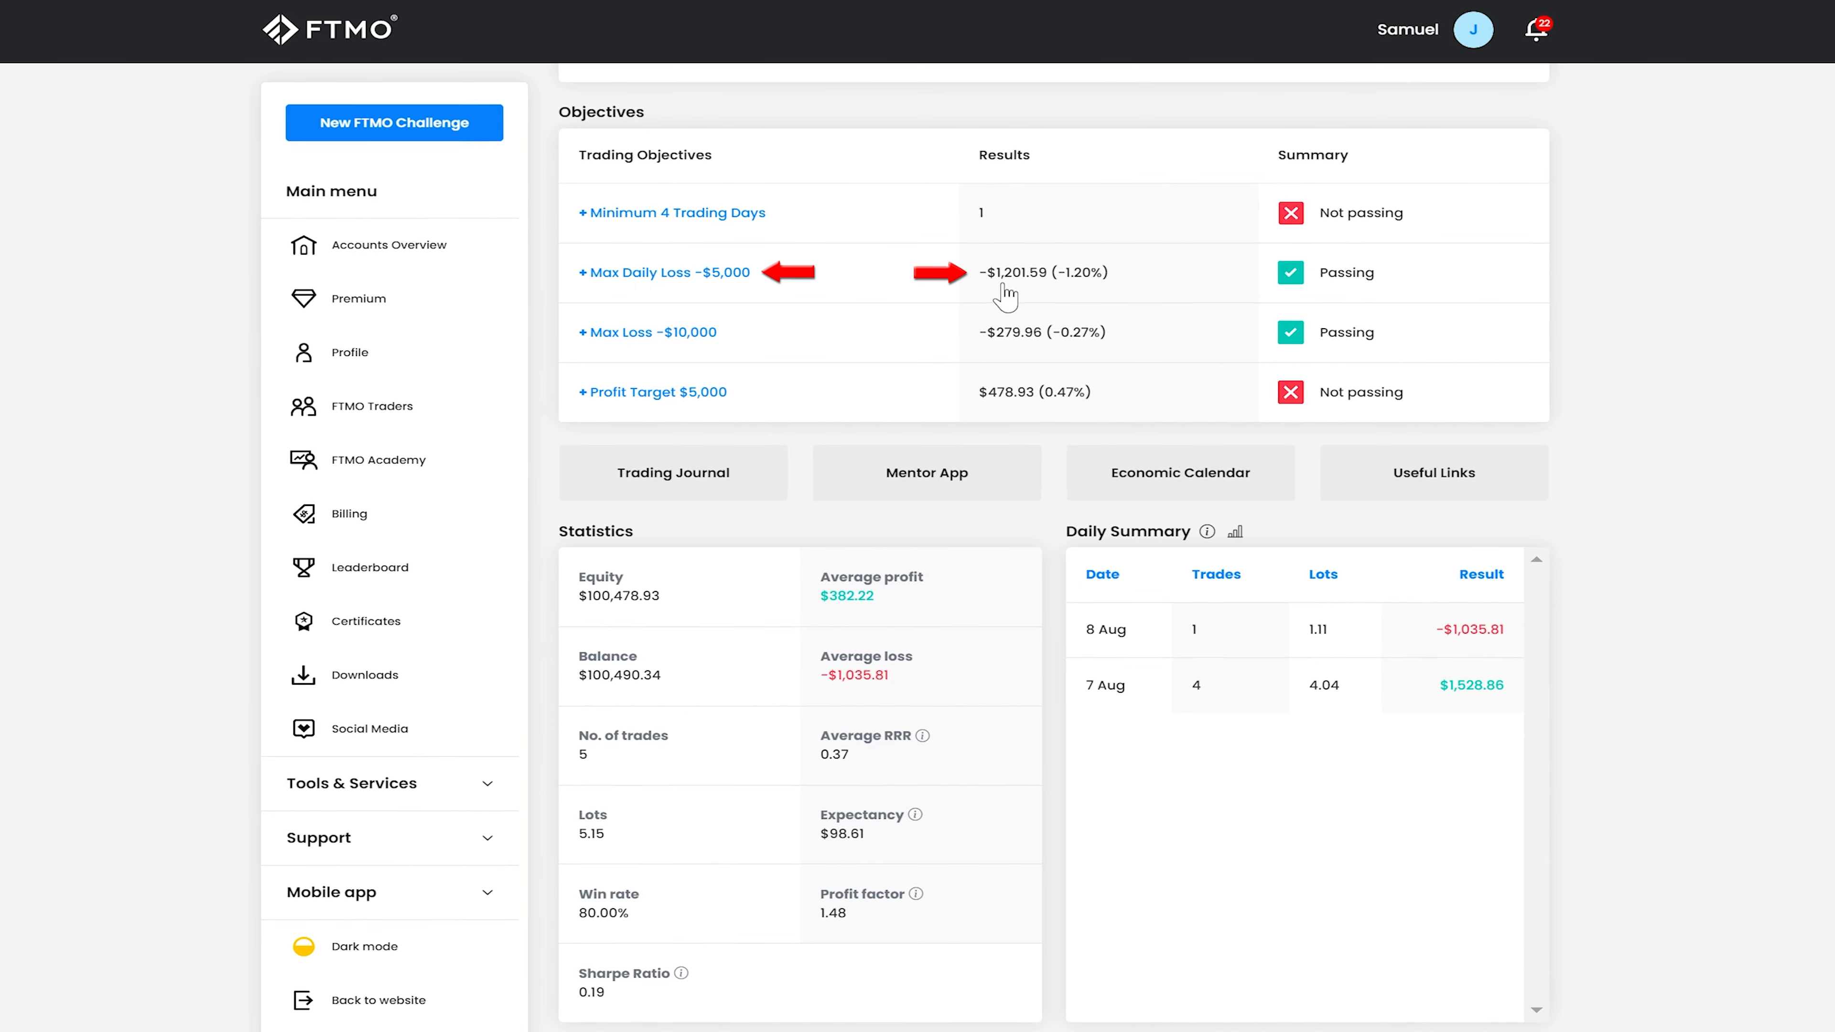
scroll(down, 3)
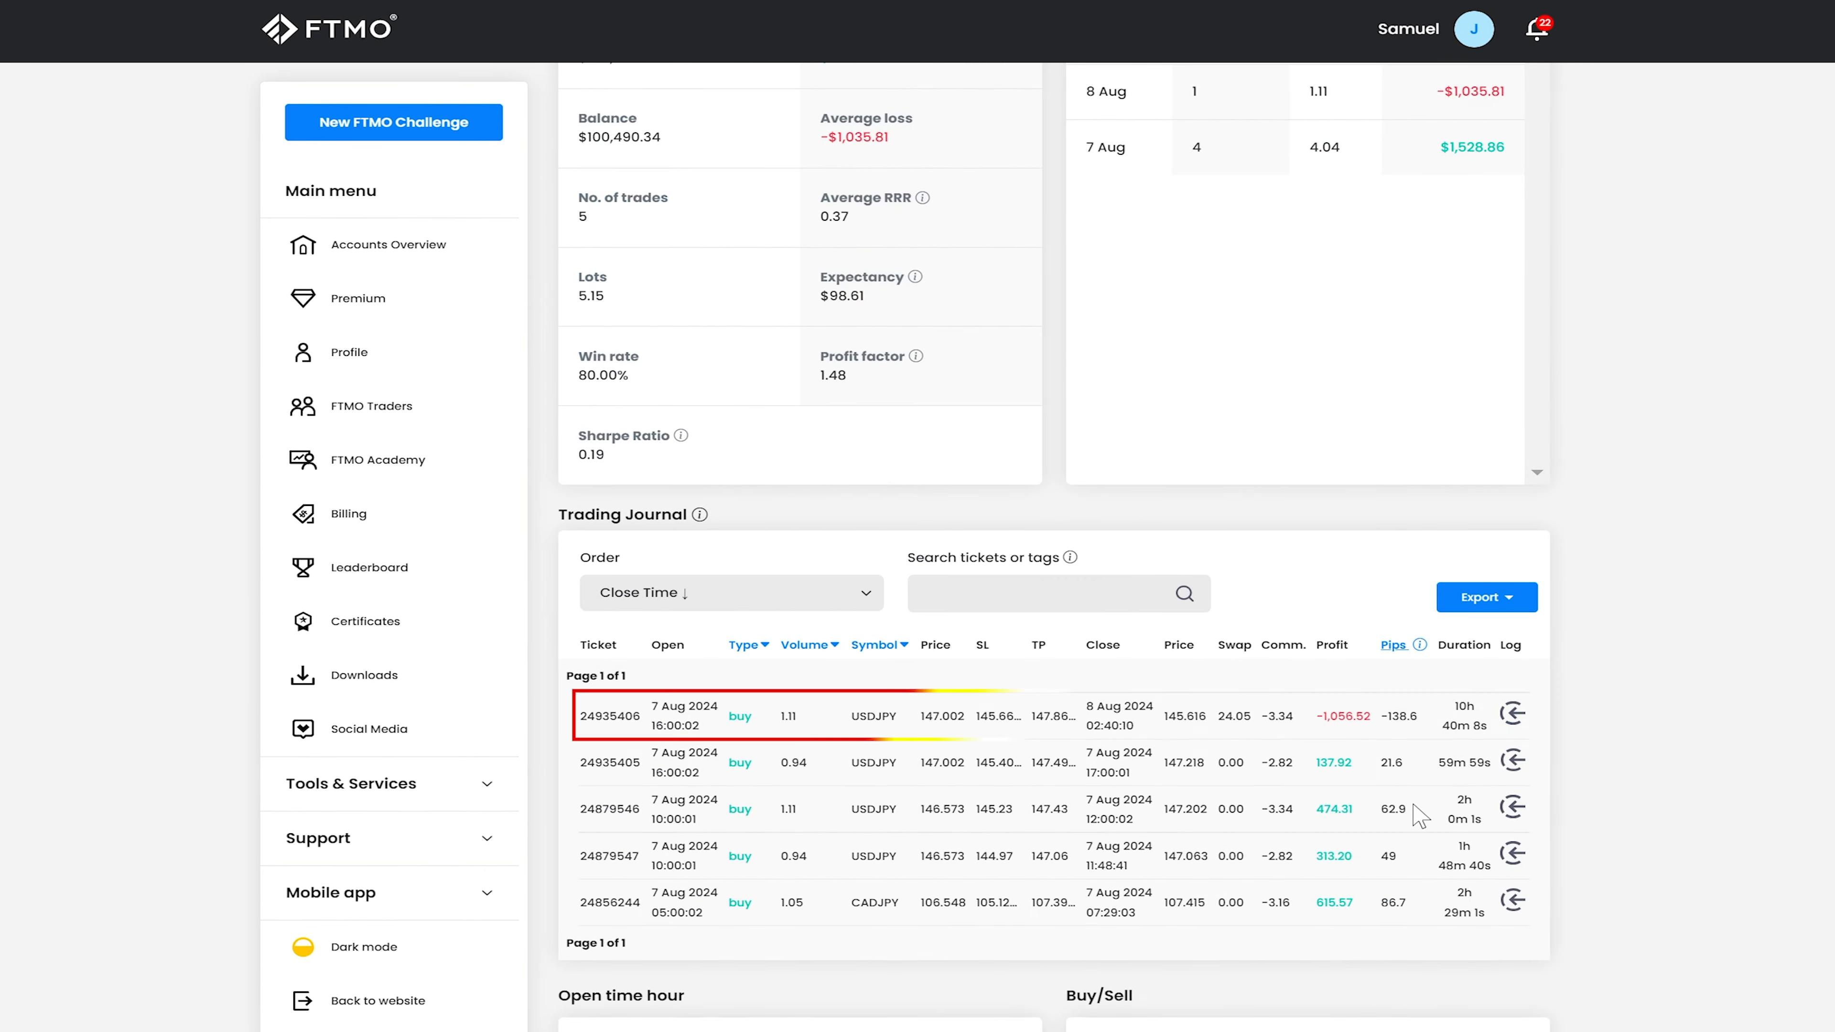
scroll(up, 3)
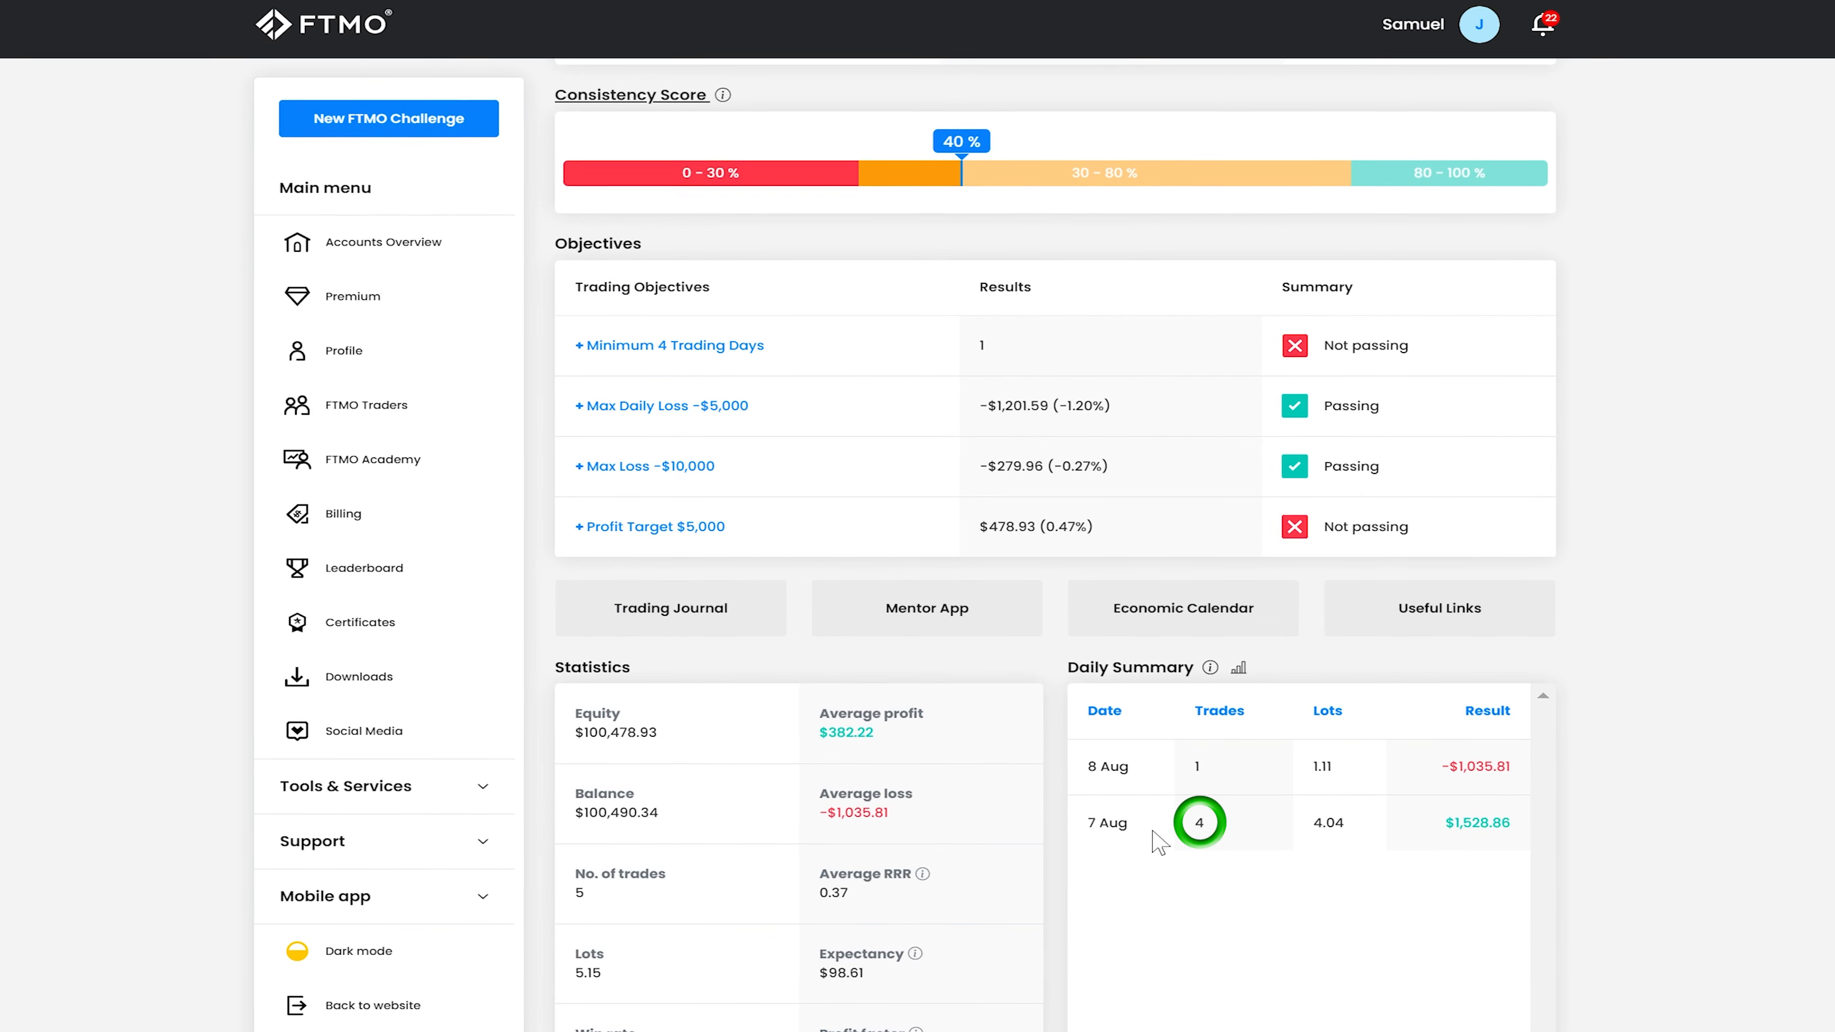
click(1198, 822)
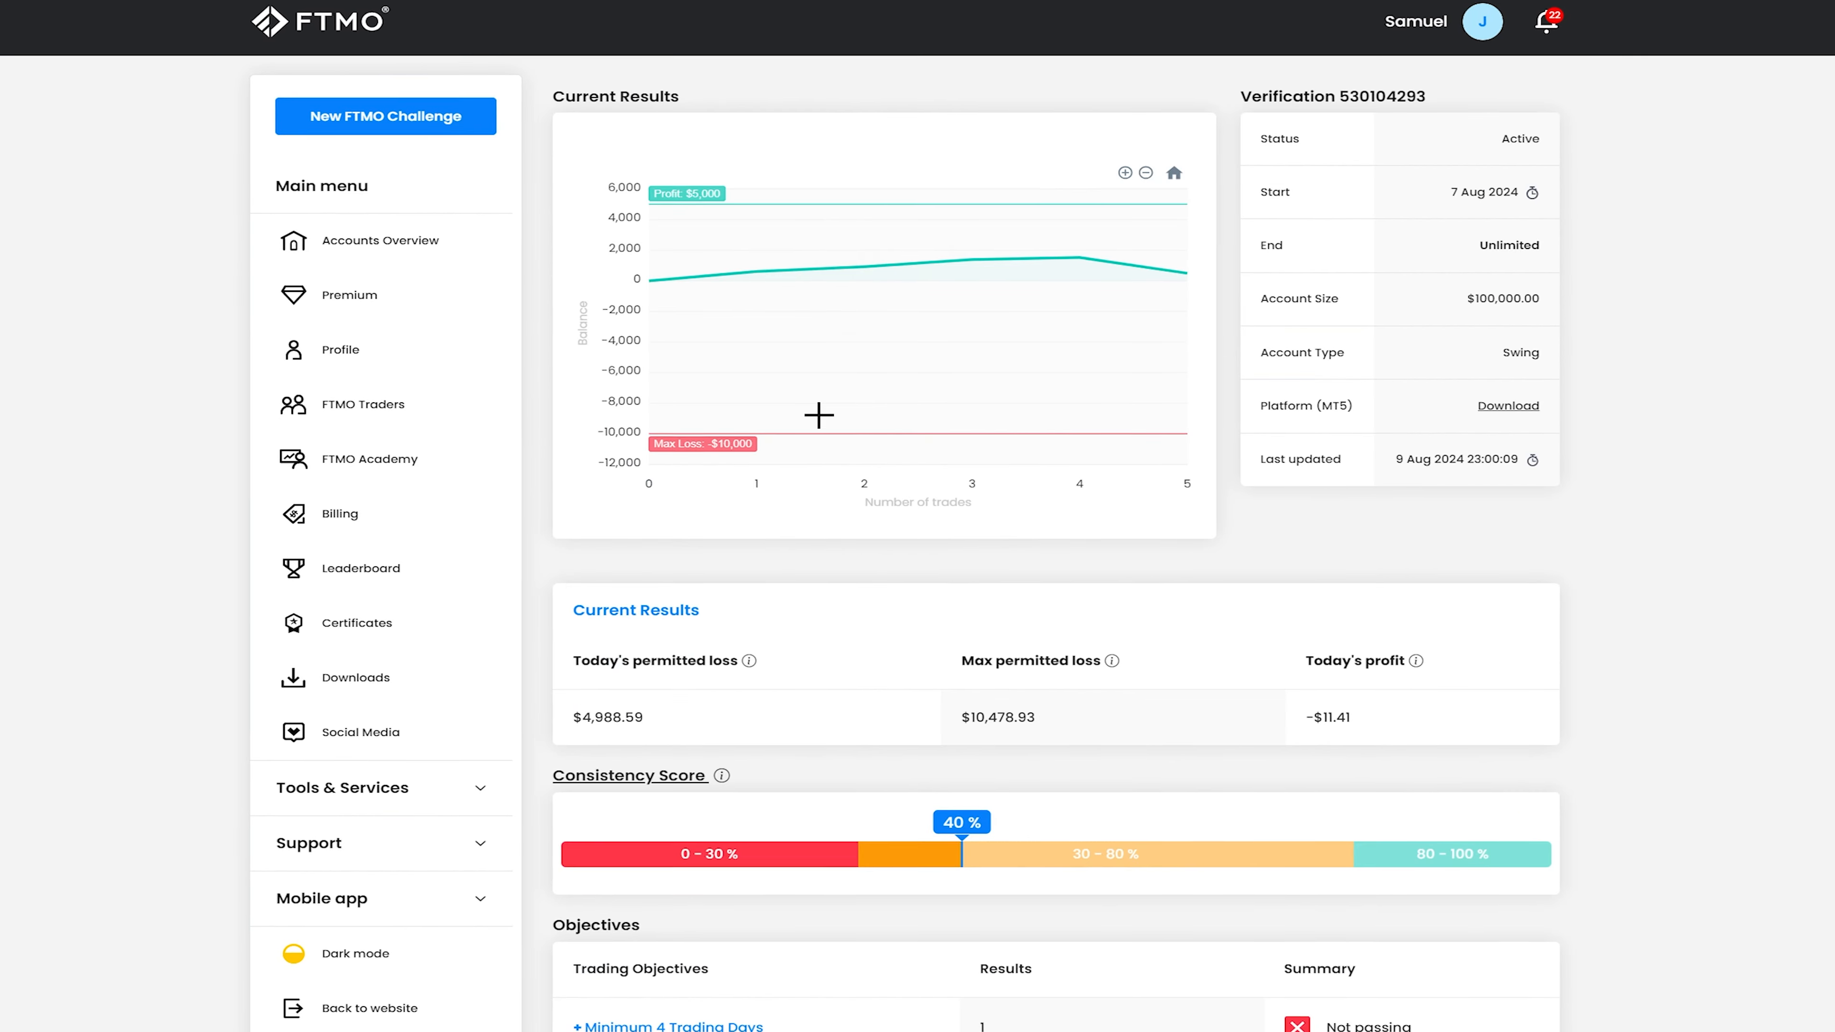
scroll(down, 3)
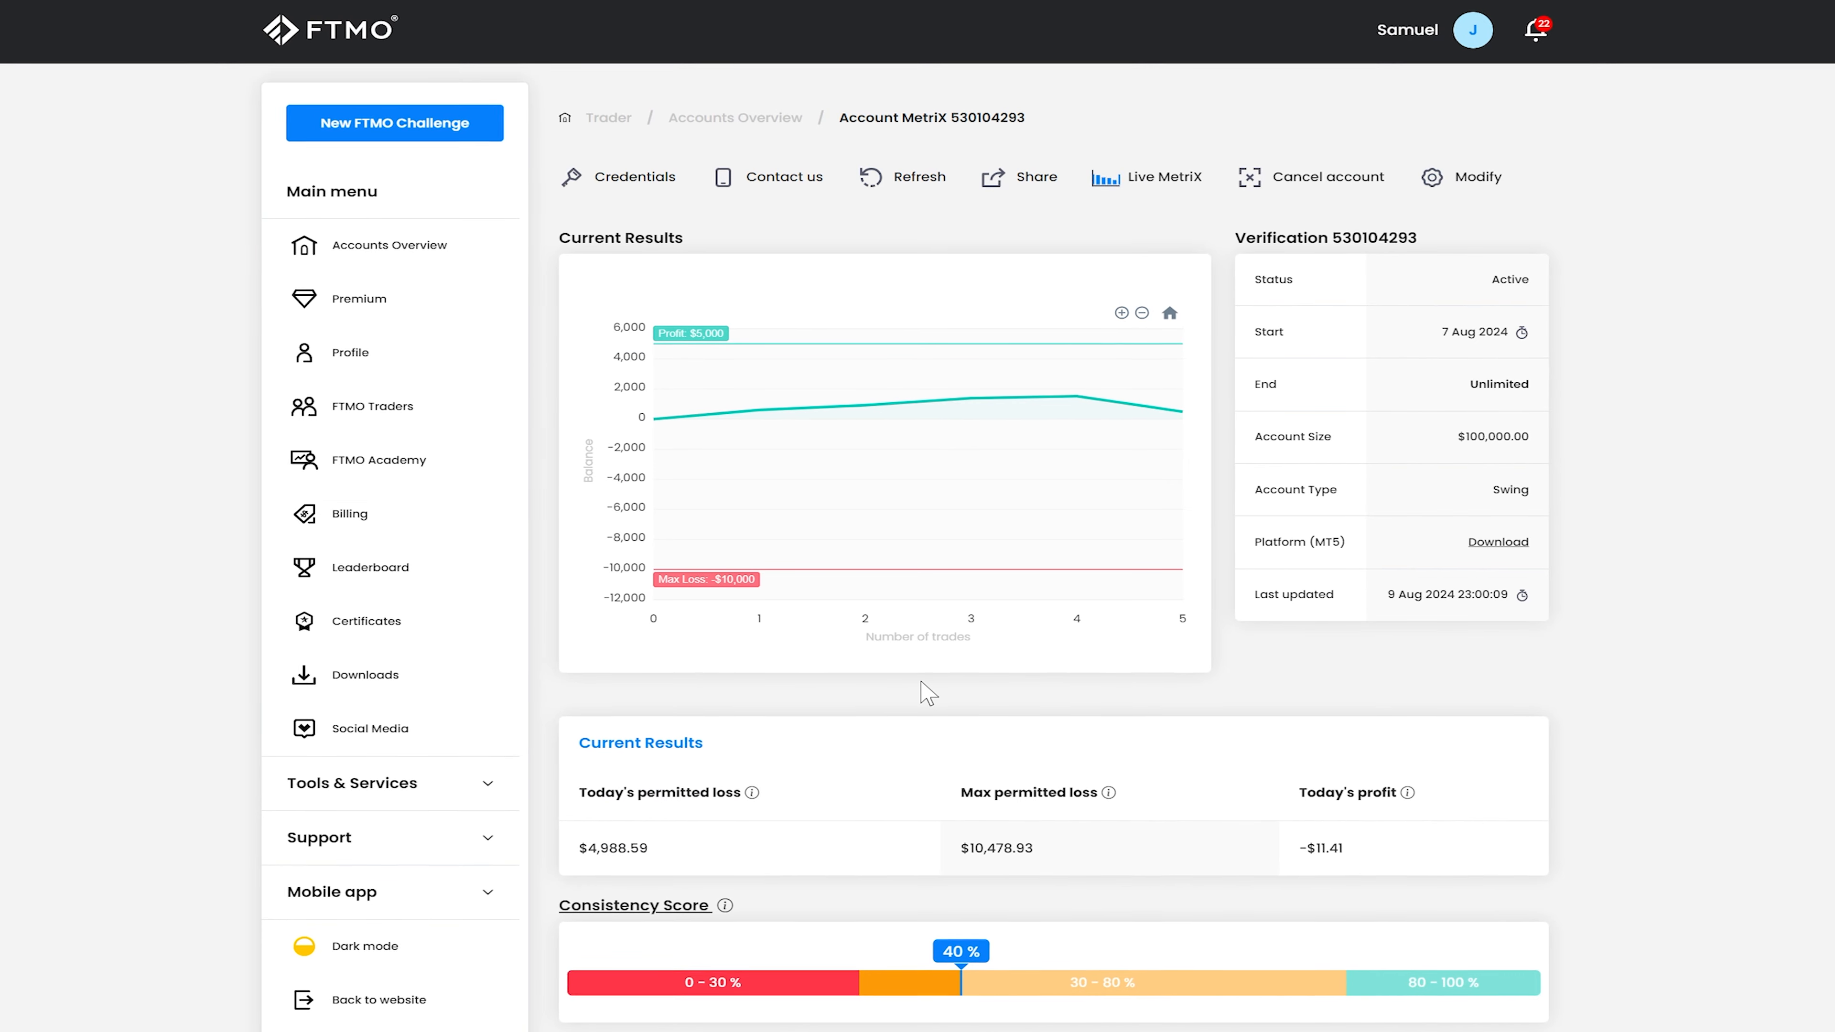
scroll(down, 3)
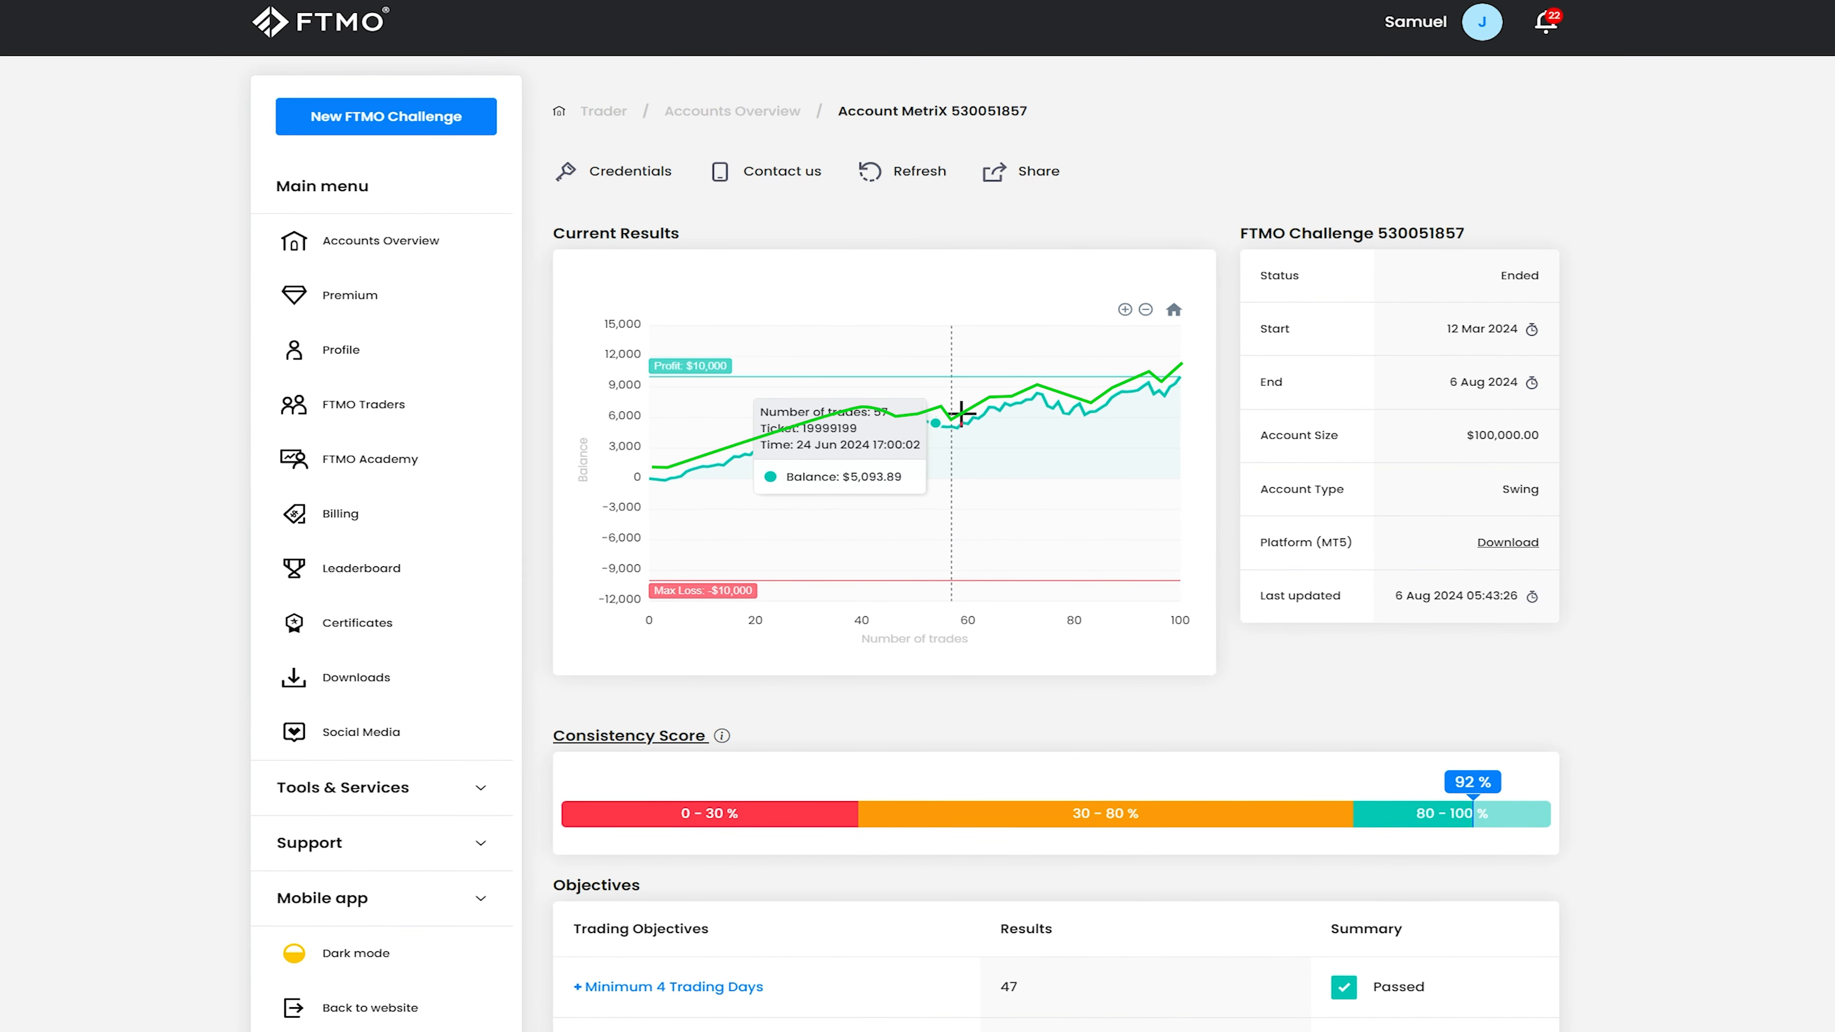
mouse_move(974, 423)
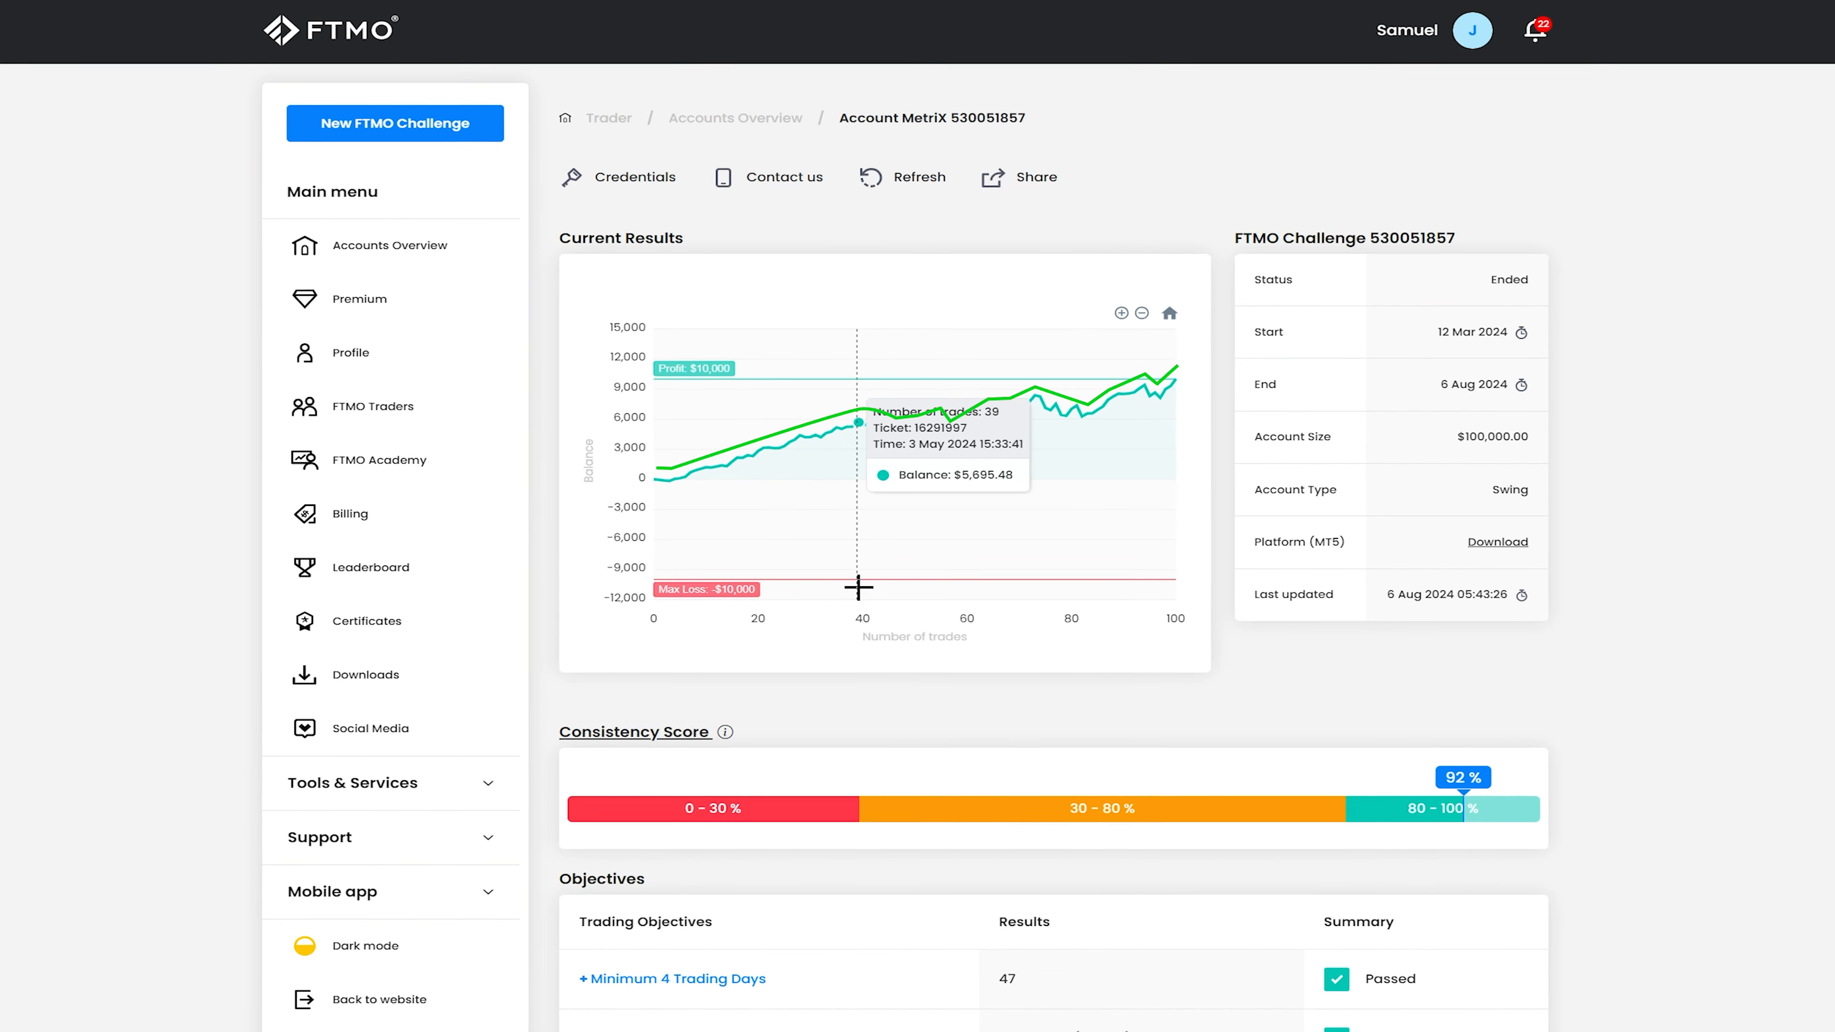
mouse_move(998, 412)
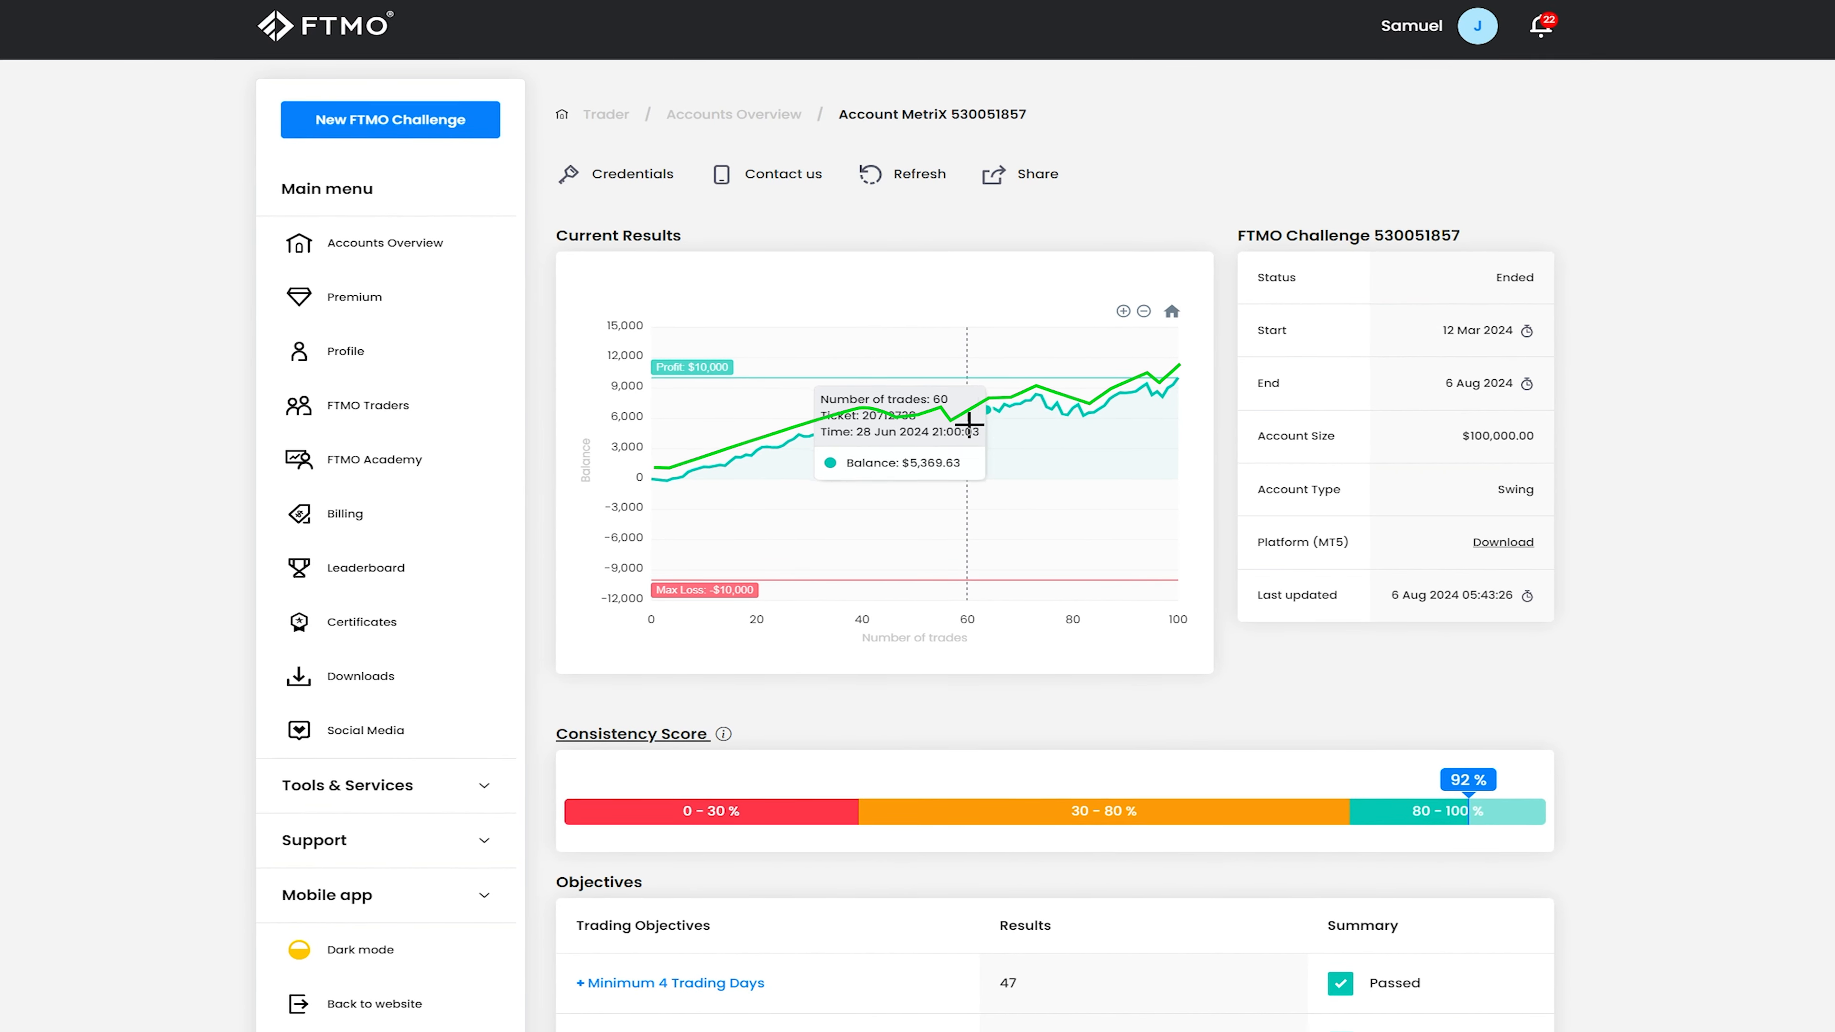
scroll(down, 3)
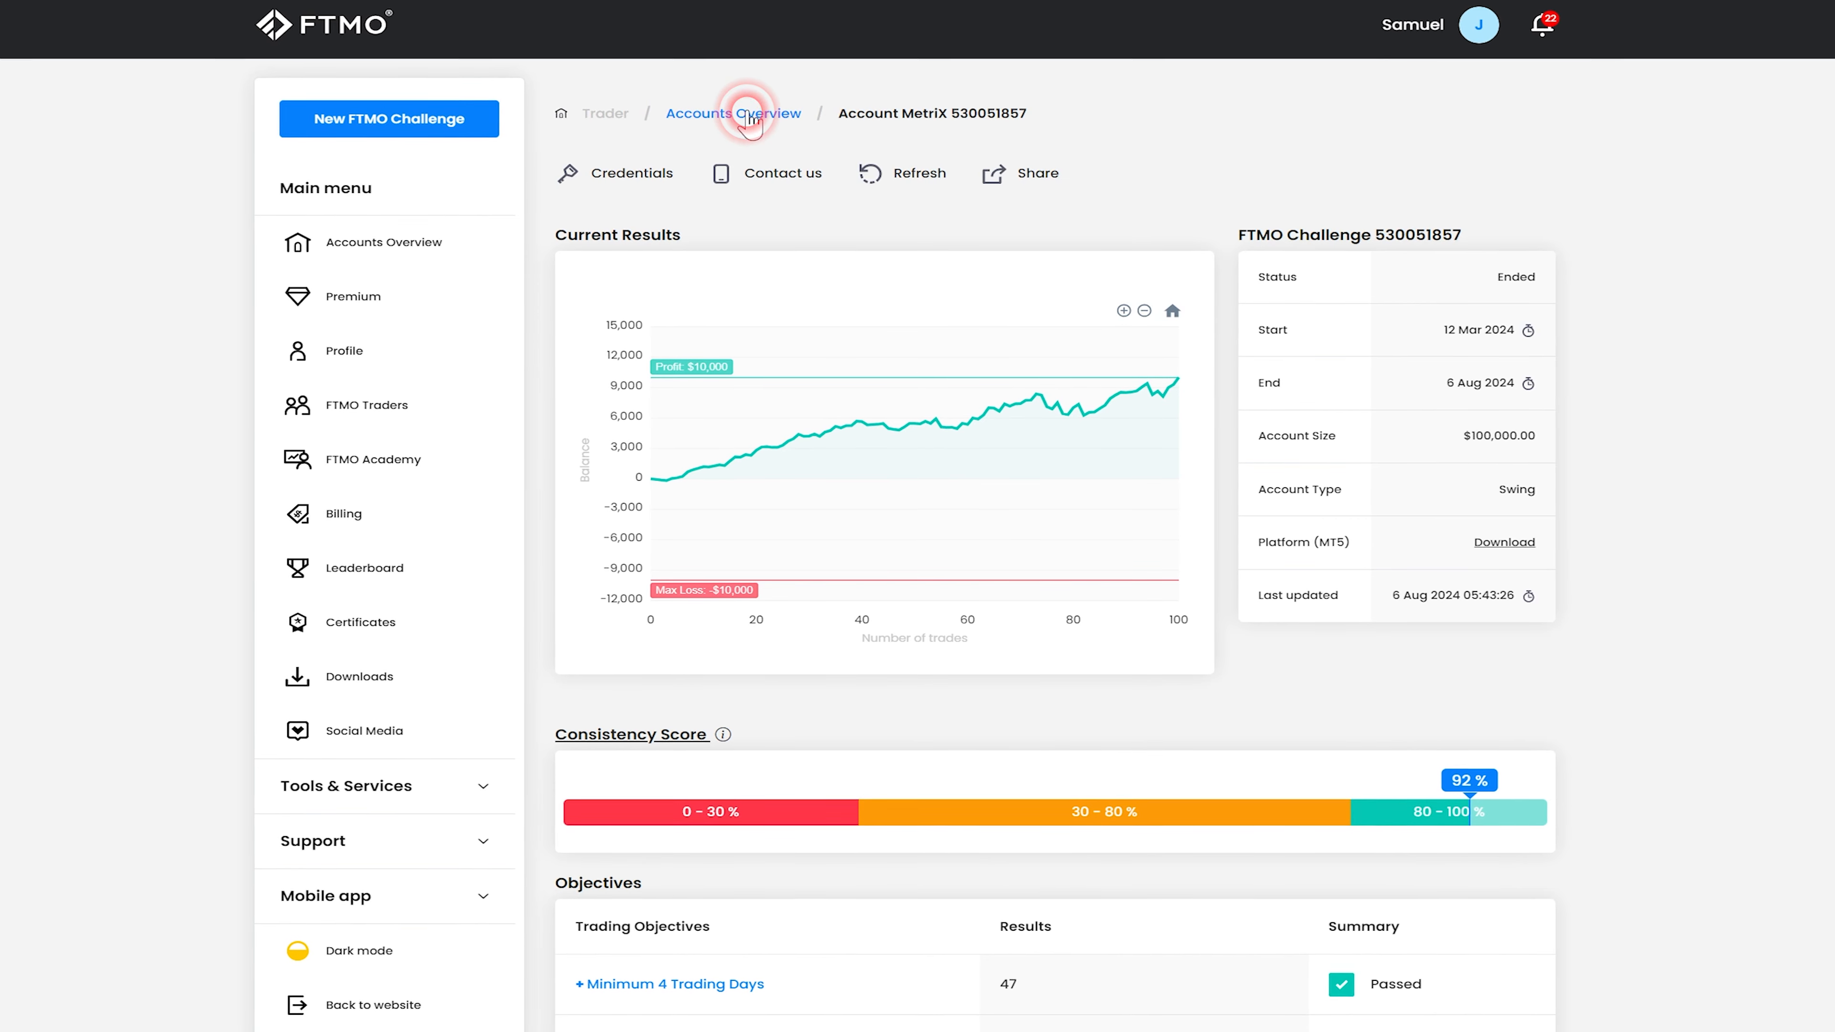
click(733, 114)
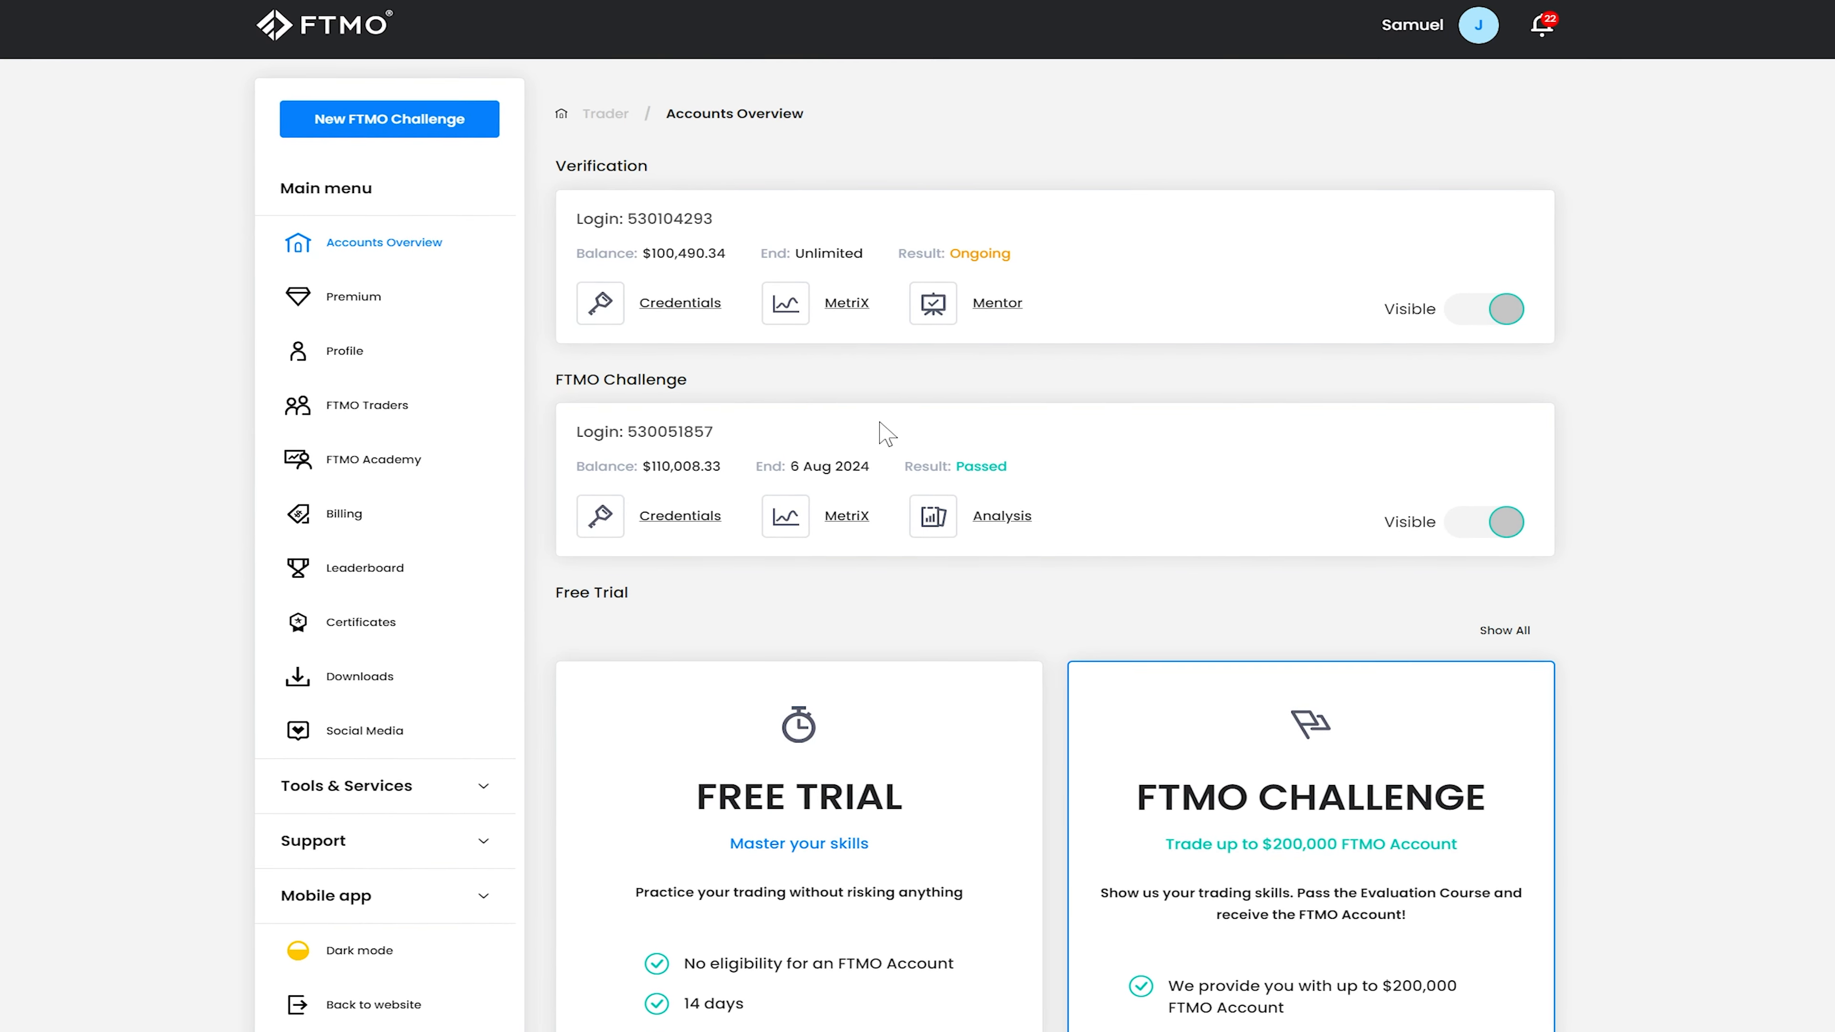
click(846, 302)
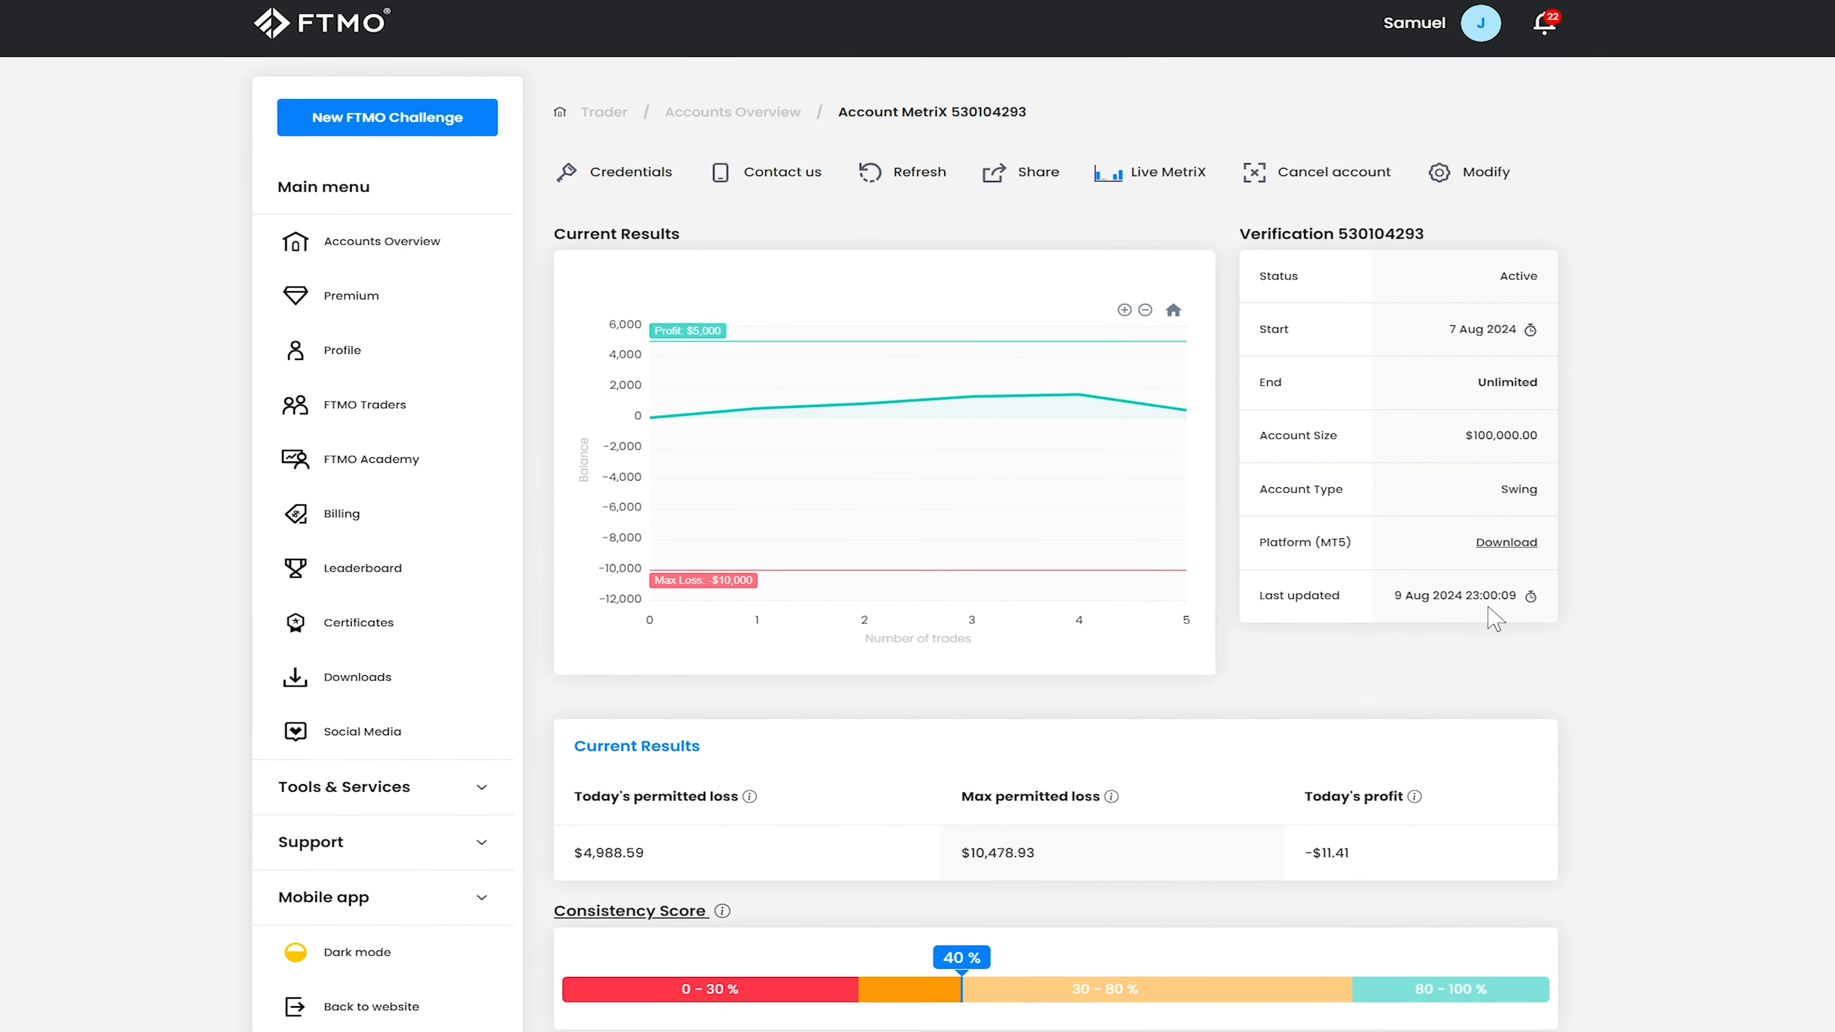
mouse_move(1404, 707)
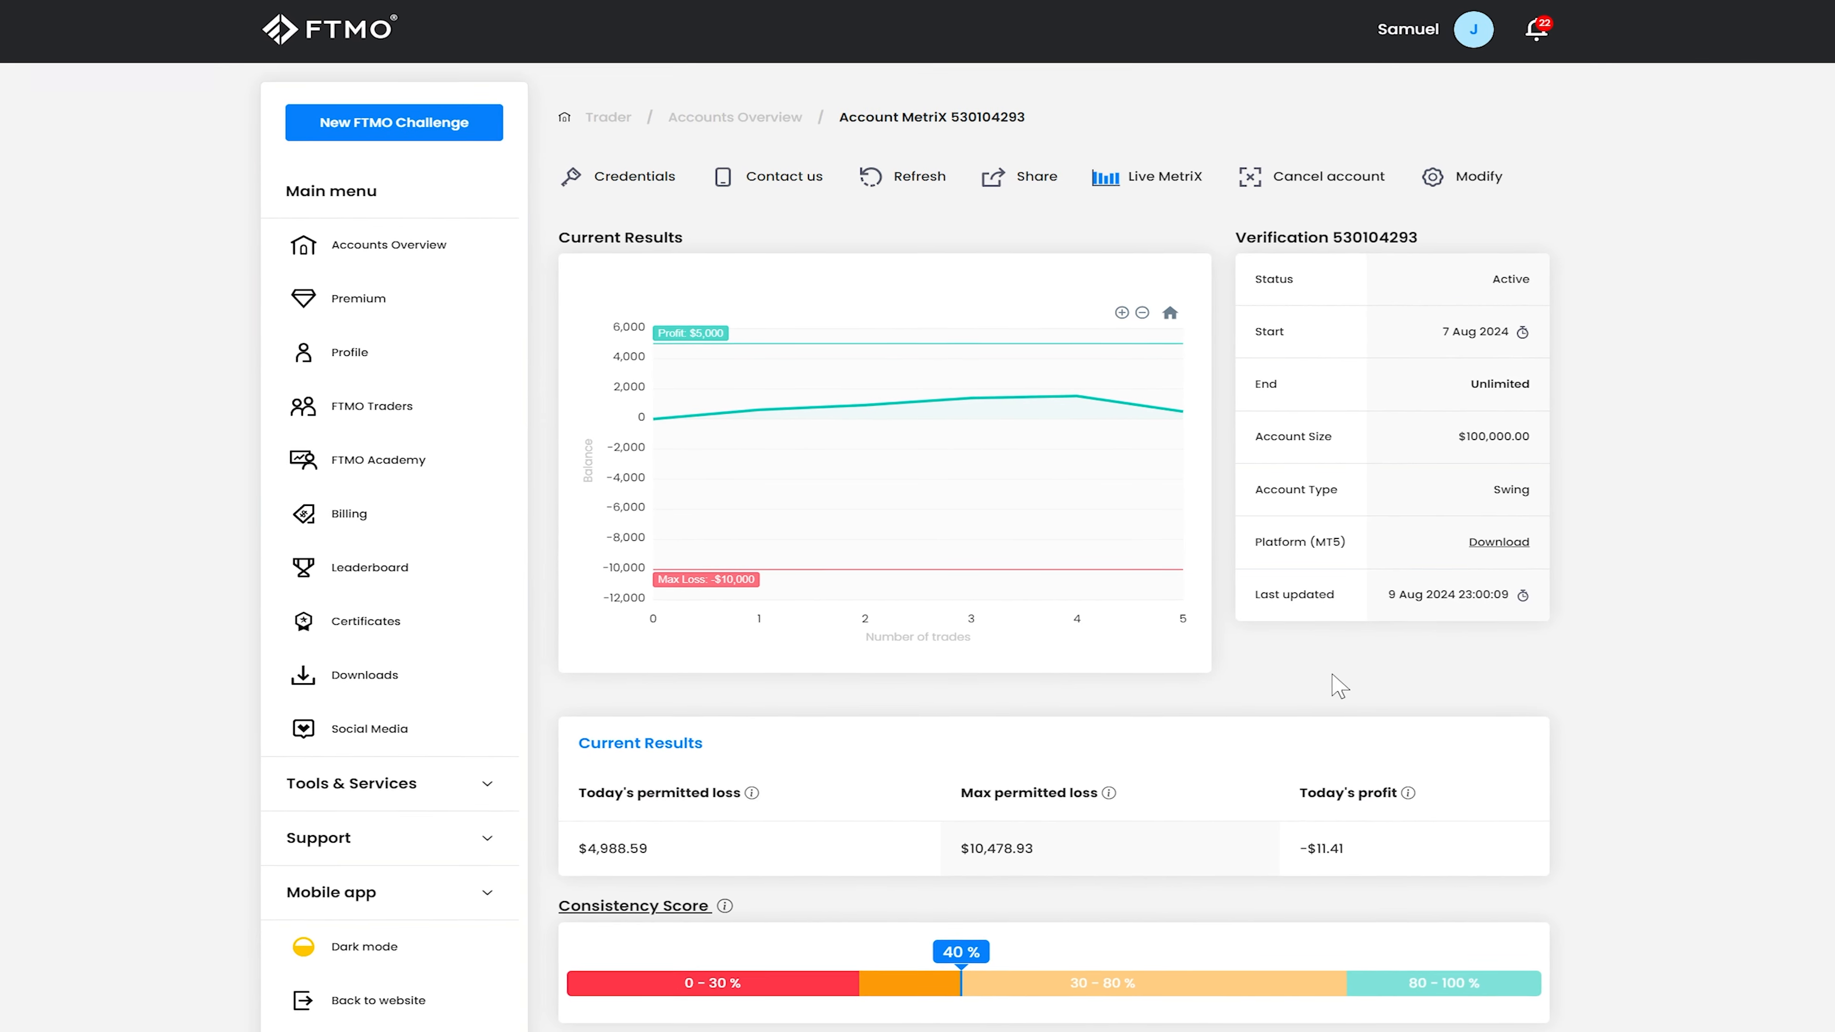
scroll(down, 3)
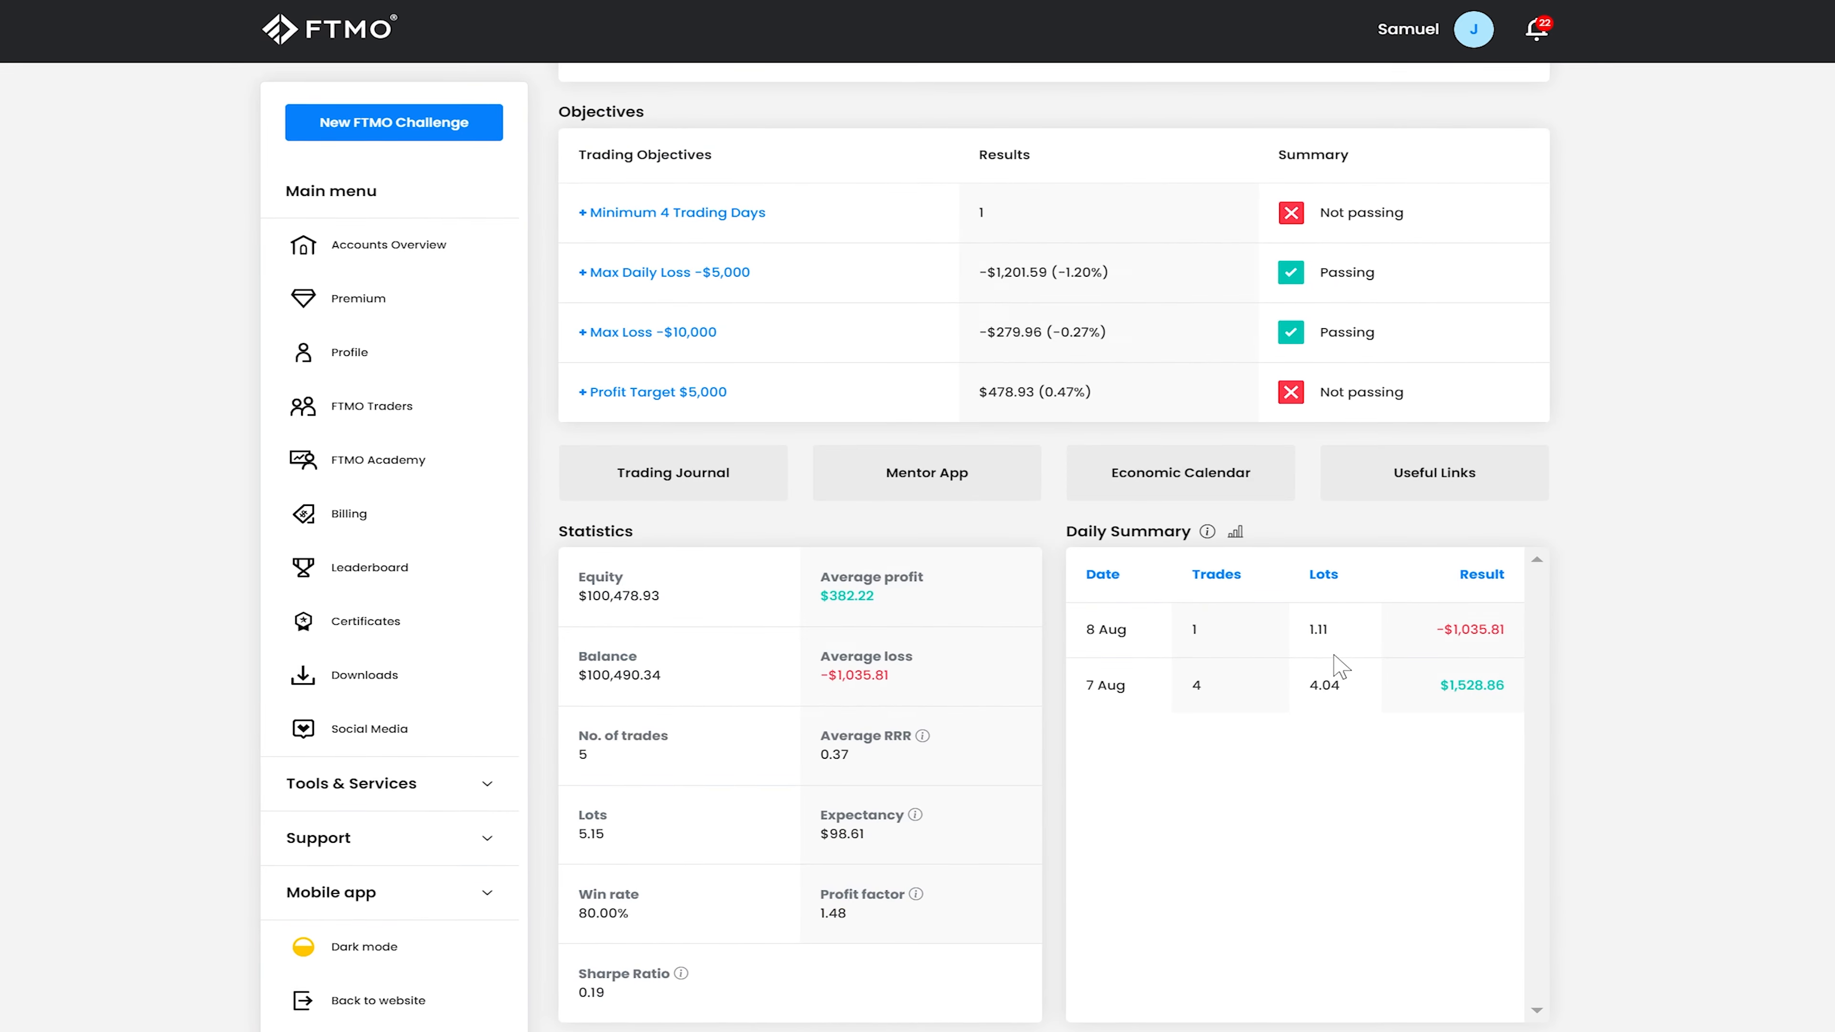